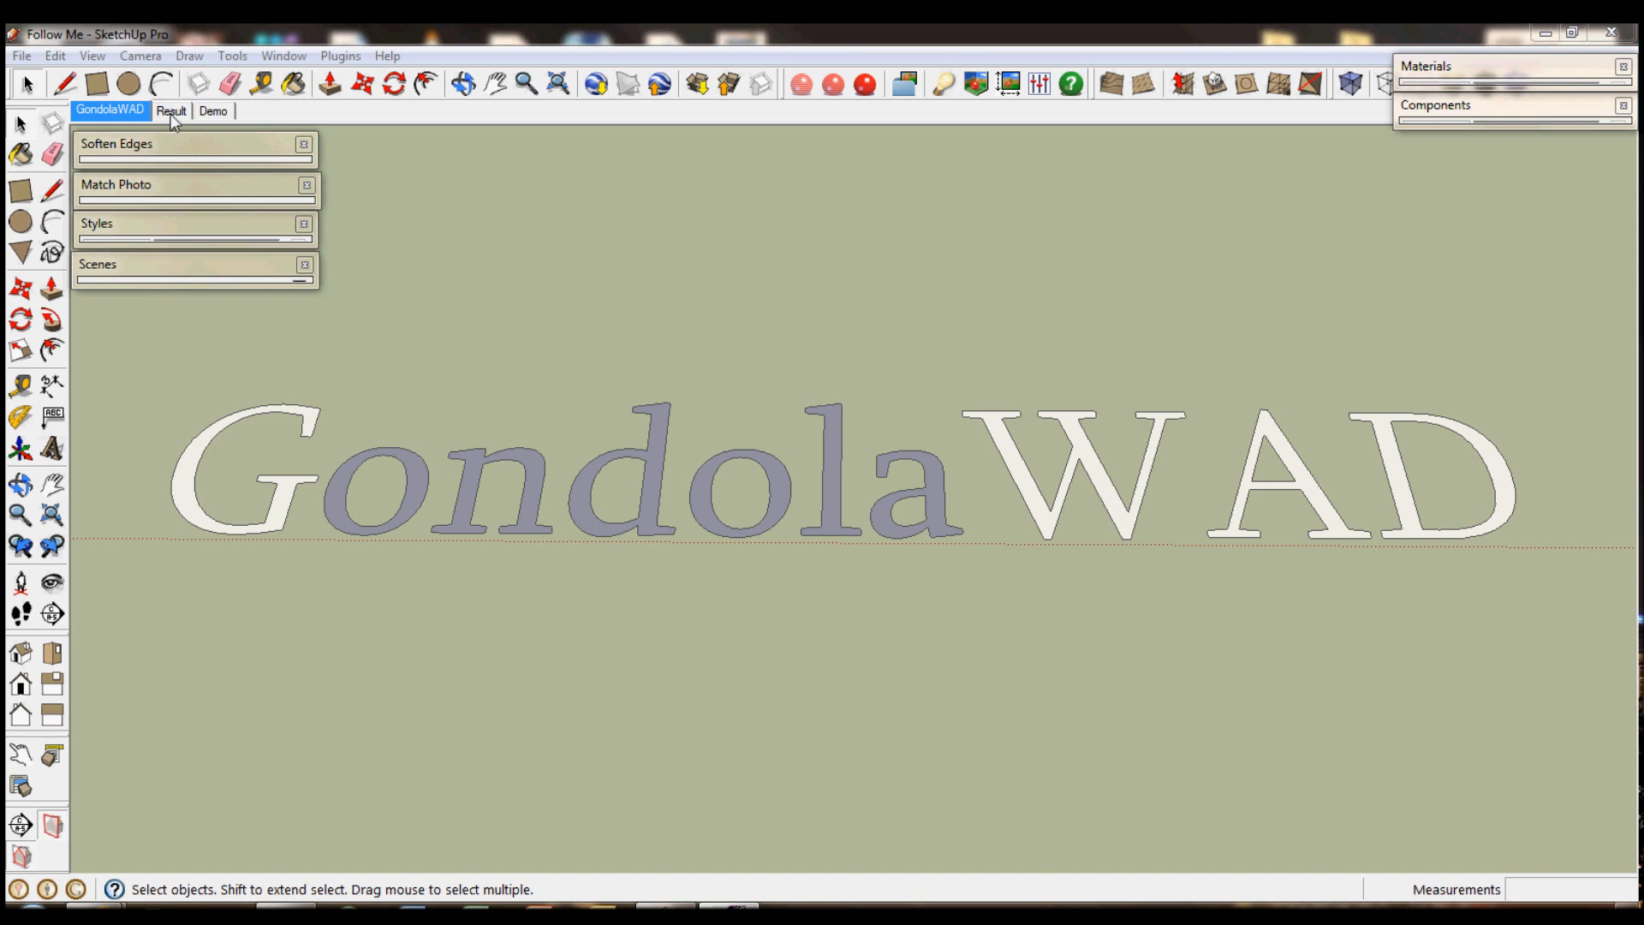
View the finished sphere, skirting and tube in the Result scene, then move to the Demo scene.
{"action": "left_click", "coordinate": [171, 112]}
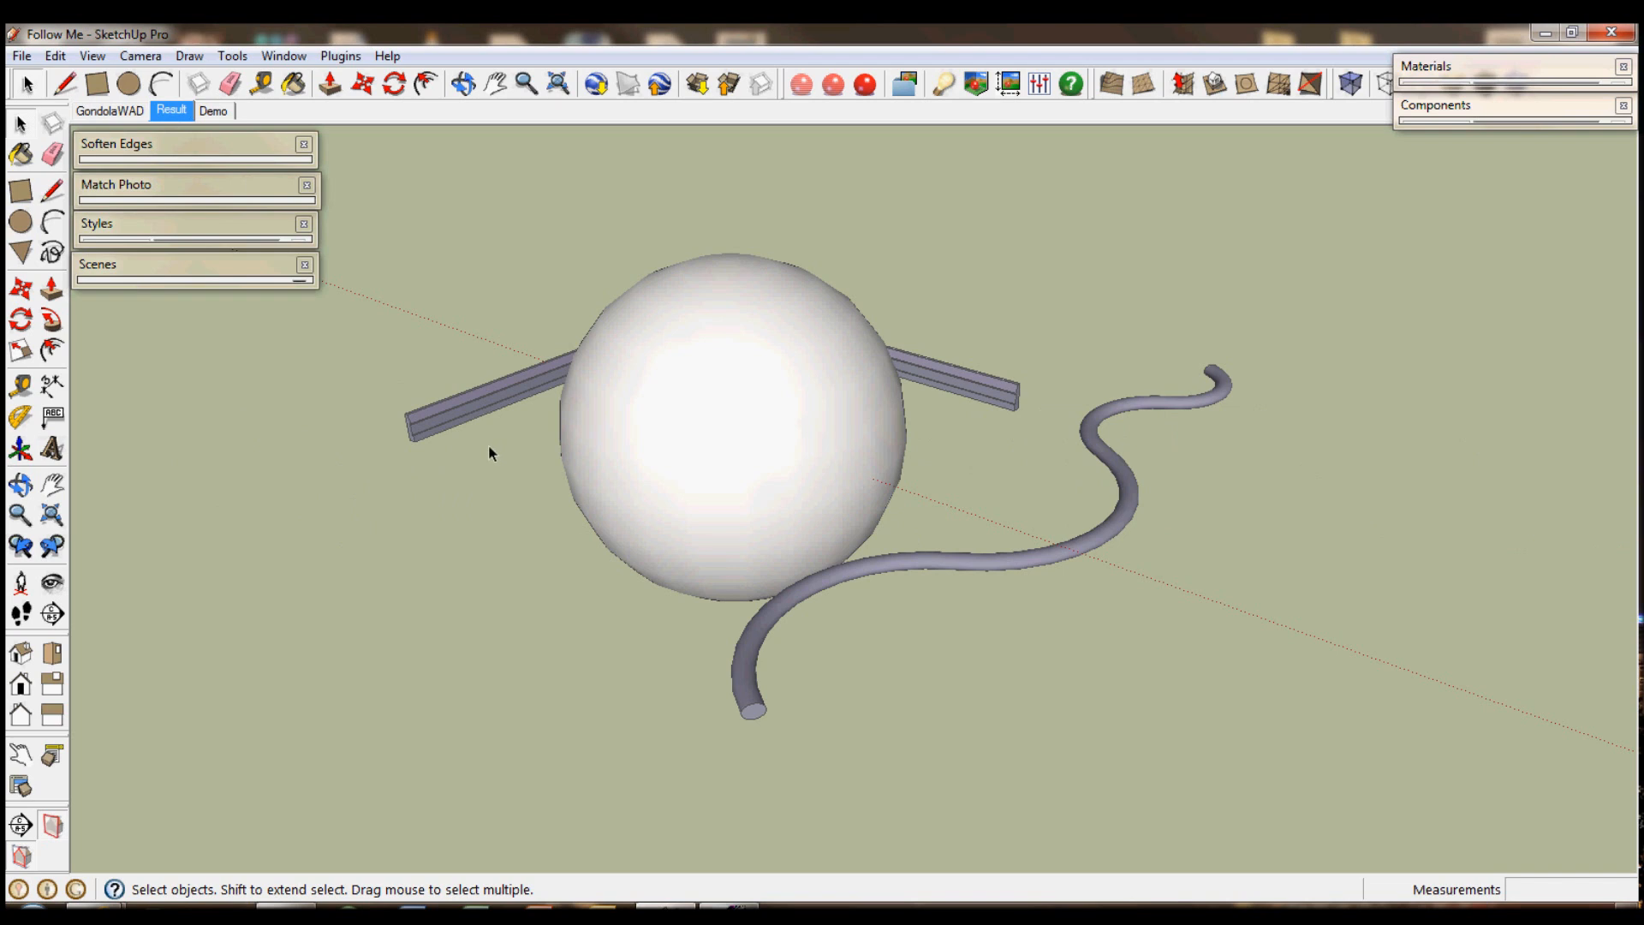
{"action": "mouse_move", "coordinate": [457, 419]}
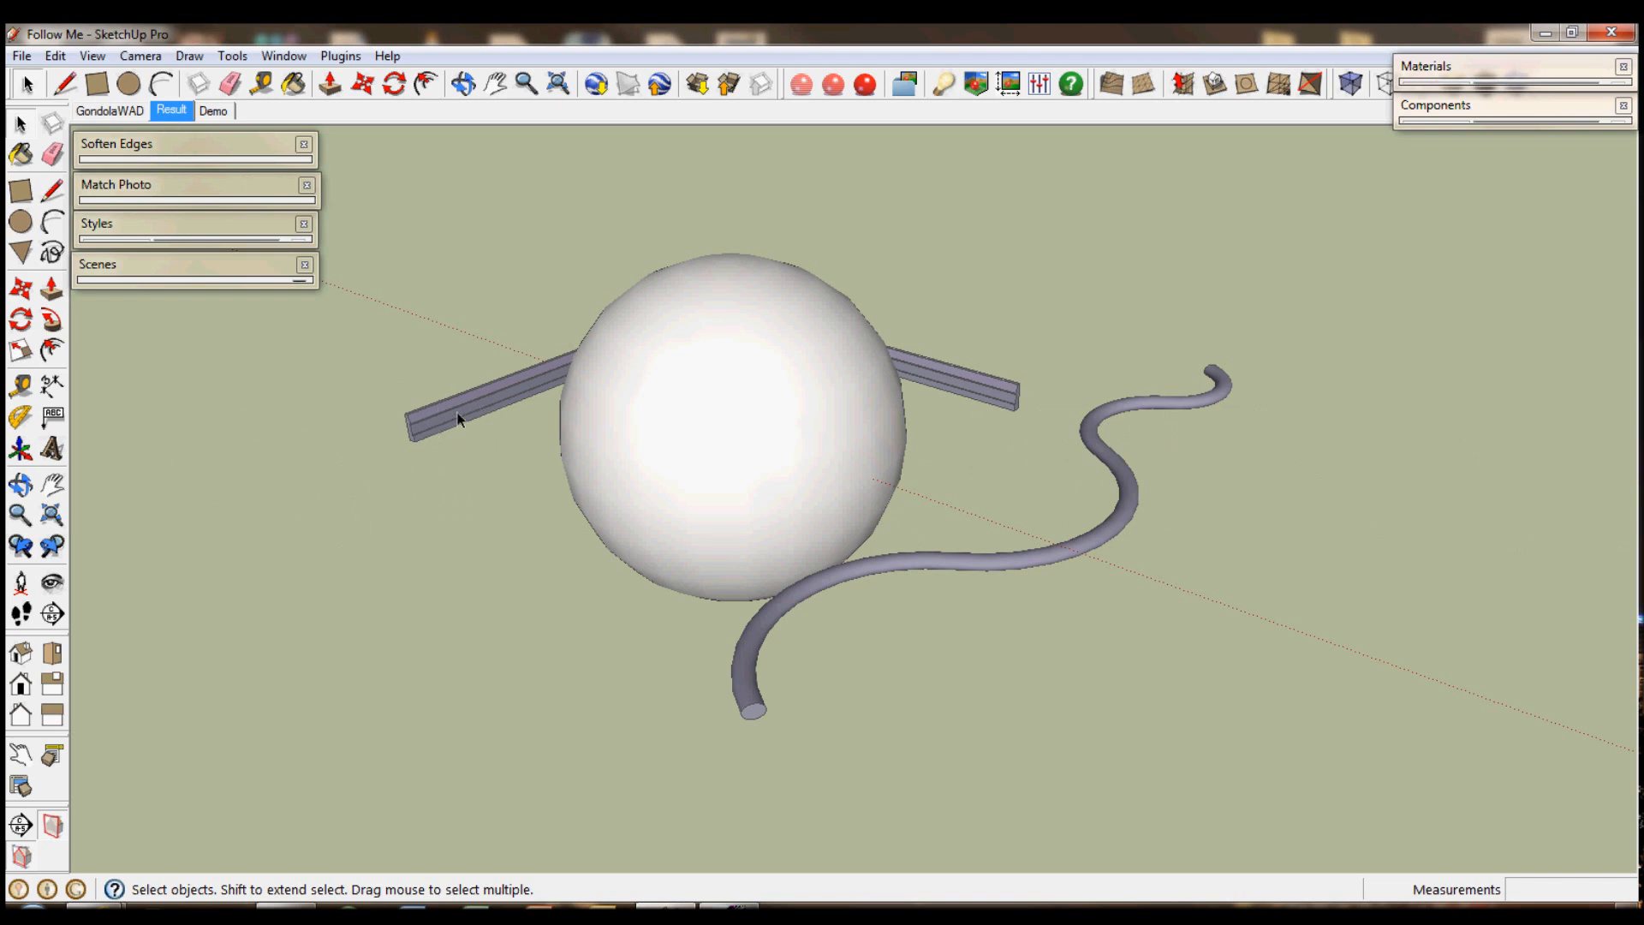
{"action": "mouse_move", "coordinate": [719, 531]}
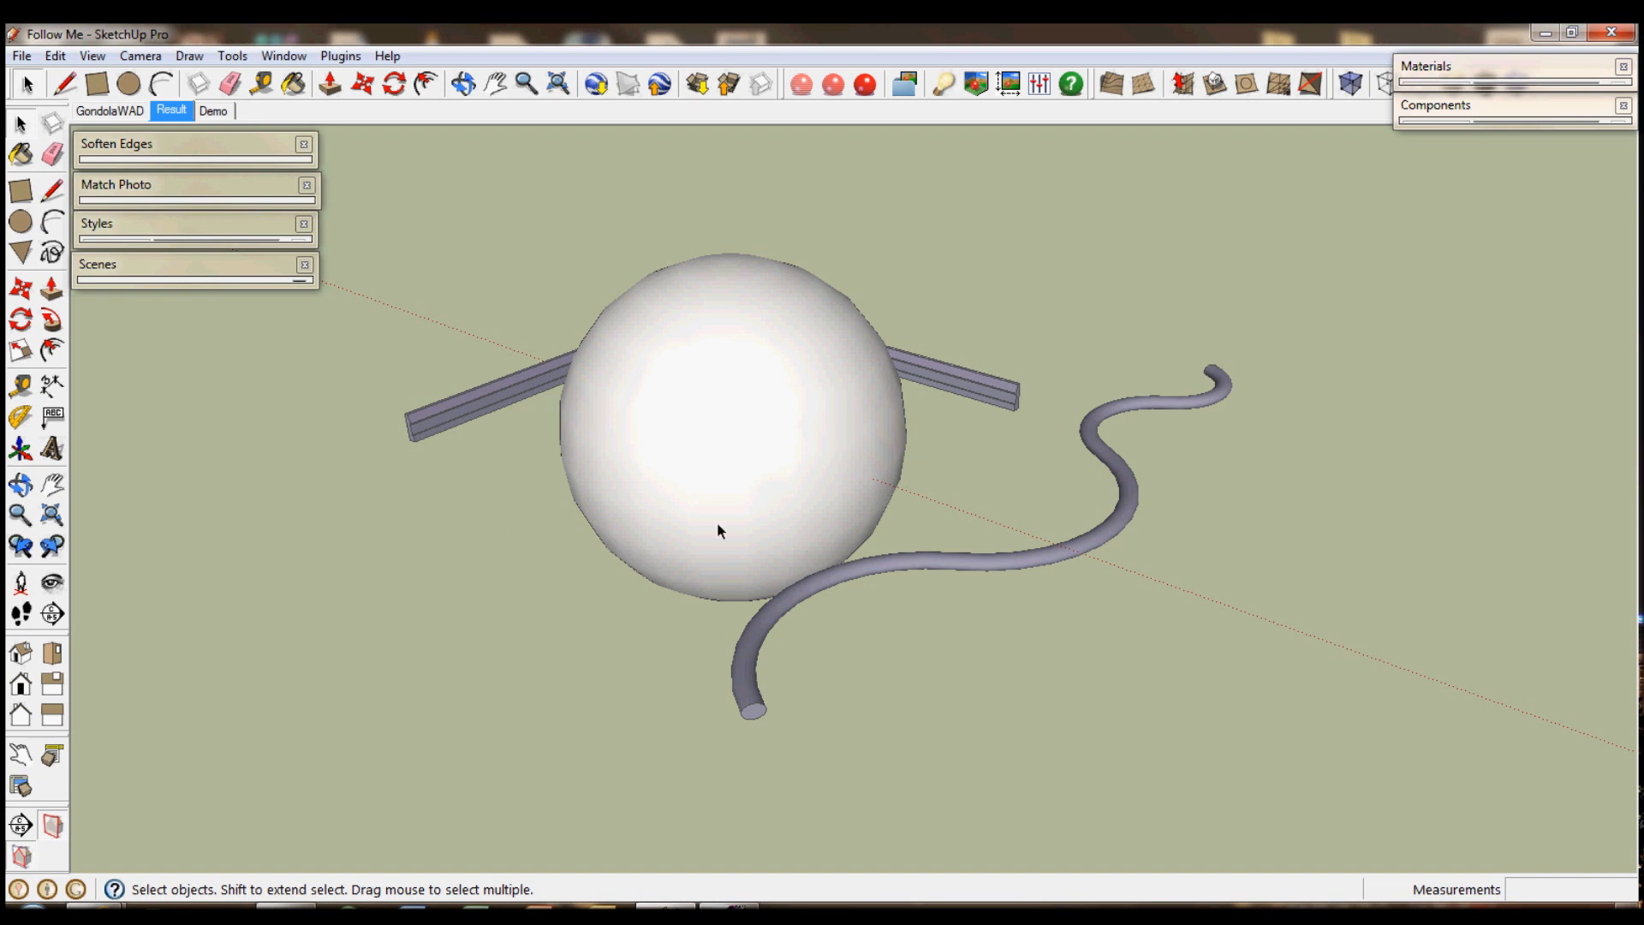
{"action": "mouse_move", "coordinate": [1101, 483]}
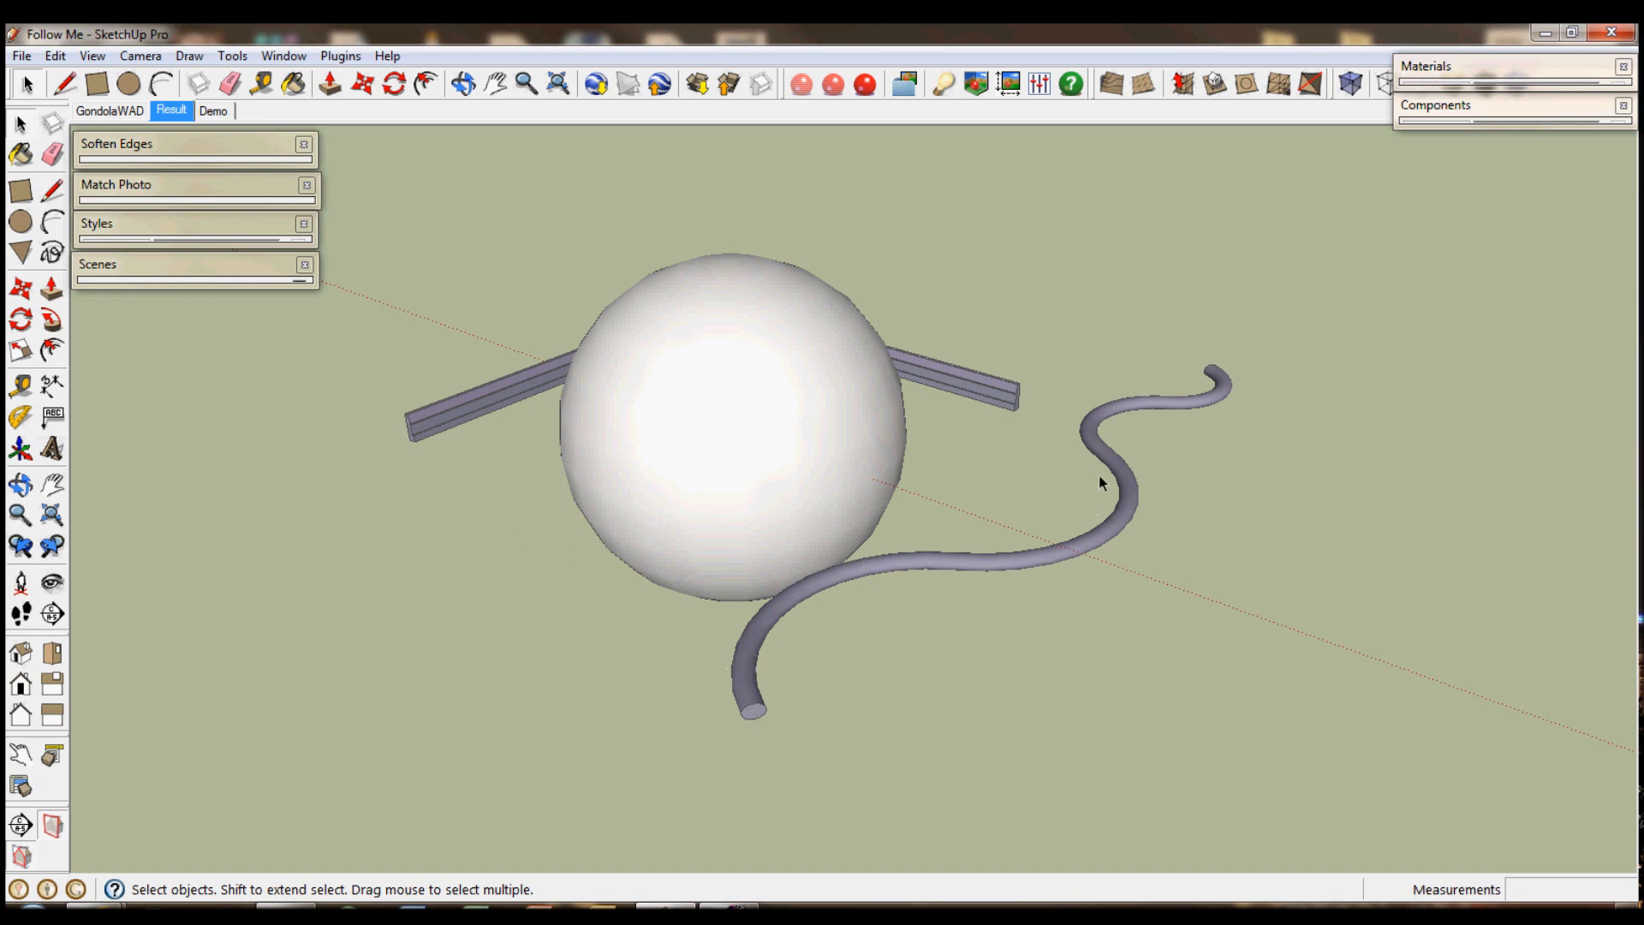
{"action": "mouse_move", "coordinate": [766, 724]}
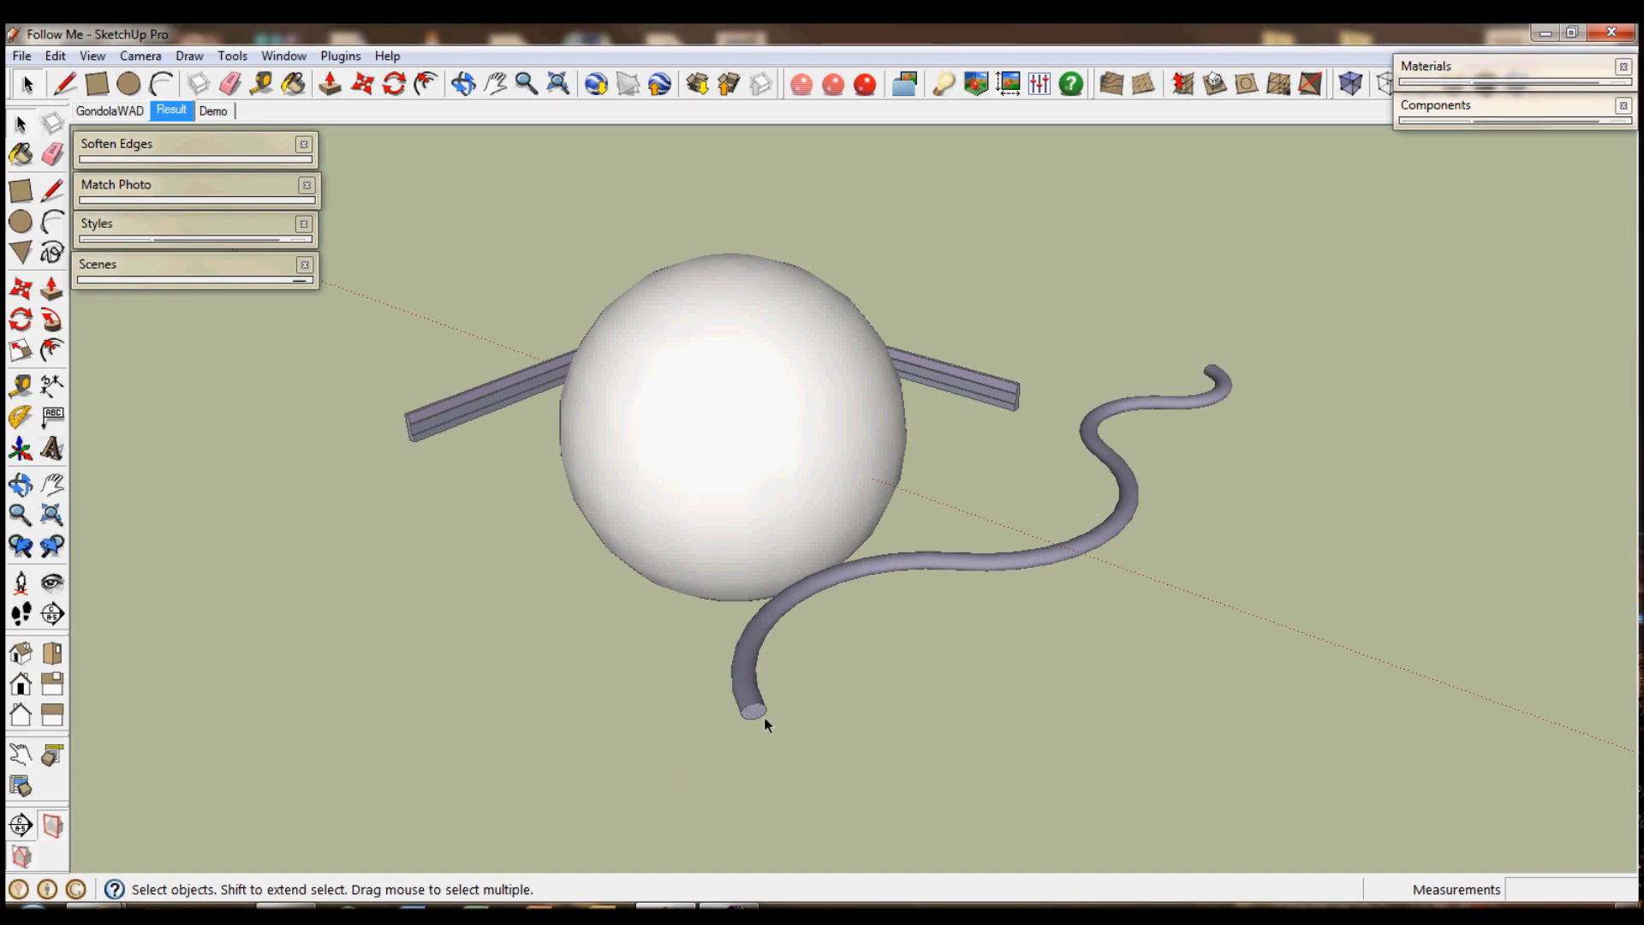
{"action": "mouse_move", "coordinate": [238, 144]}
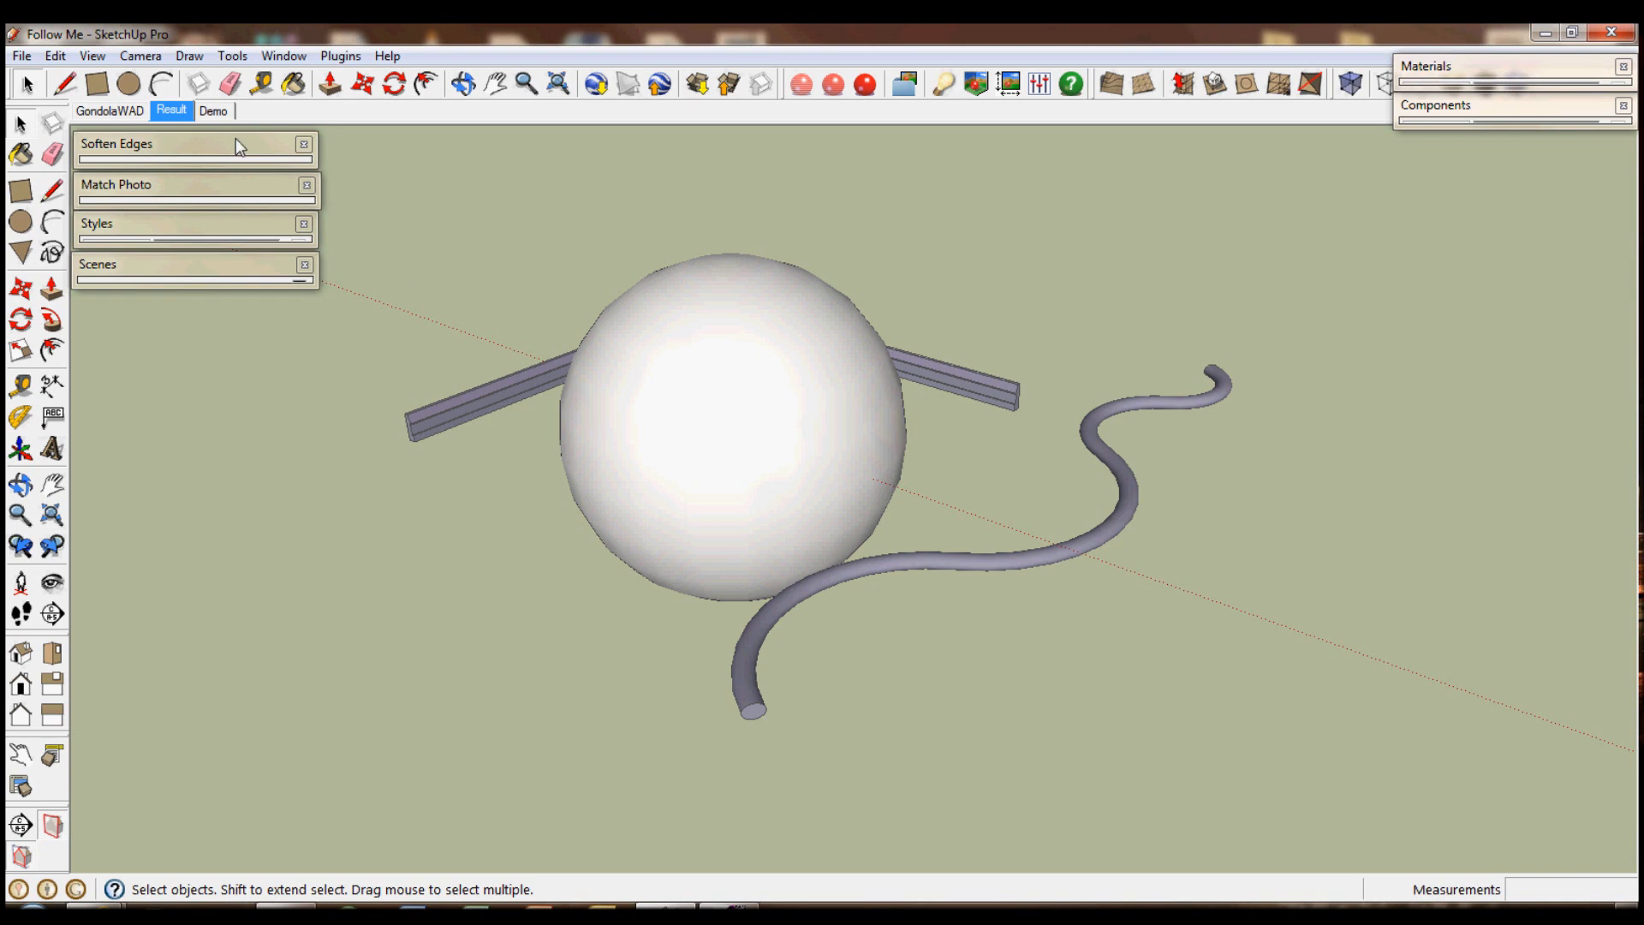
{"action": "left_click", "coordinate": [211, 110]}
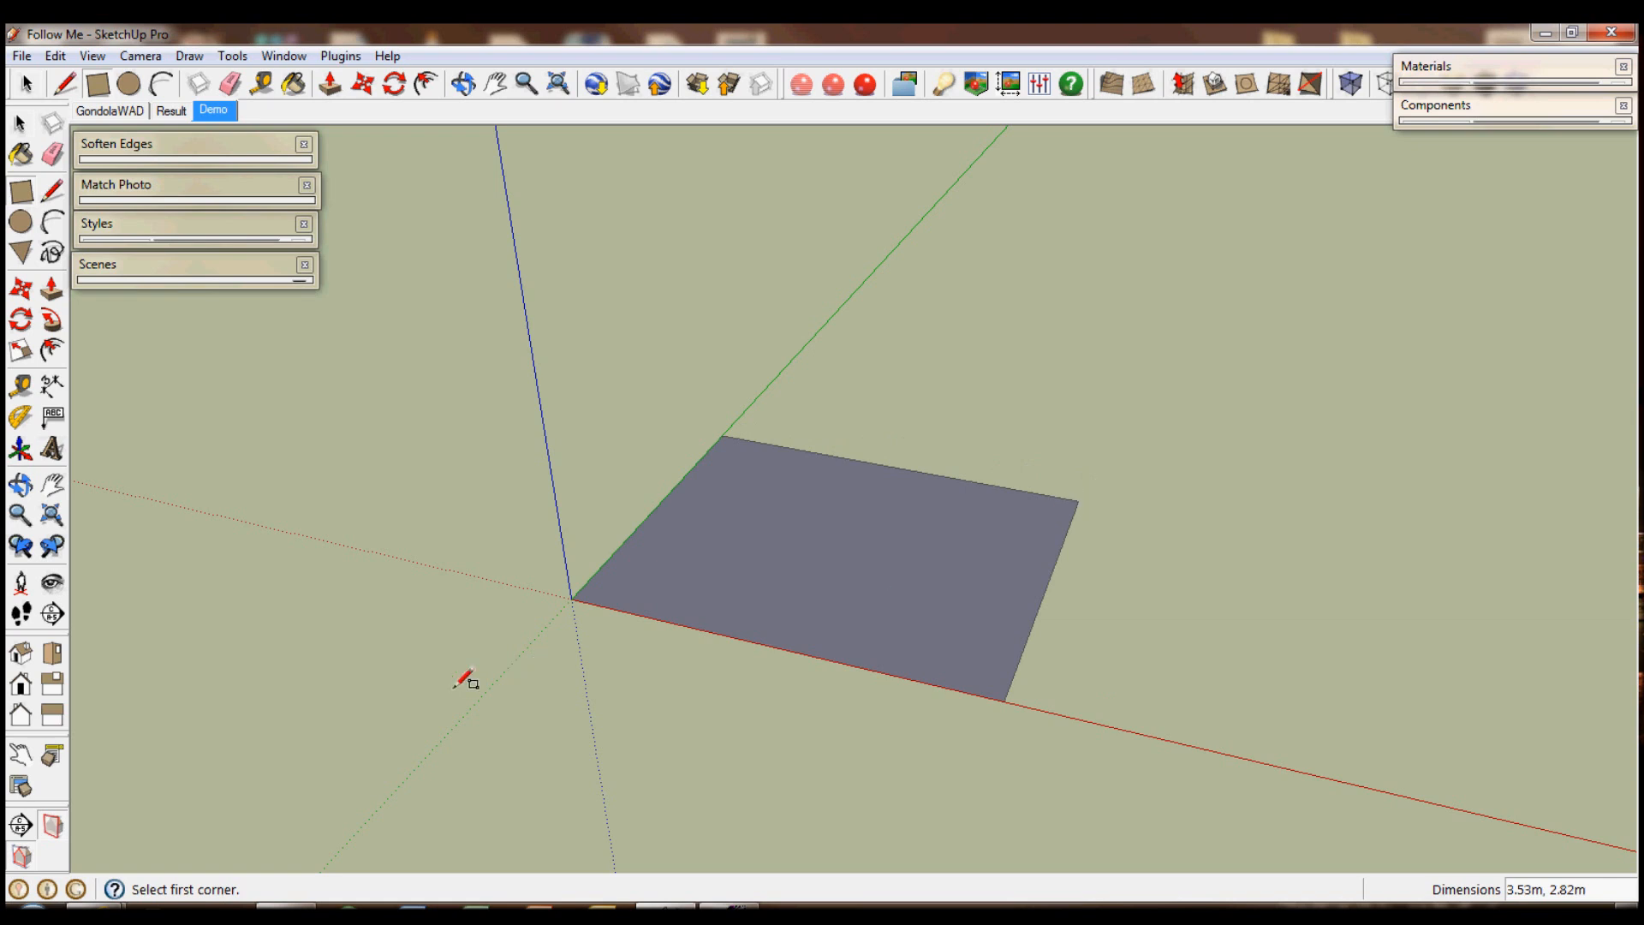
{"action": "mouse_move", "coordinate": [928, 719]}
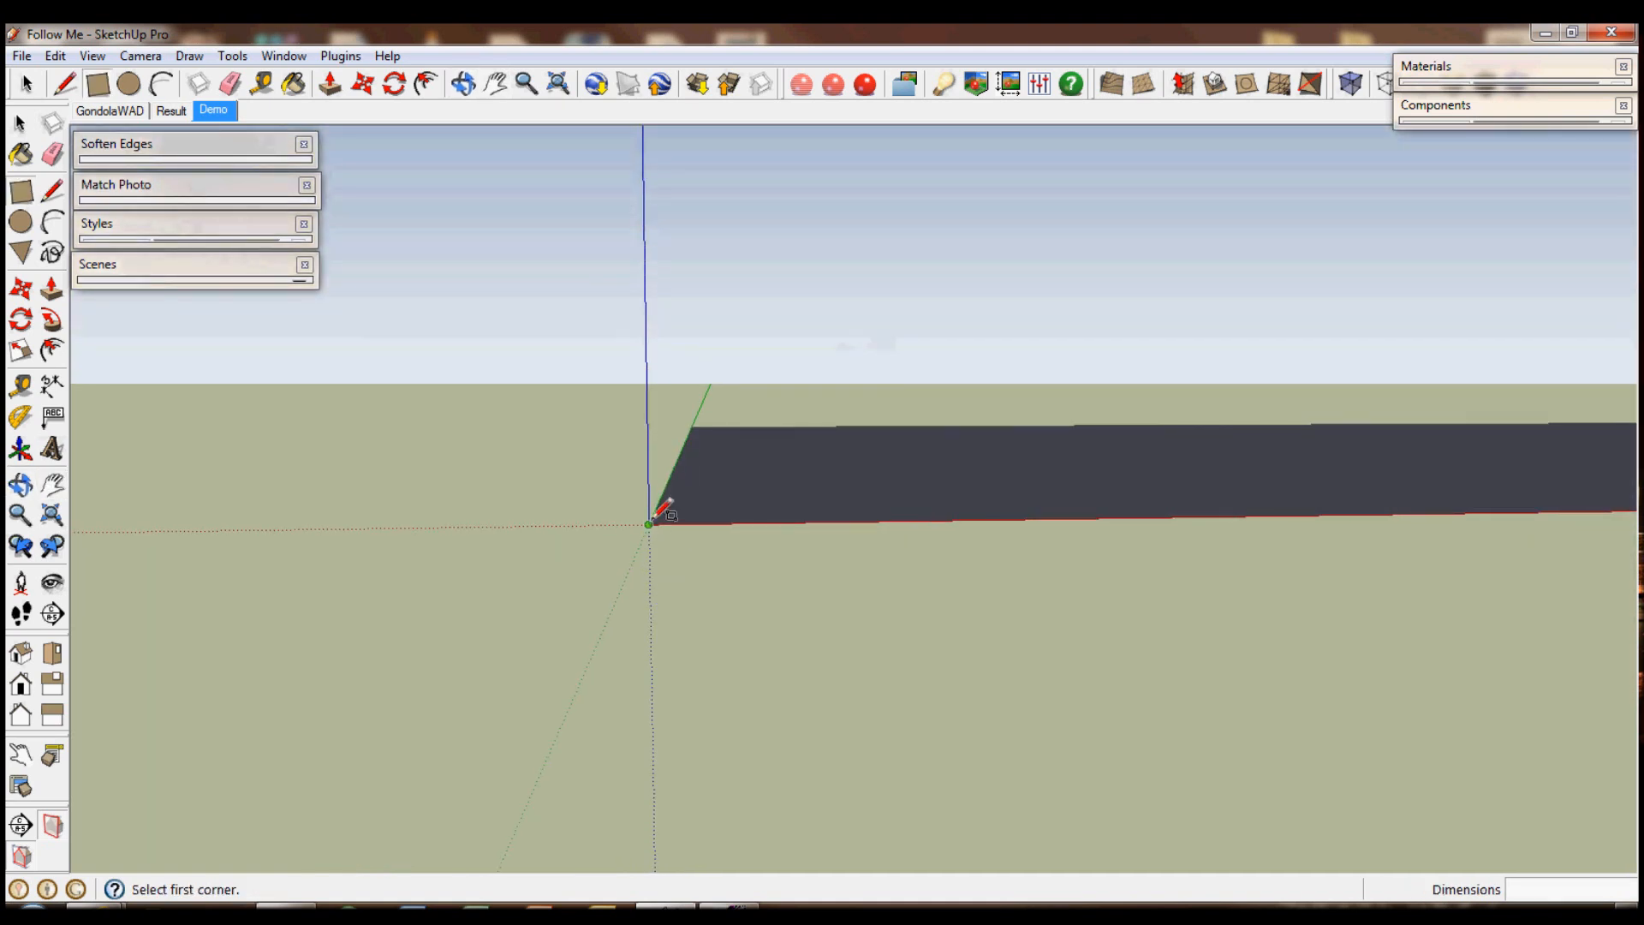
Draw an upright rectangle at the ground rectangle's corner as the skirting-board profile.
{"action": "left_click_drag", "start_coordinate": [650, 521], "coordinate": [576, 304]}
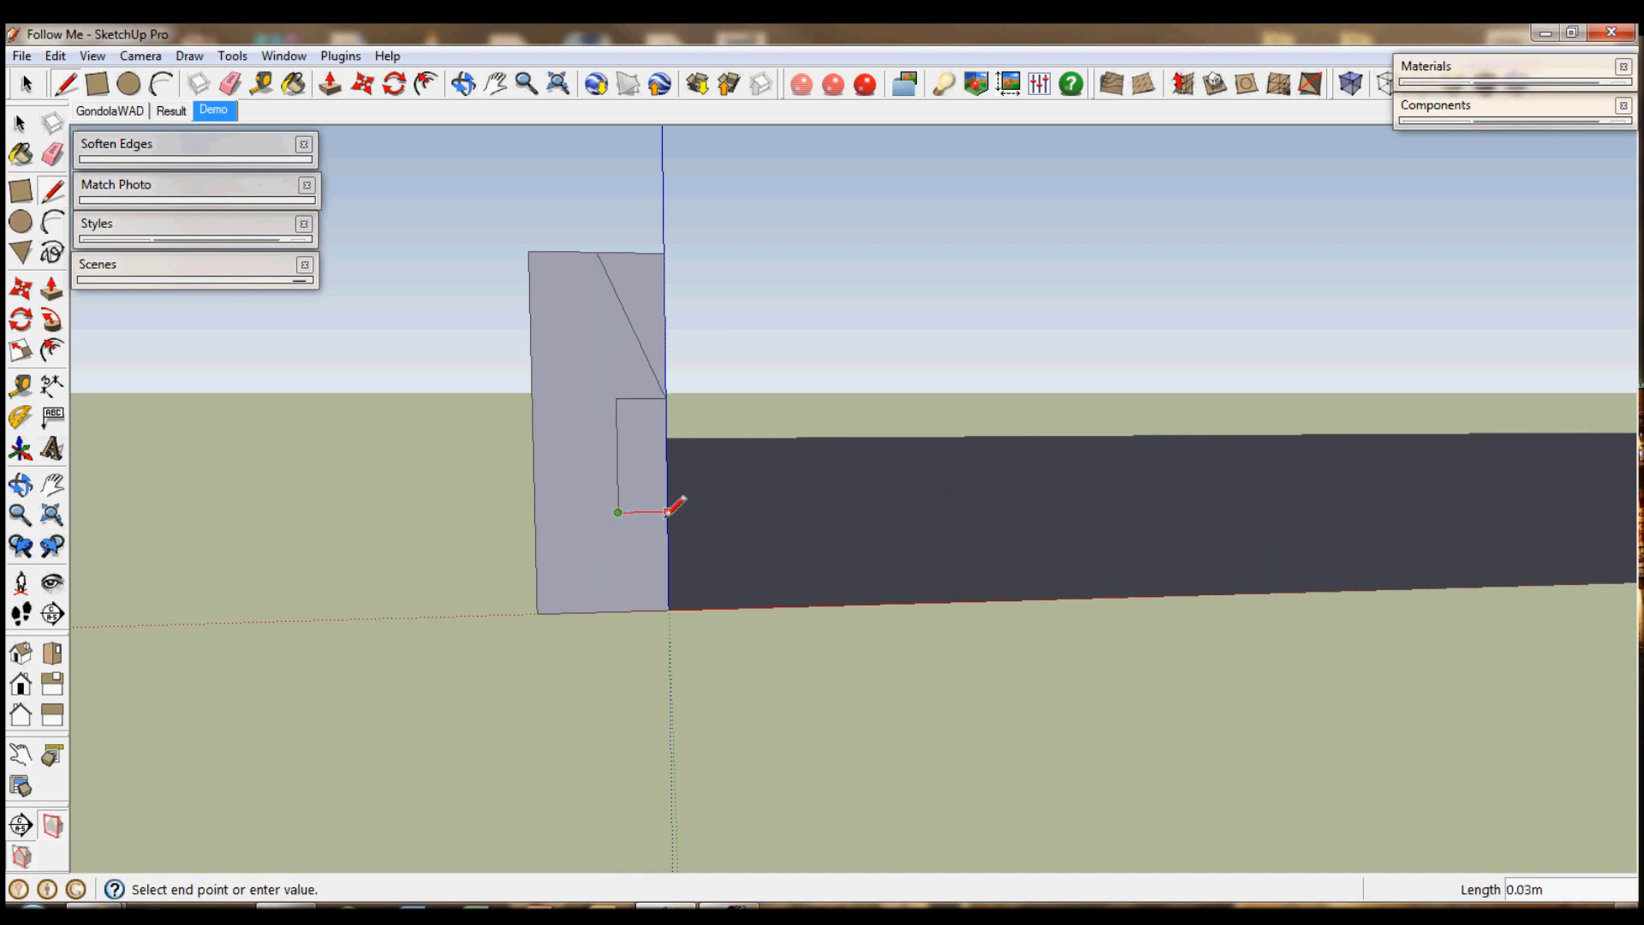
{"action": "mouse_move", "coordinate": [650, 451]}
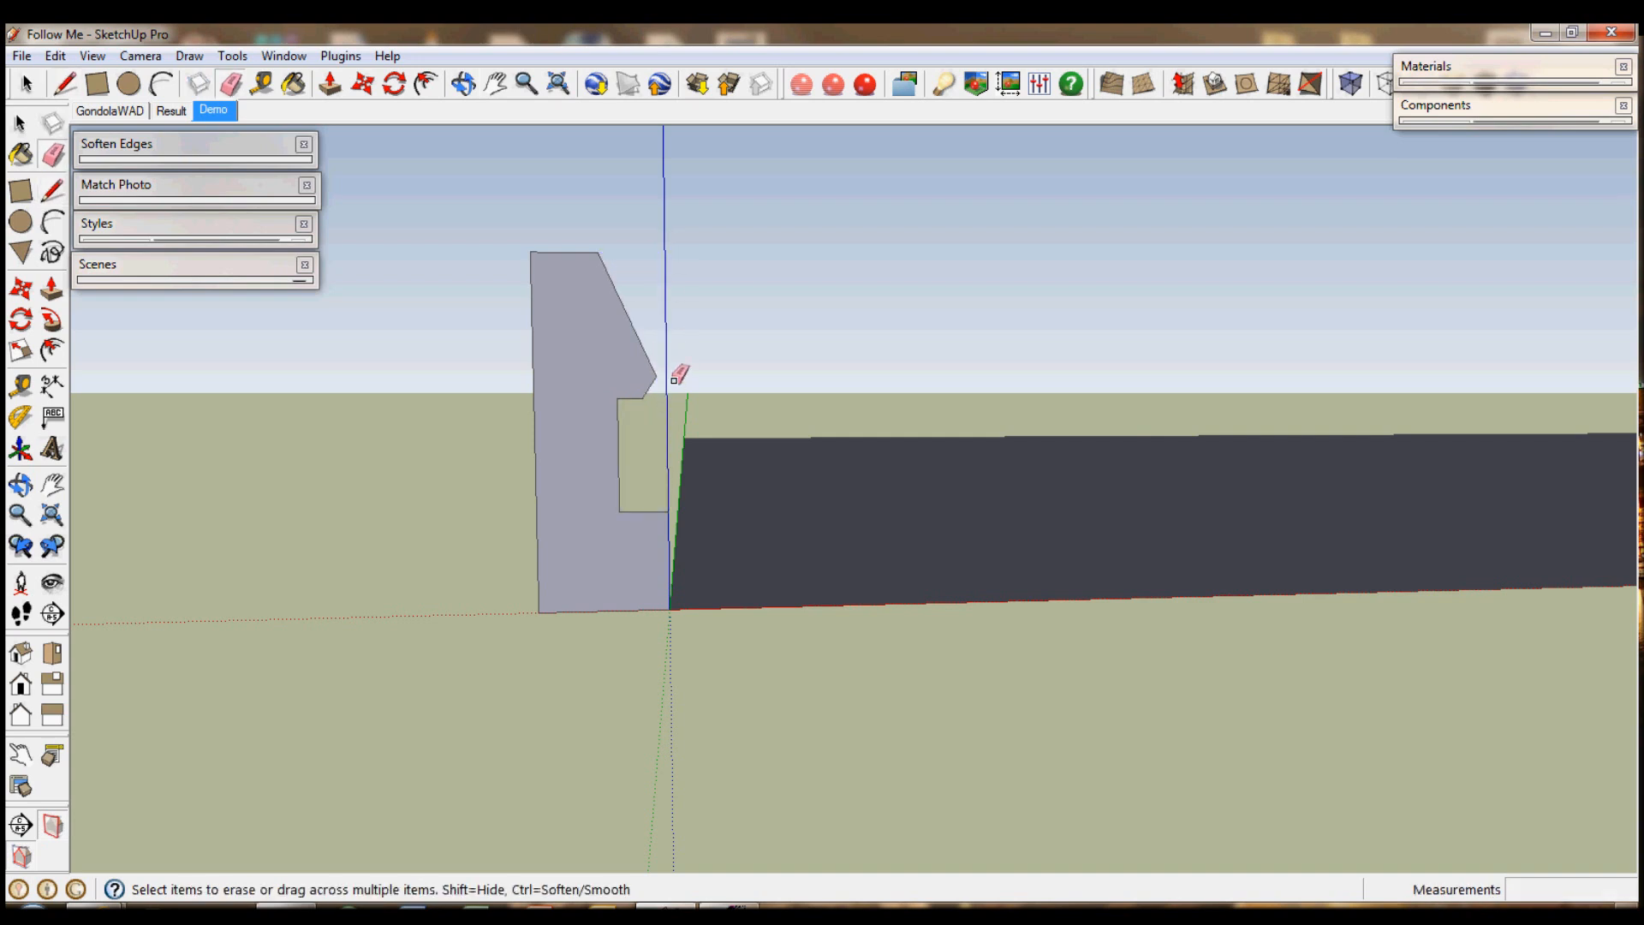
{"action": "mouse_move", "coordinate": [634, 482]}
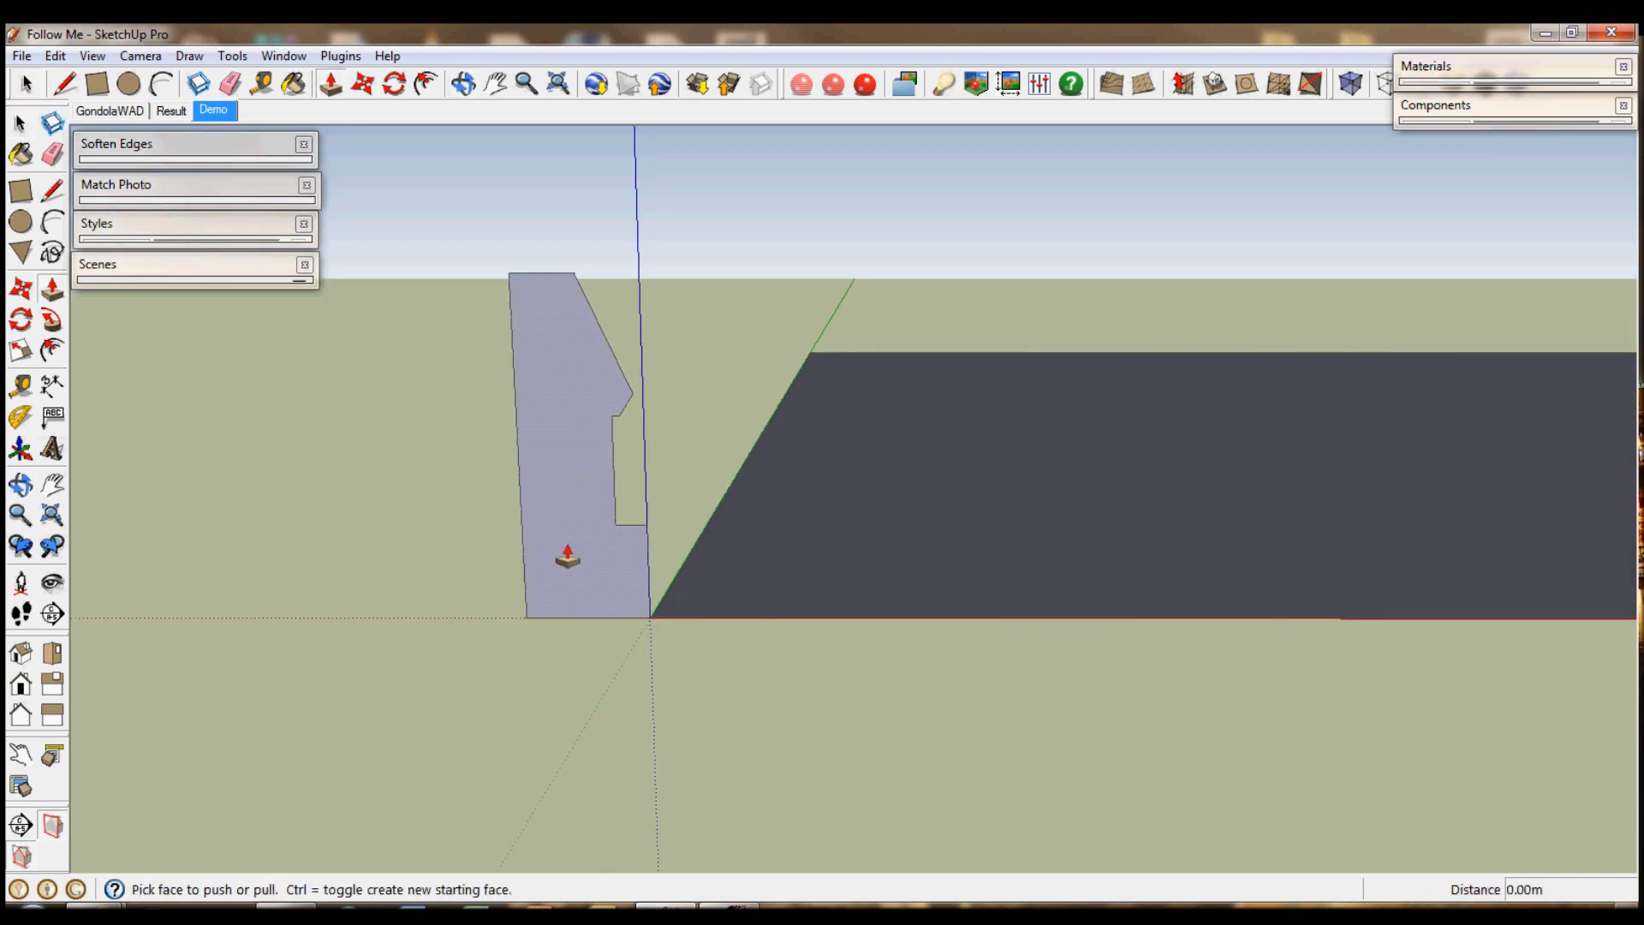
Test with Push/Pull, then sweep the profile around the rectangle's edges with Follow Me.
{"action": "left_click_drag", "start_coordinate": [566, 556], "coordinate": [644, 529]}
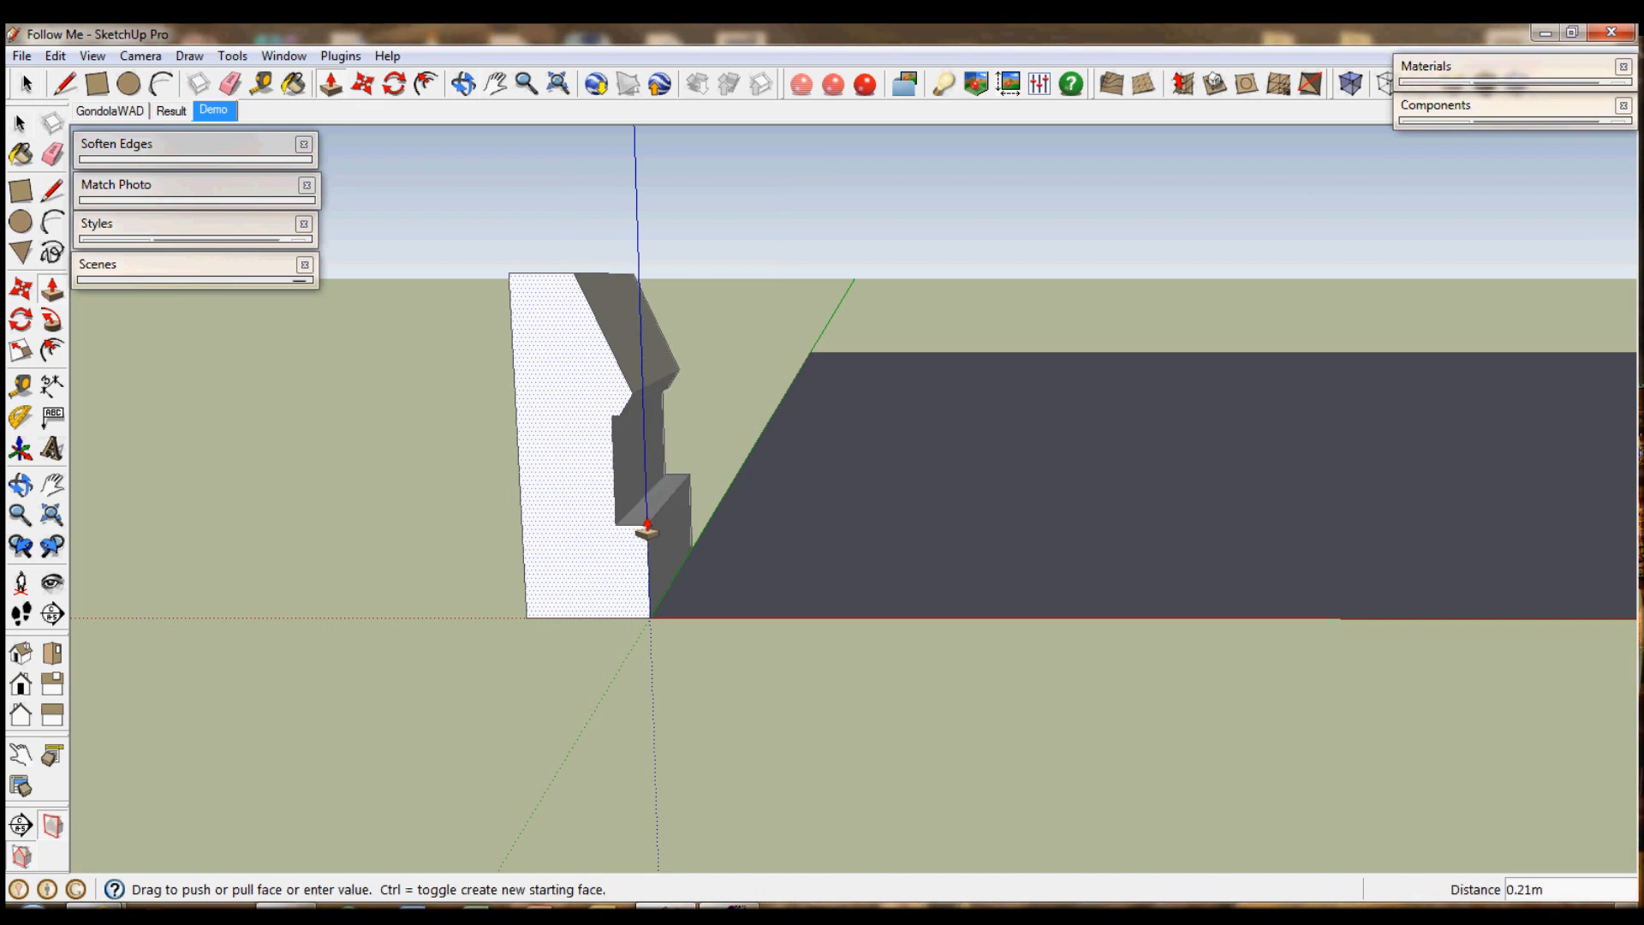
{"action": "left_click_drag", "start_coordinate": [644, 533], "coordinate": [816, 344]}
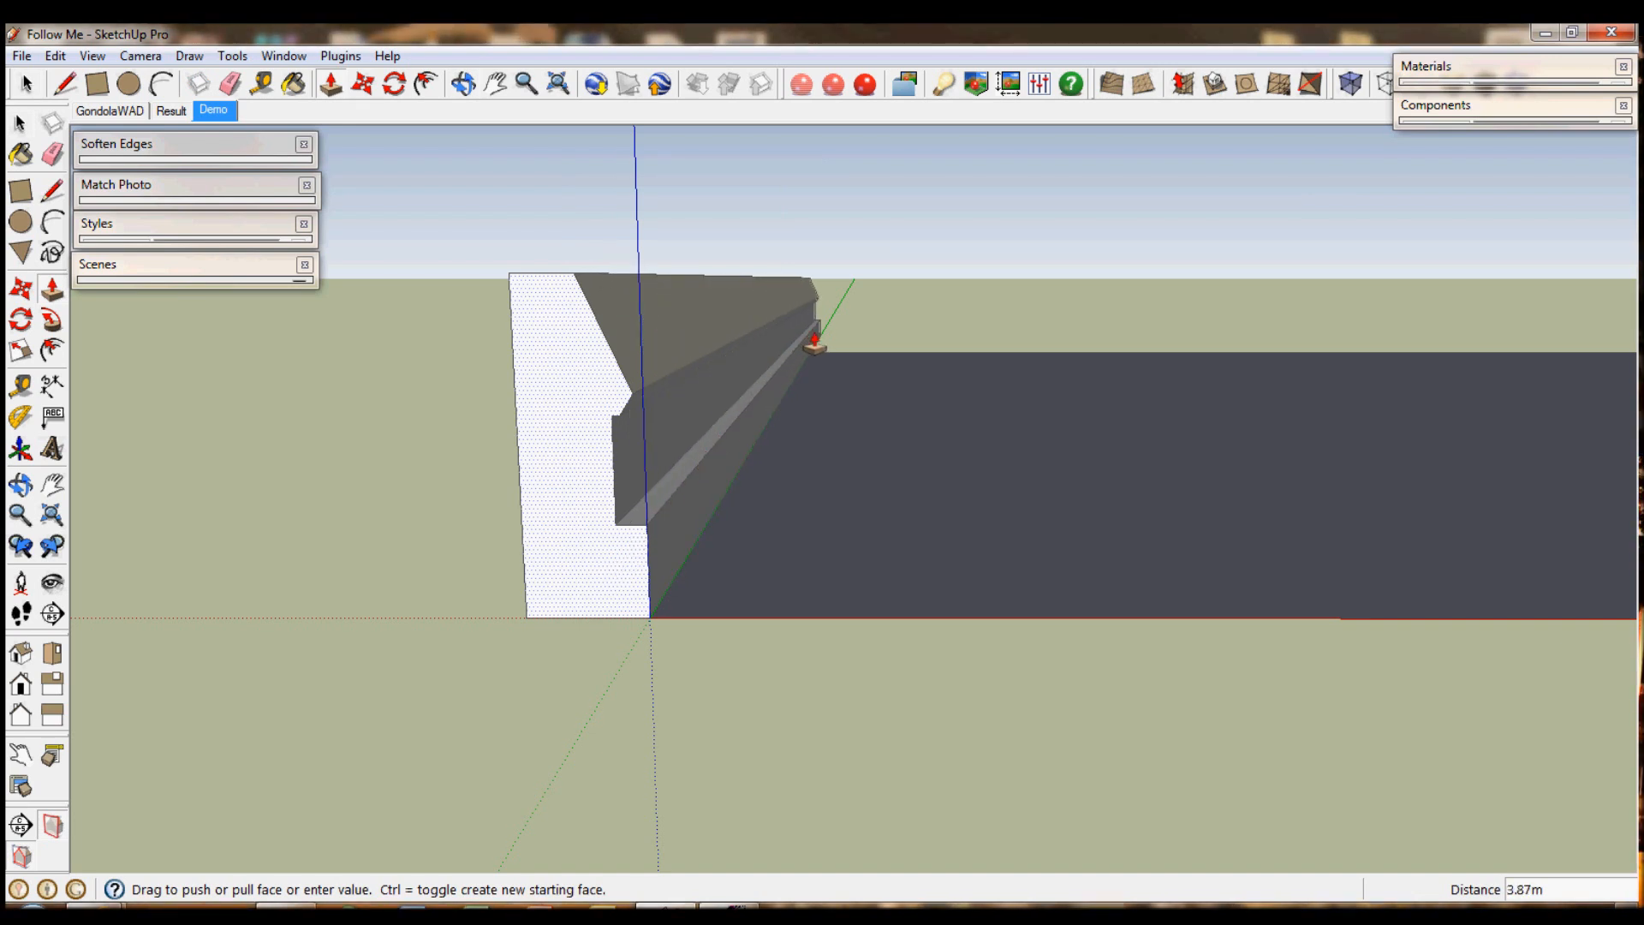
{"action": "left_click_drag", "start_coordinate": [818, 346], "coordinate": [822, 336]}
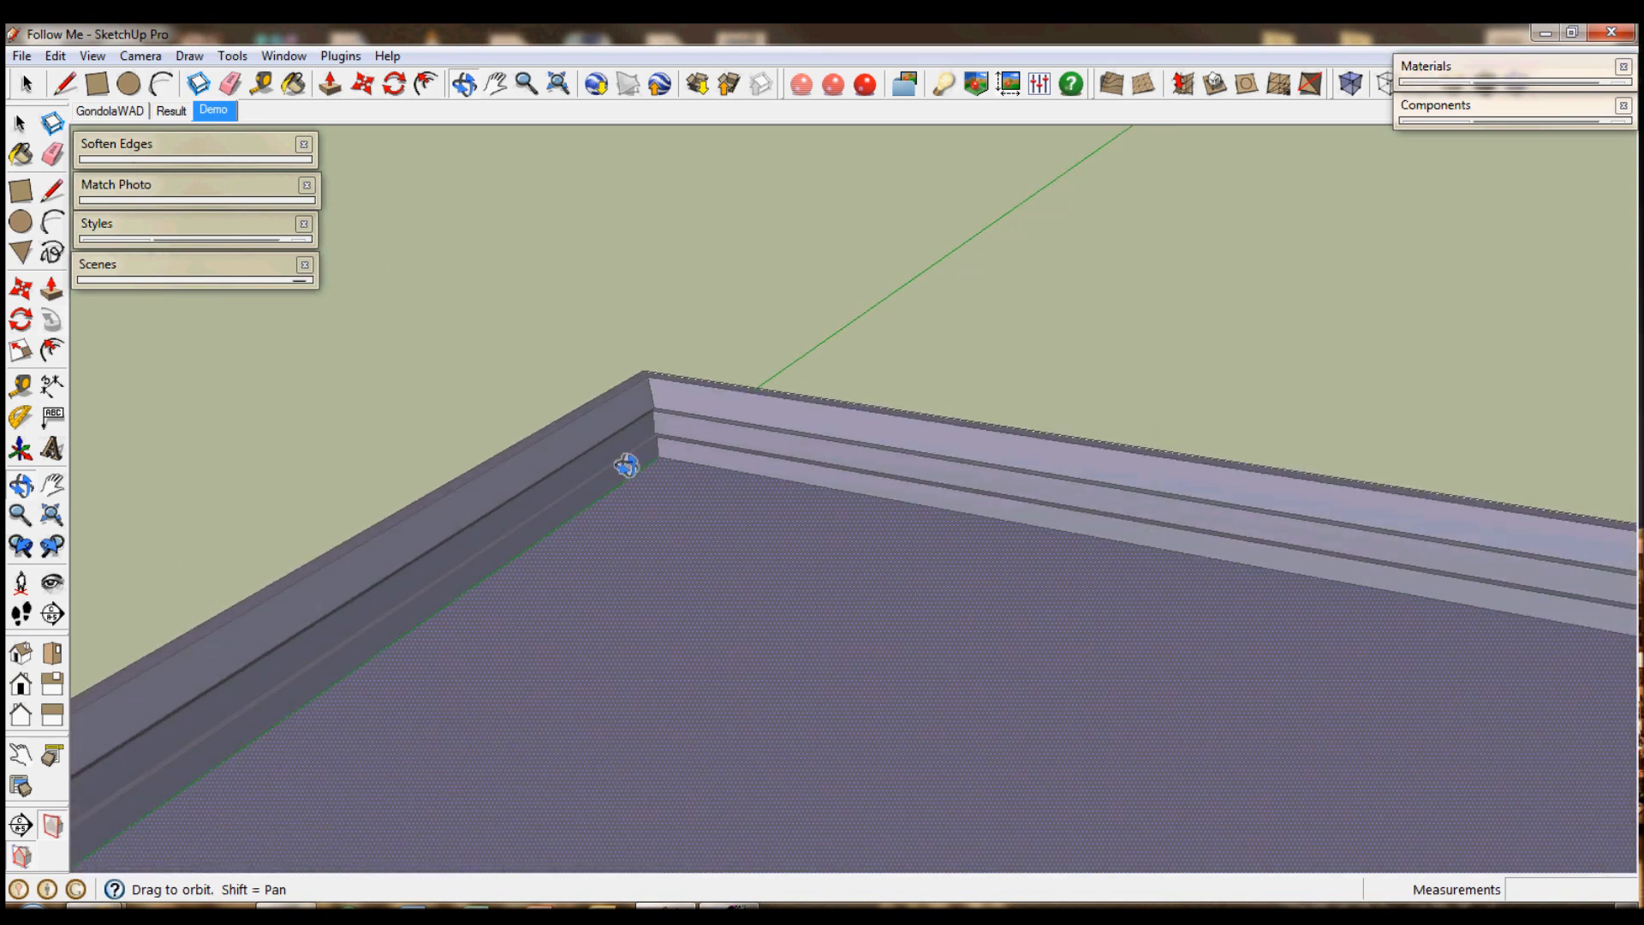
Orbit the model to inspect the skirting-board border from its corner, above and the sides.
{"action": "left_click_drag", "start_coordinate": [626, 464], "coordinate": [653, 503]}
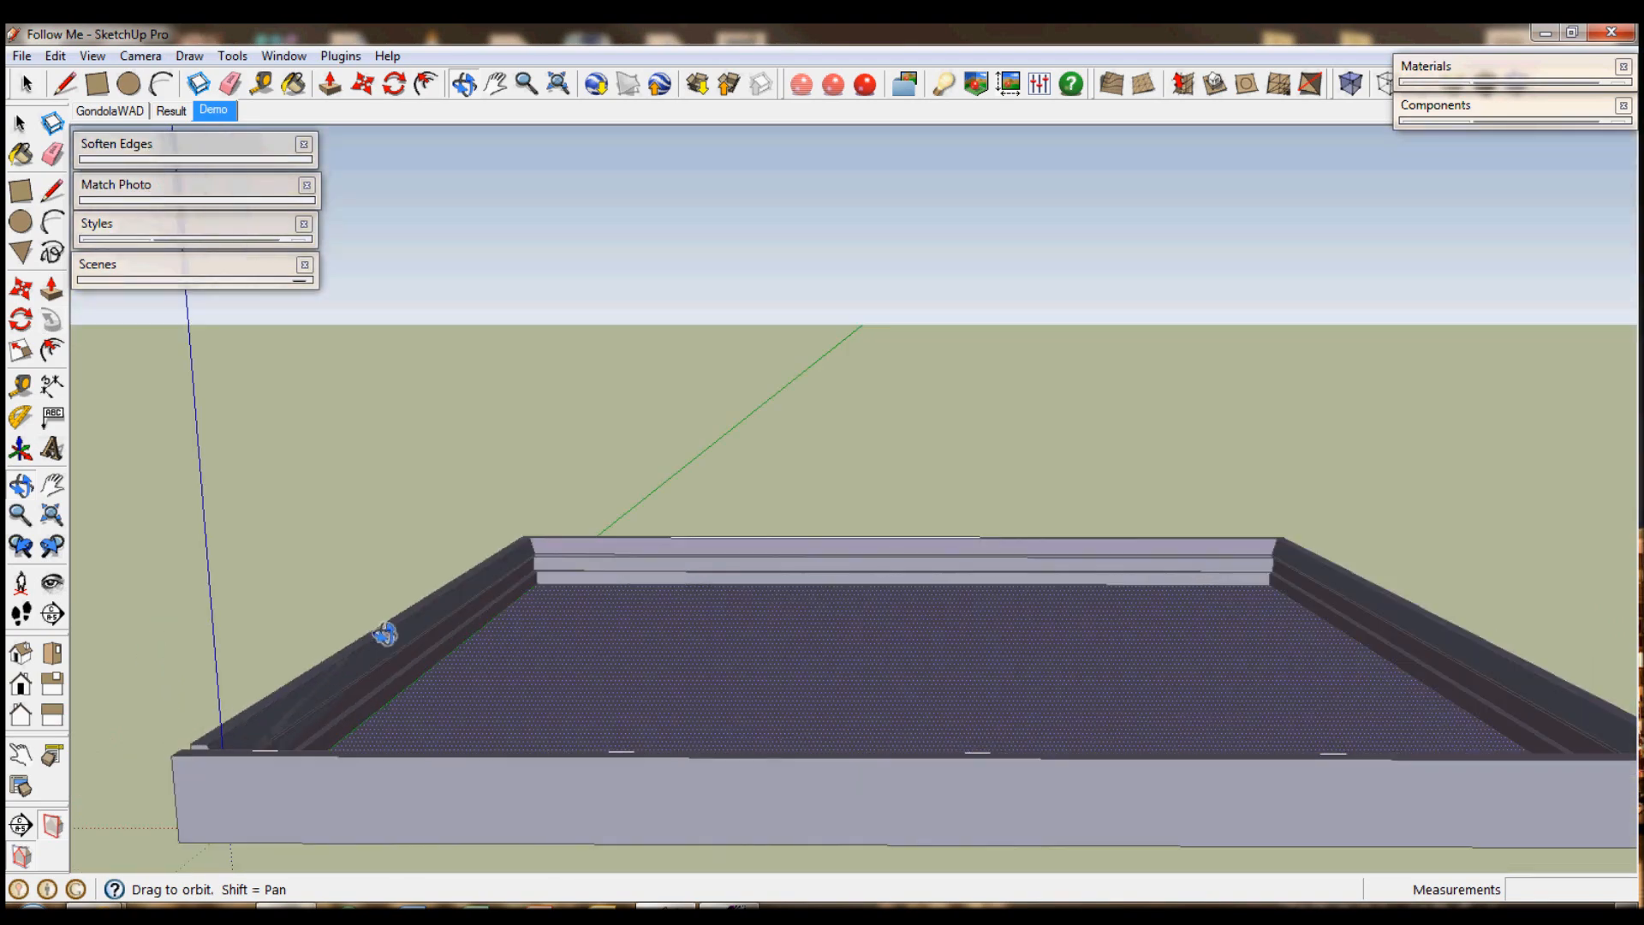
{"action": "left_click_drag", "start_coordinate": [387, 634], "coordinate": [477, 524]}
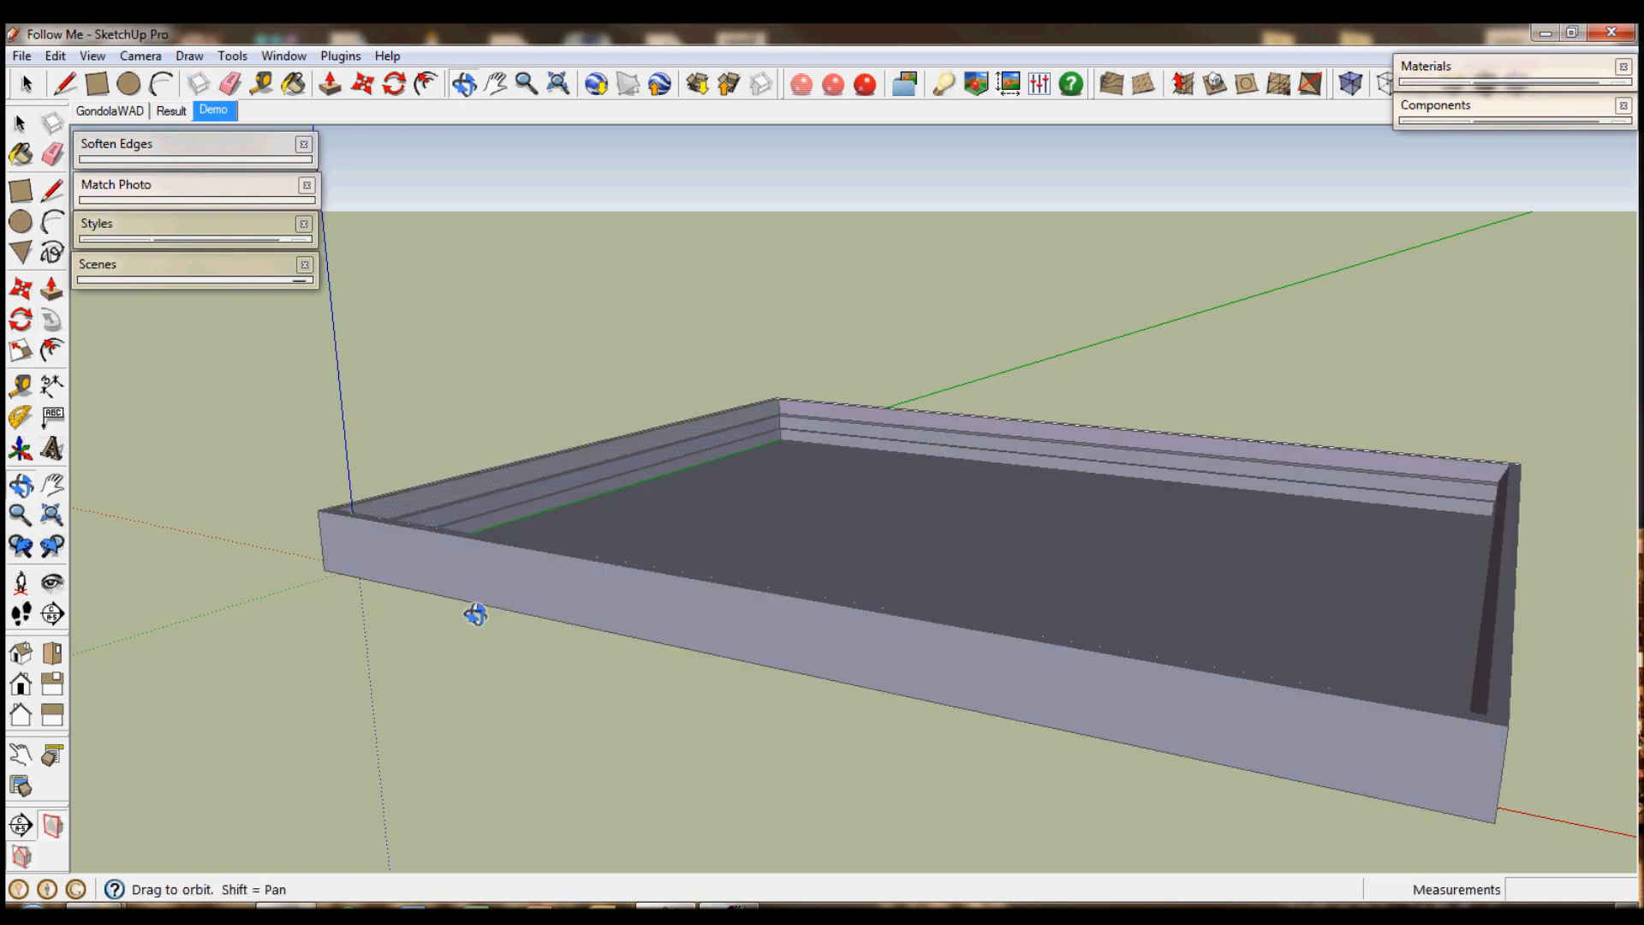
{"action": "left_click_drag", "start_coordinate": [476, 613], "coordinate": [514, 356]}
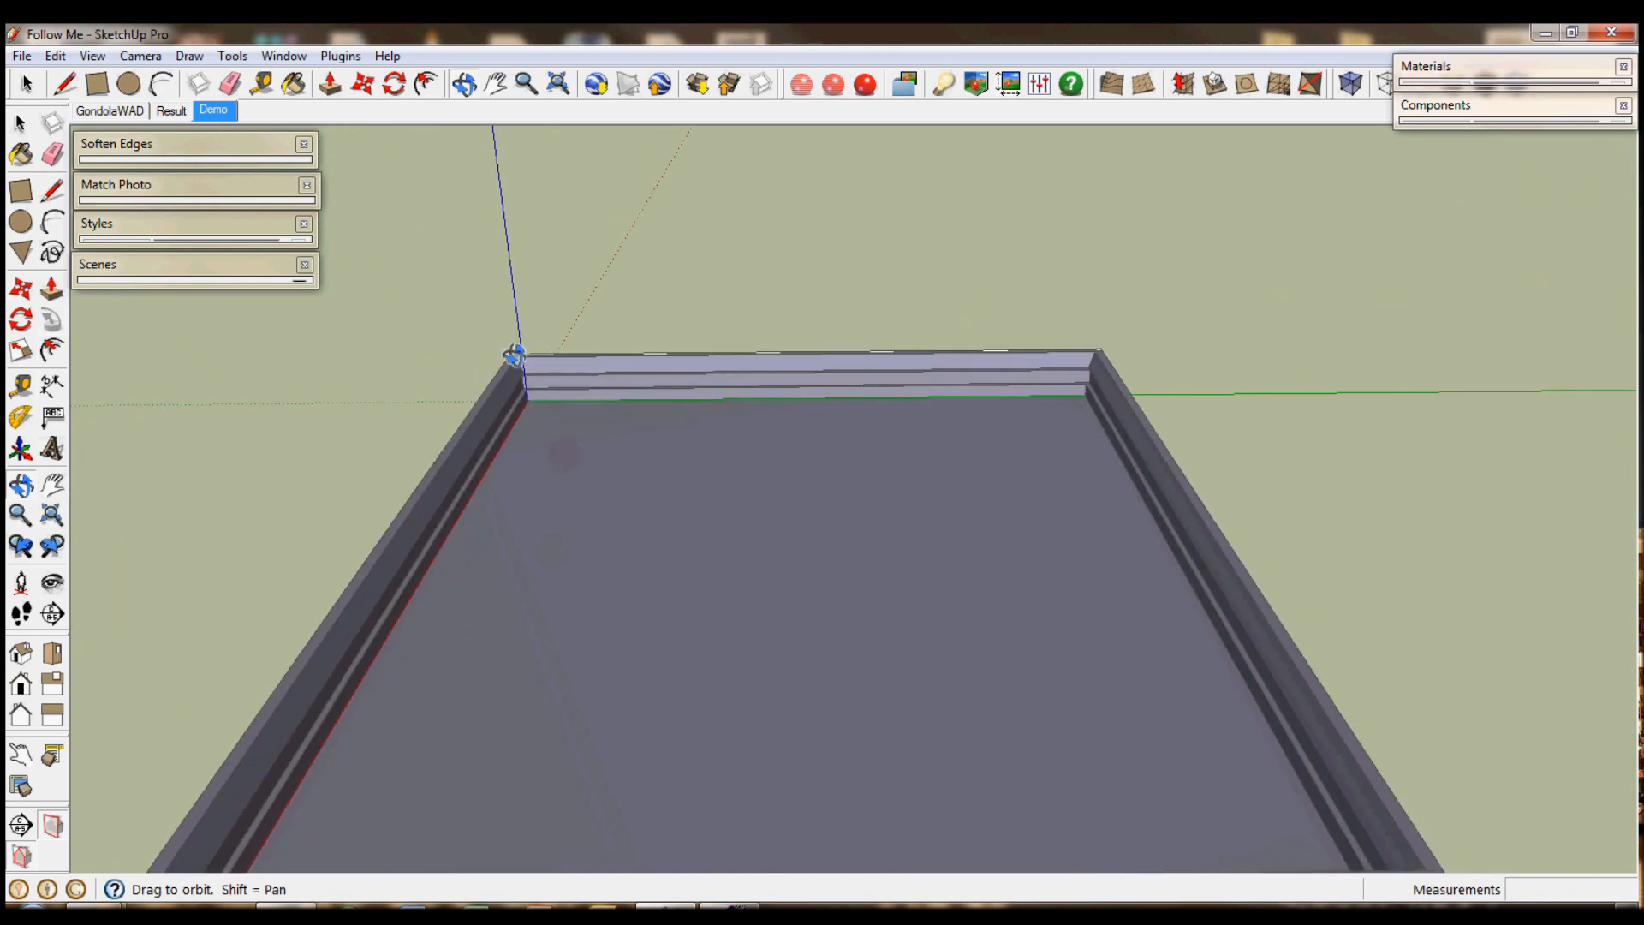
{"action": "left_click_drag", "start_coordinate": [514, 357], "coordinate": [1059, 518]}
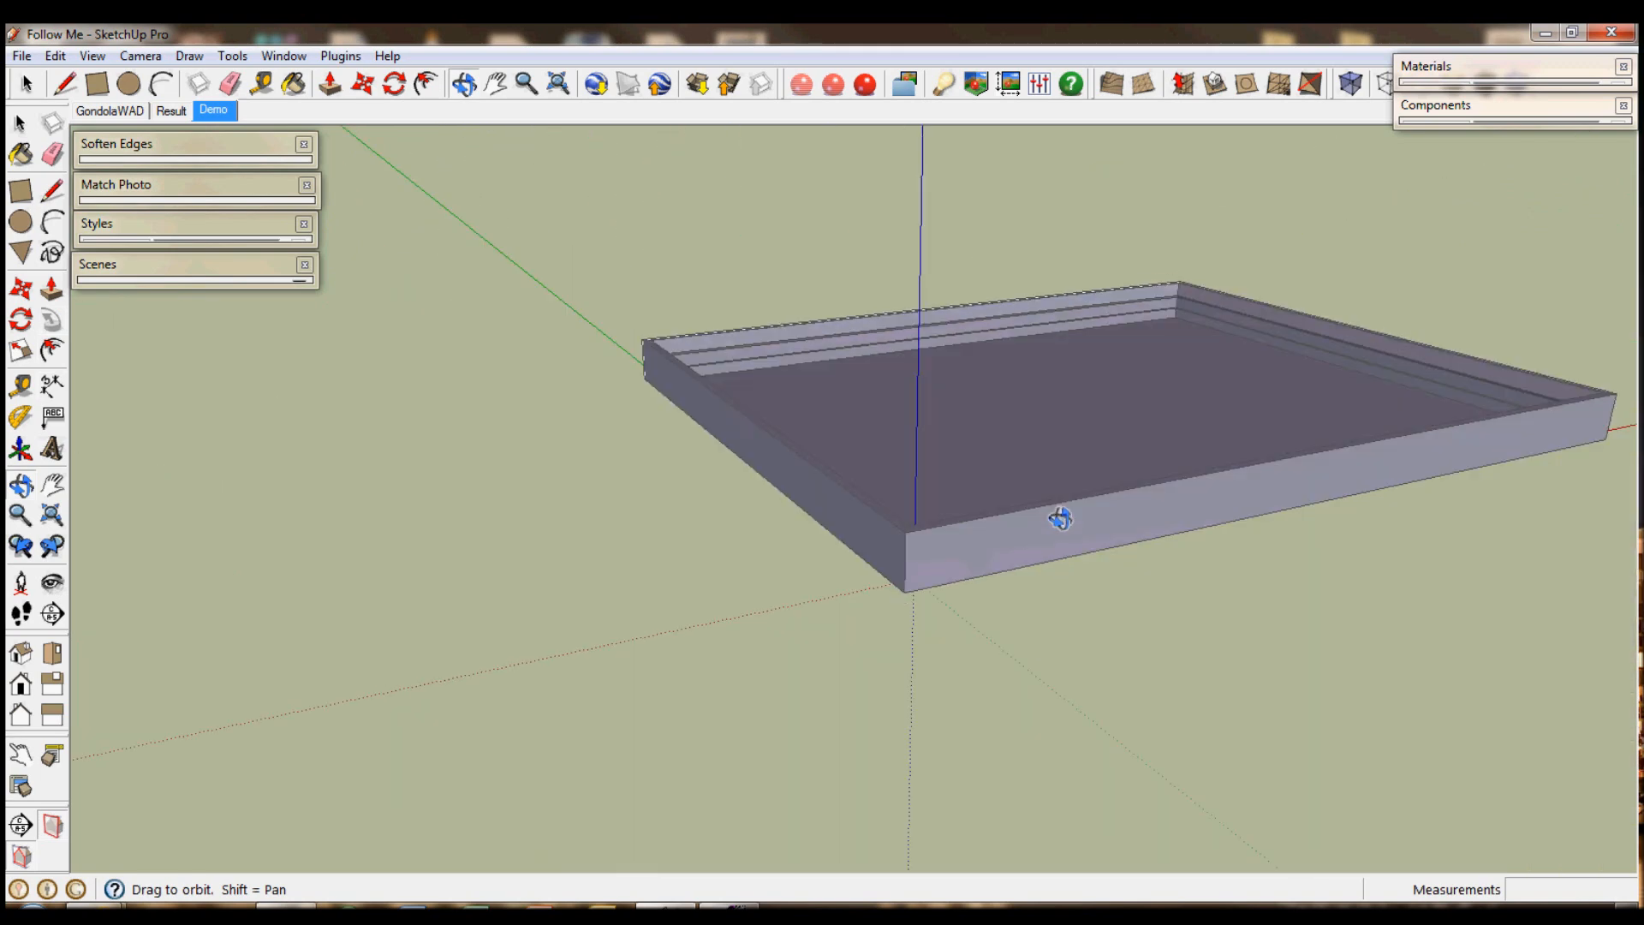
{"action": "left_click_drag", "start_coordinate": [1059, 518], "coordinate": [702, 504]}
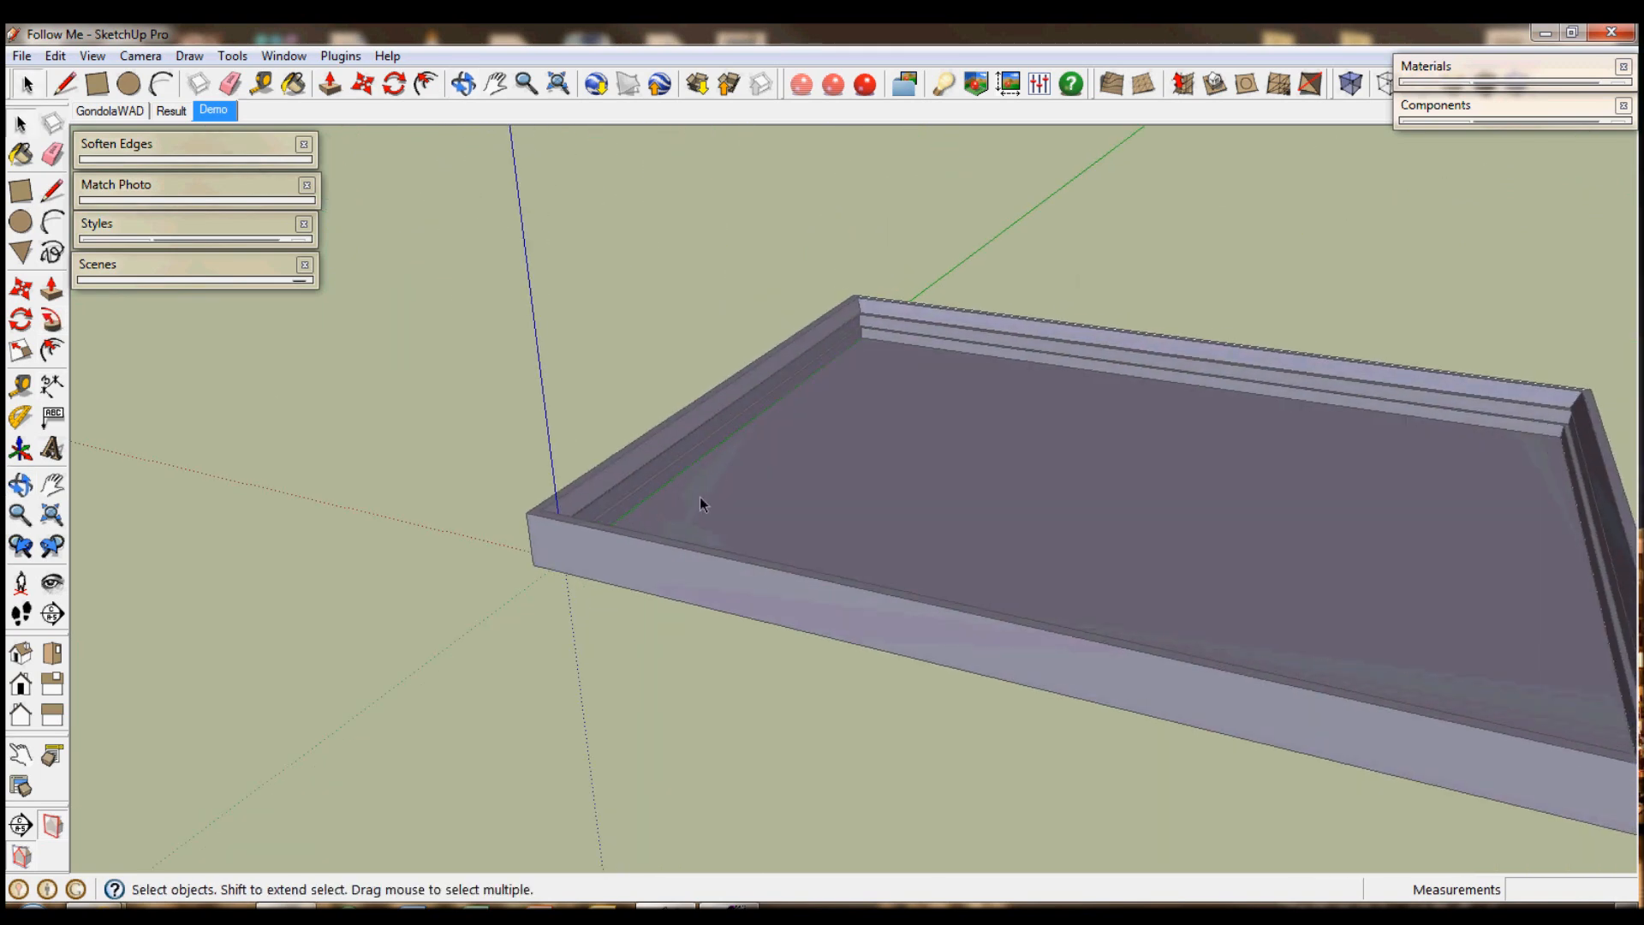
Delete the bordered rectangle and start a path of connected arcs from the origin.
{"action": "left_click", "coordinate": [702, 504]}
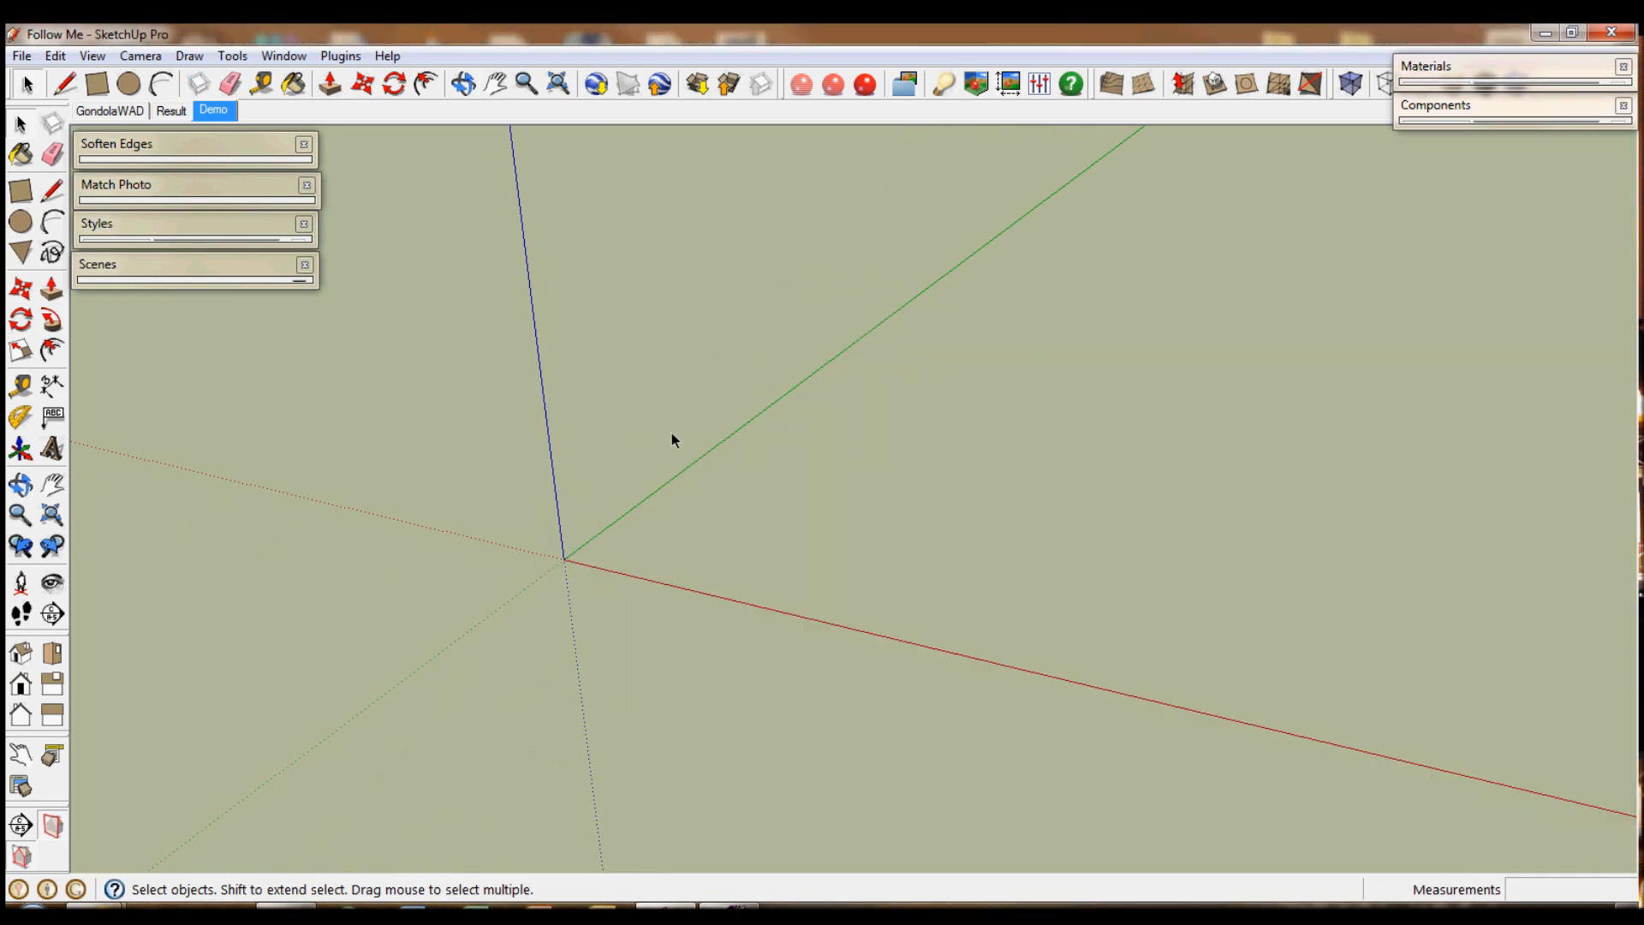
{"action": "left_click", "coordinate": [463, 84]}
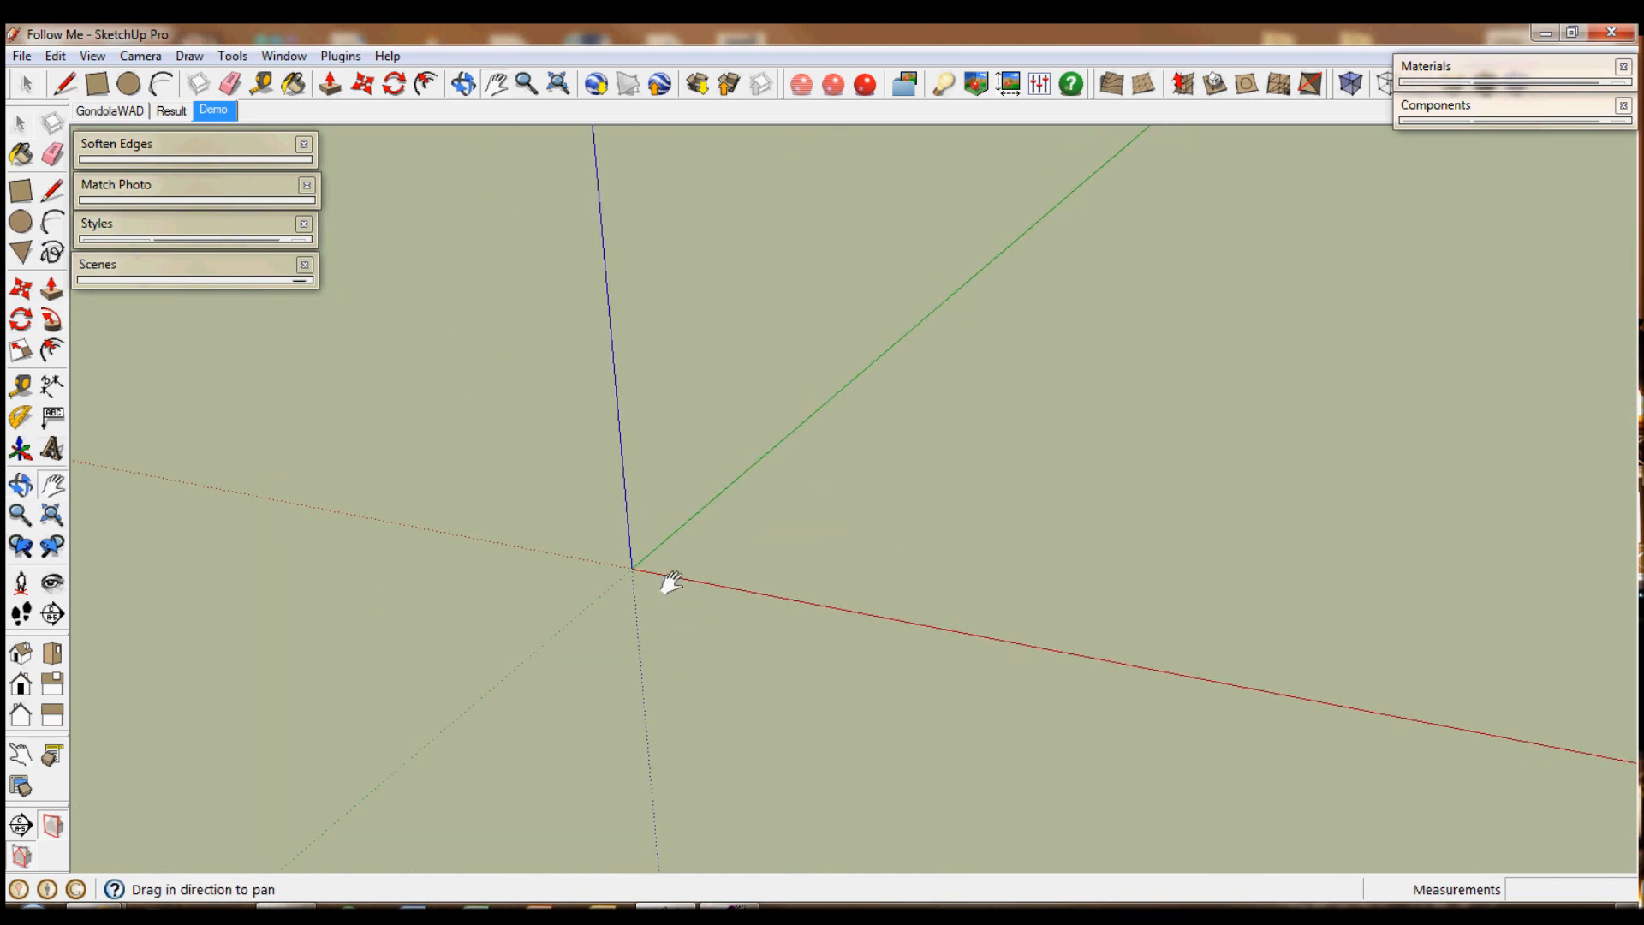
{"action": "mouse_move", "coordinate": [647, 583]}
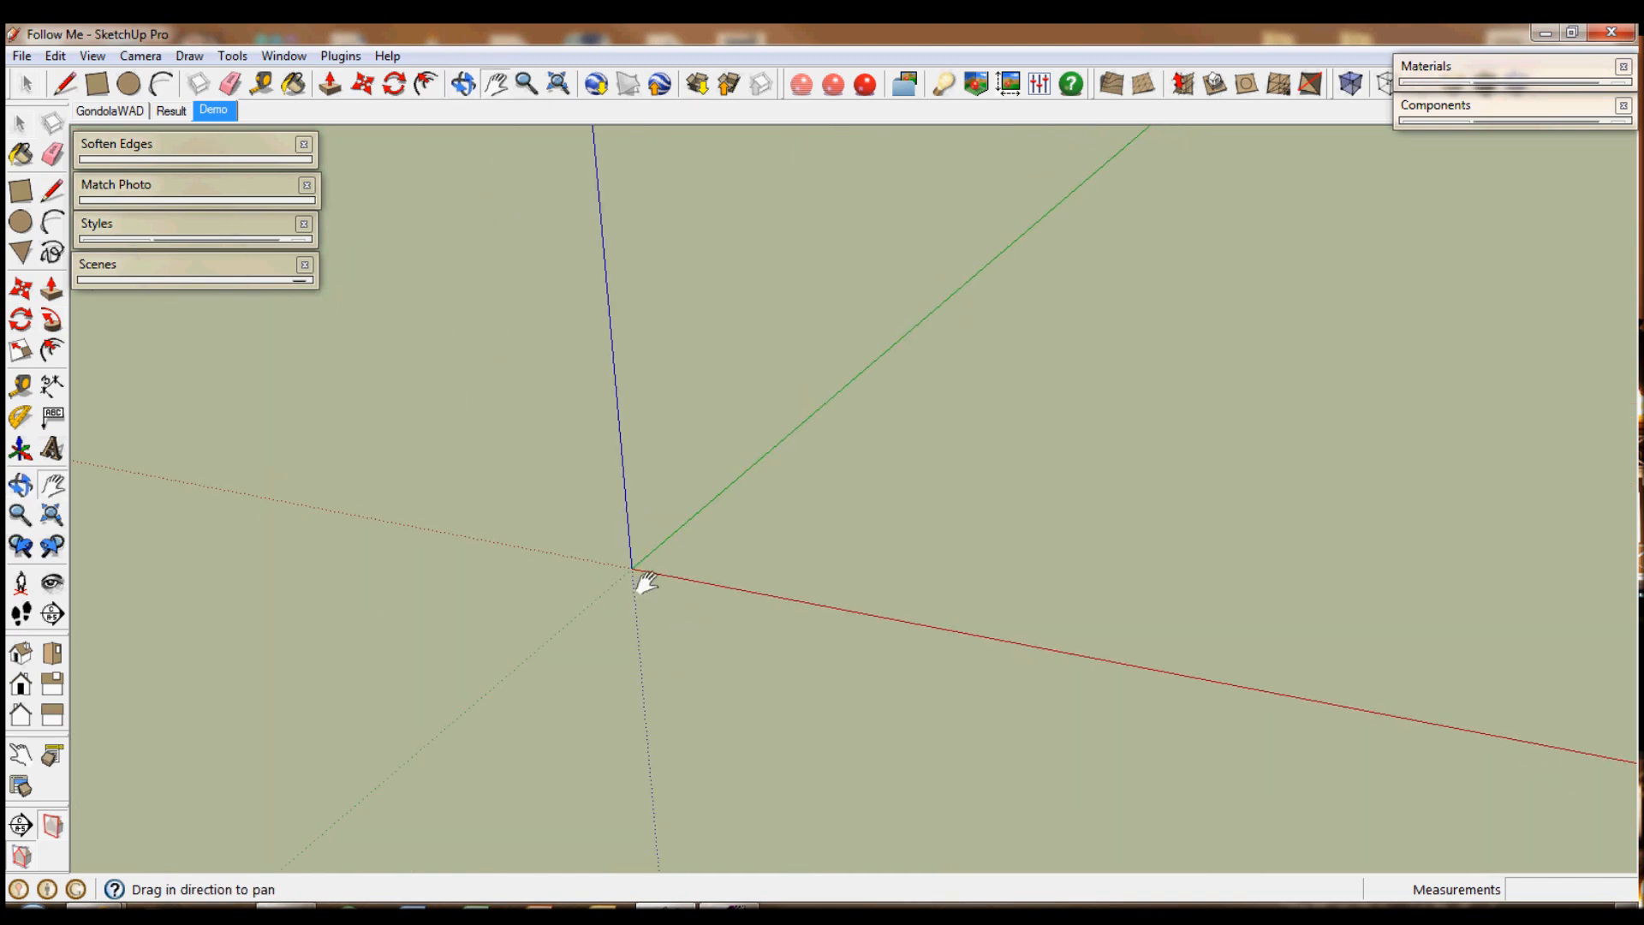
{"action": "left_click", "coordinate": [52, 227]}
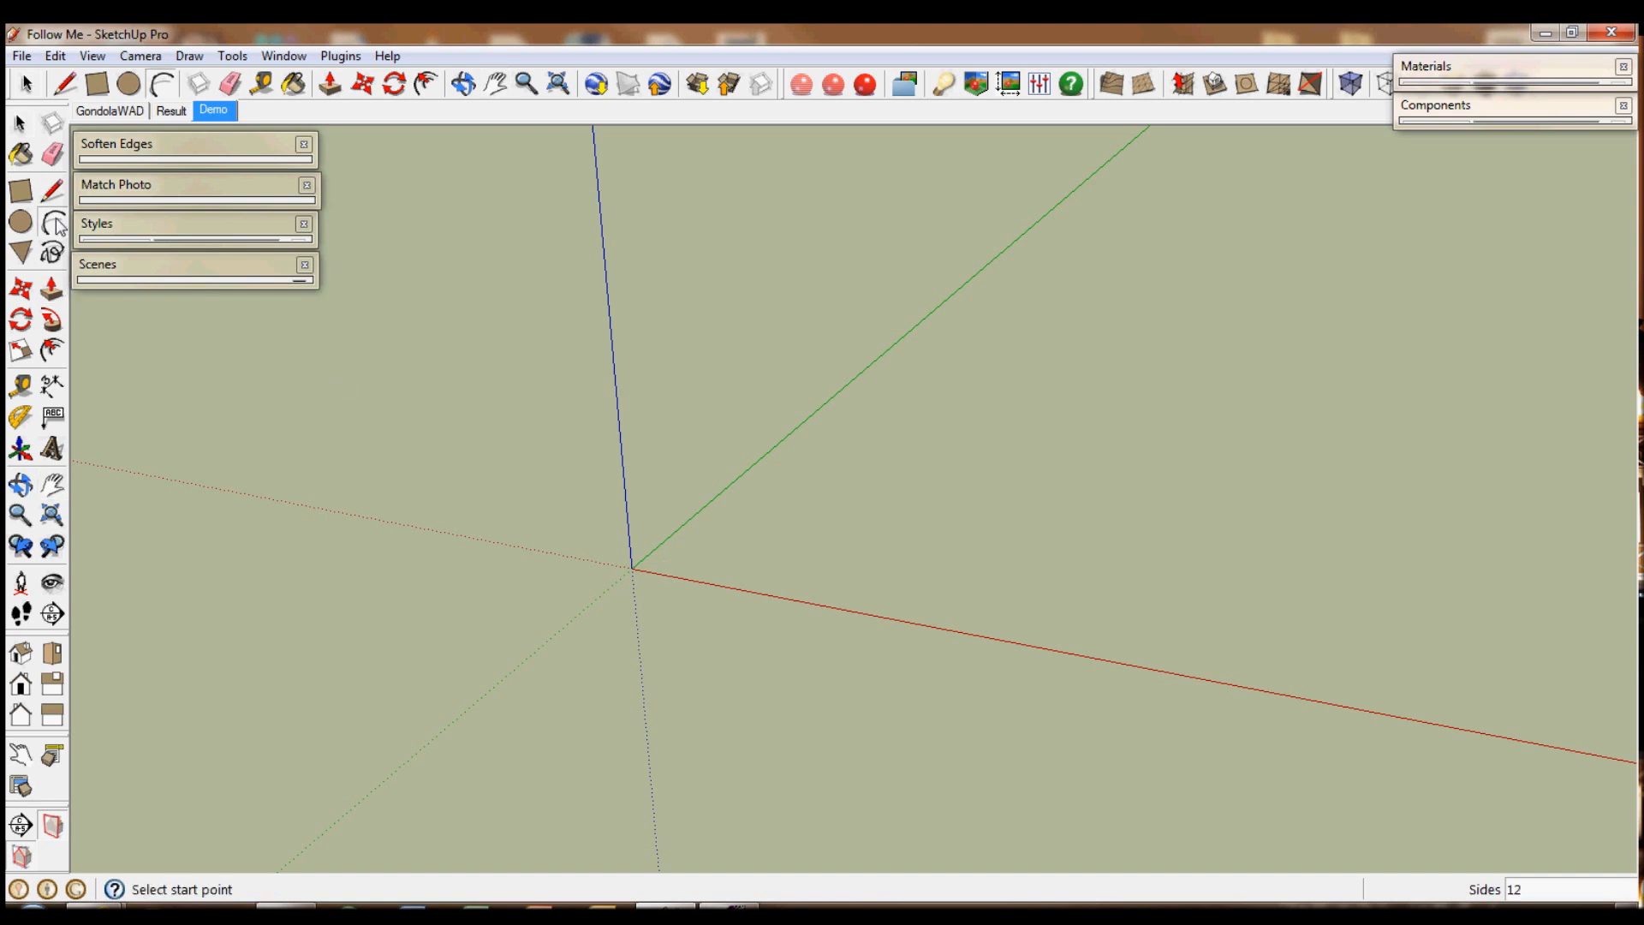
{"action": "mouse_move", "coordinate": [637, 566]}
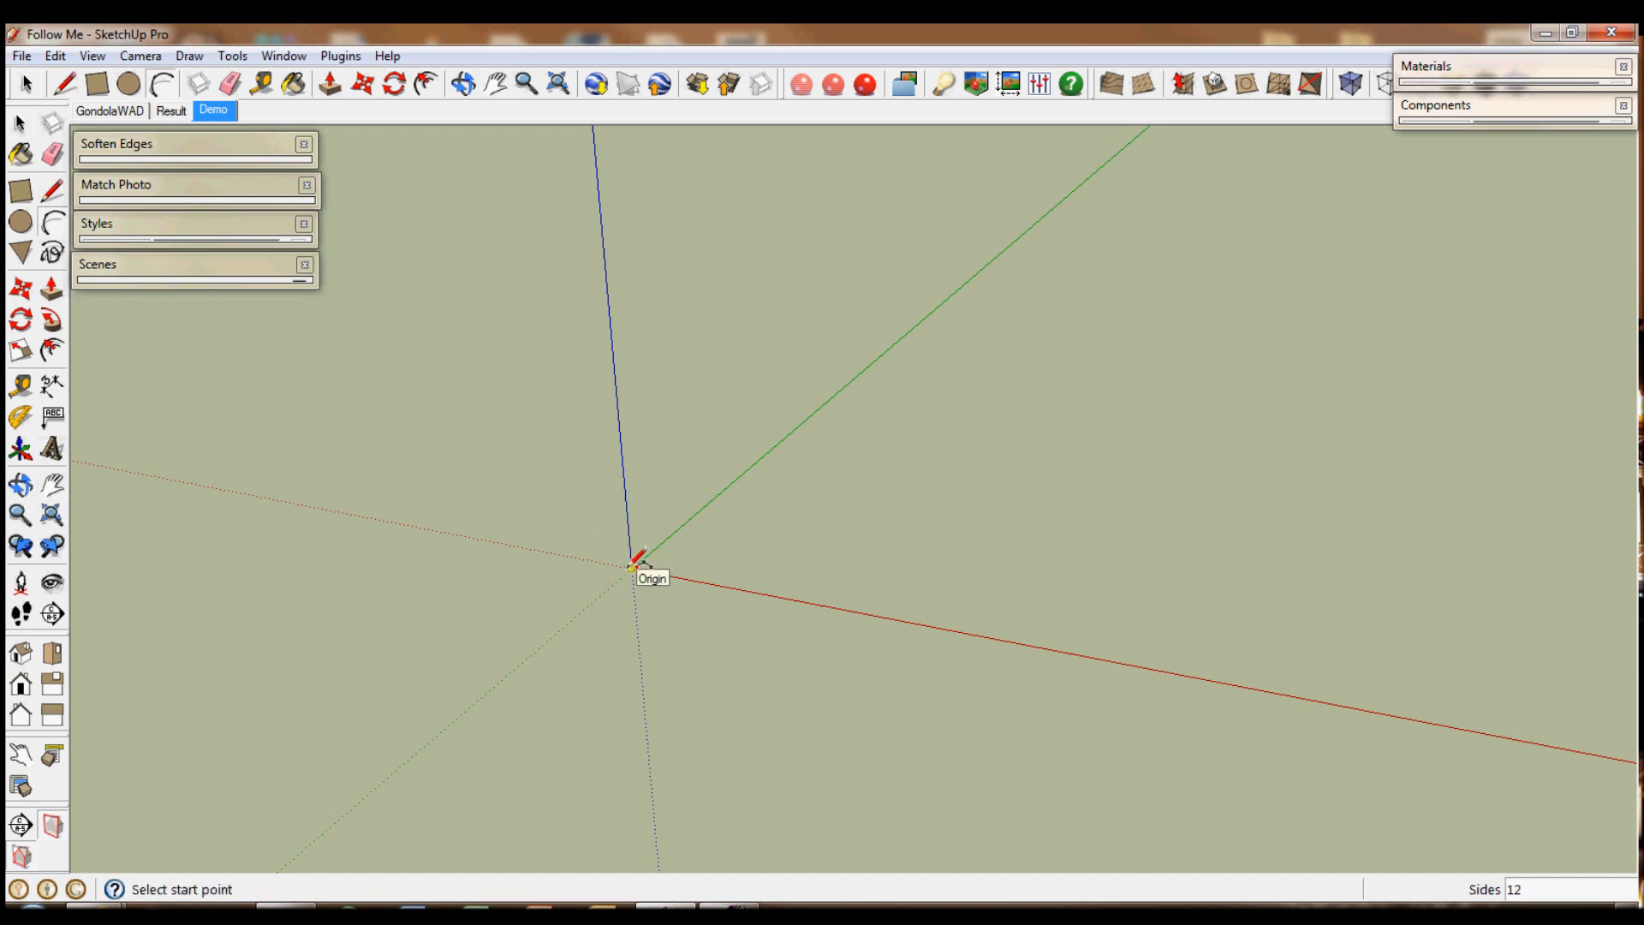
{"action": "left_click", "coordinate": [634, 566]}
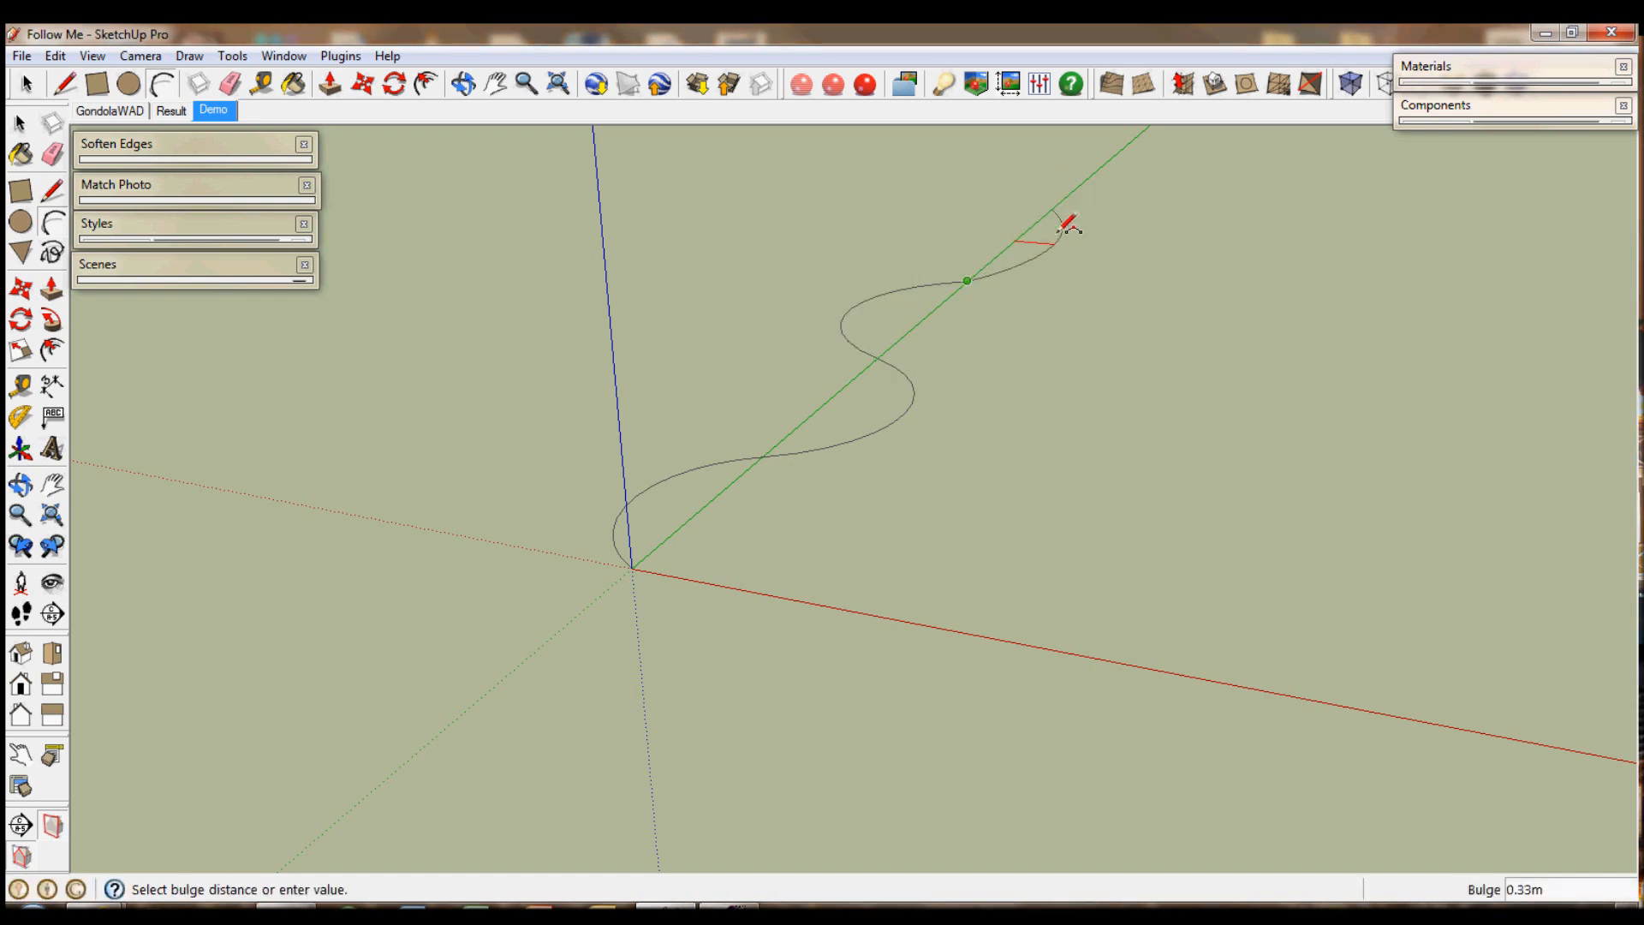
{"action": "mouse_move", "coordinate": [1127, 239]}
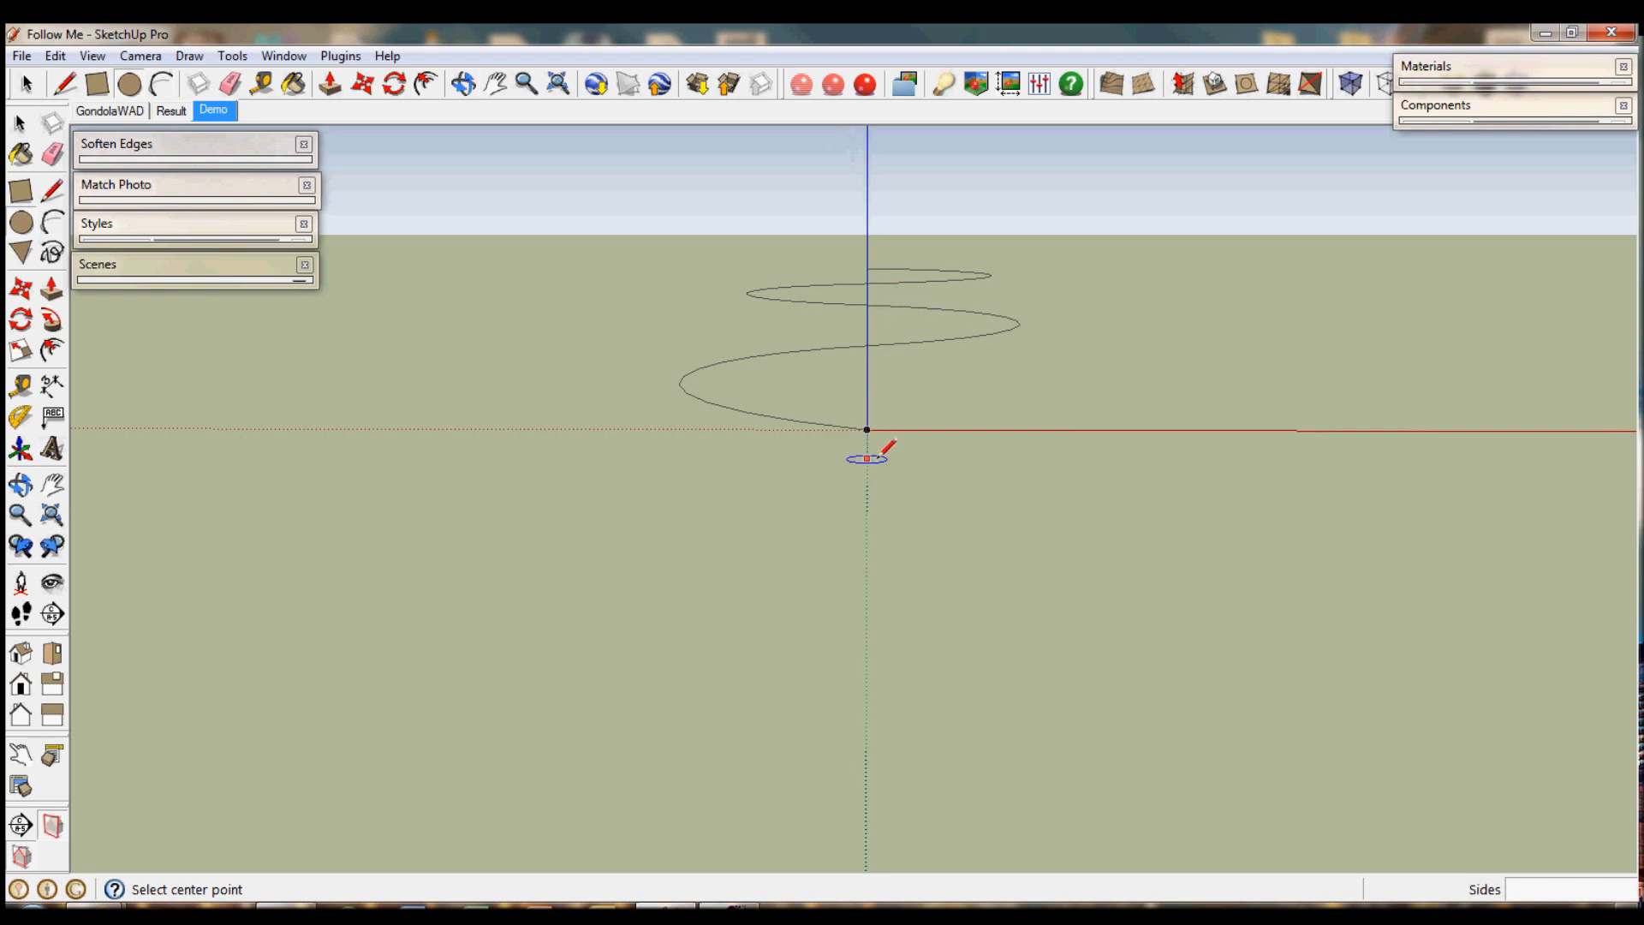
{"action": "mouse_move", "coordinate": [545, 207]}
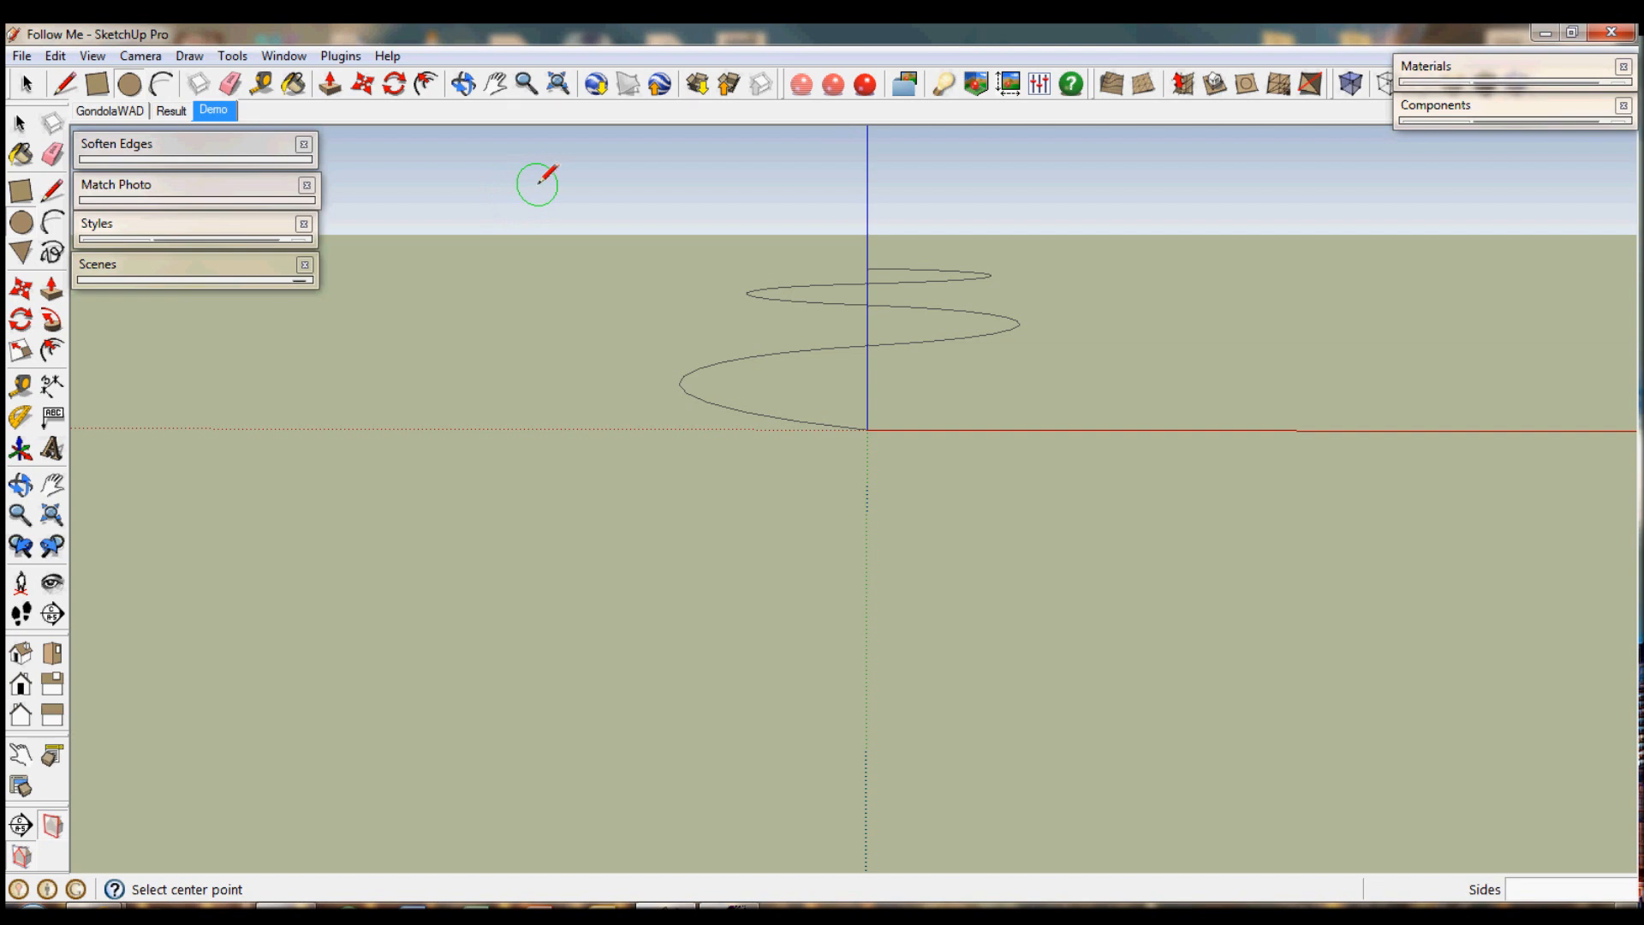
{"action": "mouse_move", "coordinate": [866, 429]}
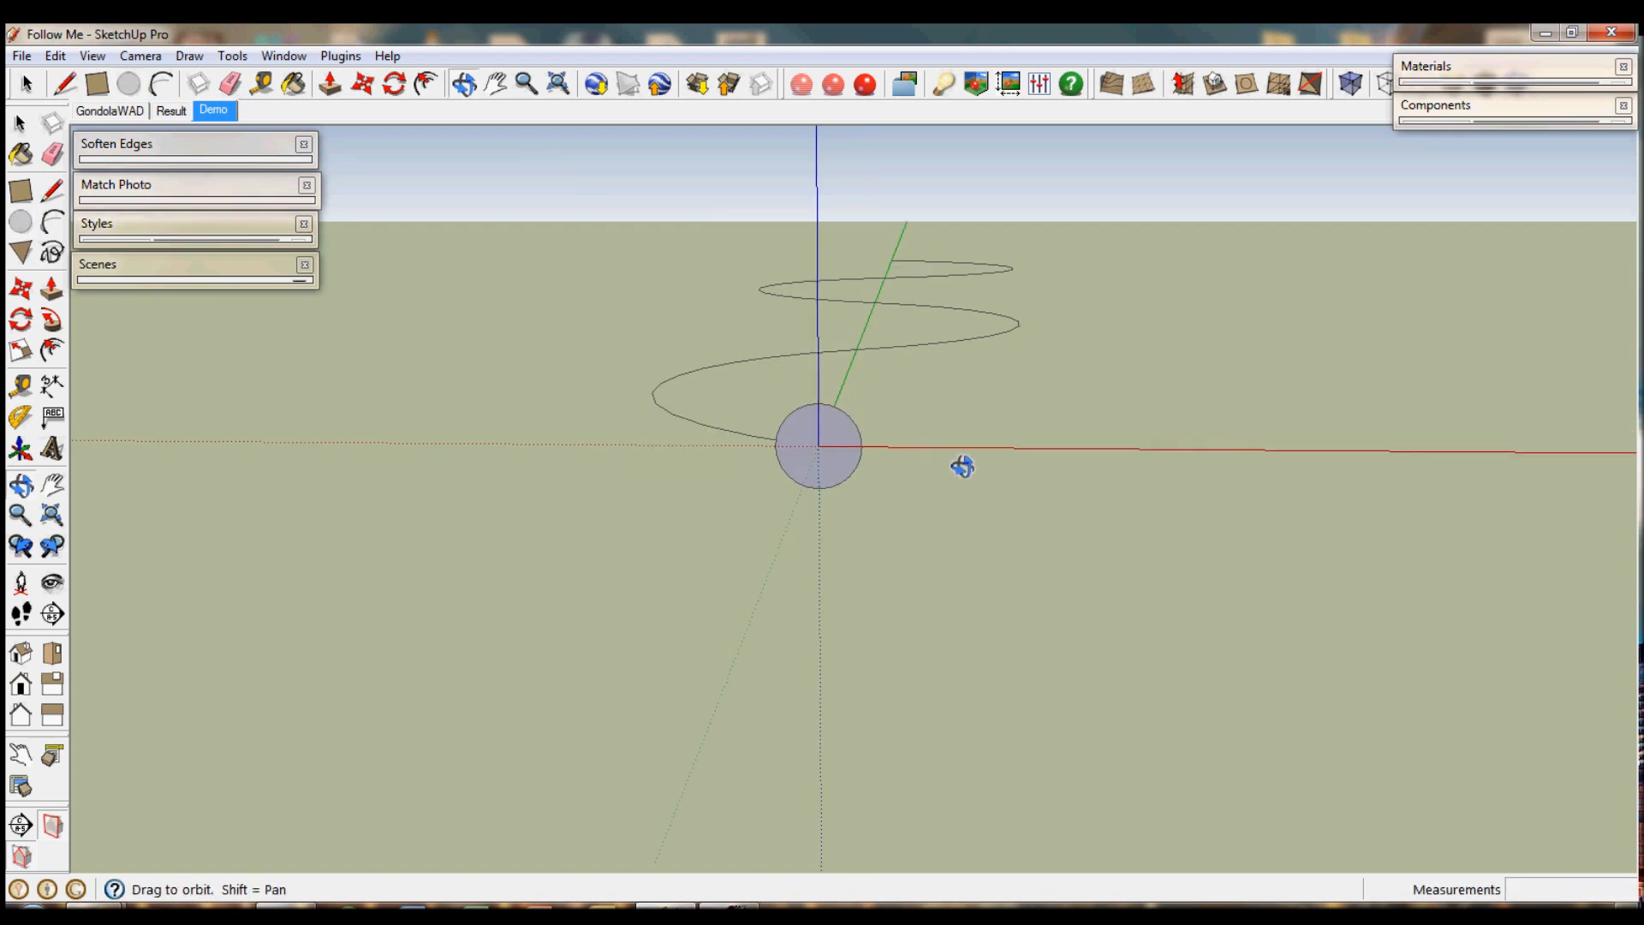
Orbit to view the small upright circle at the start of the wavy arc path.
{"action": "left_click_drag", "start_coordinate": [962, 466], "coordinate": [310, 611]}
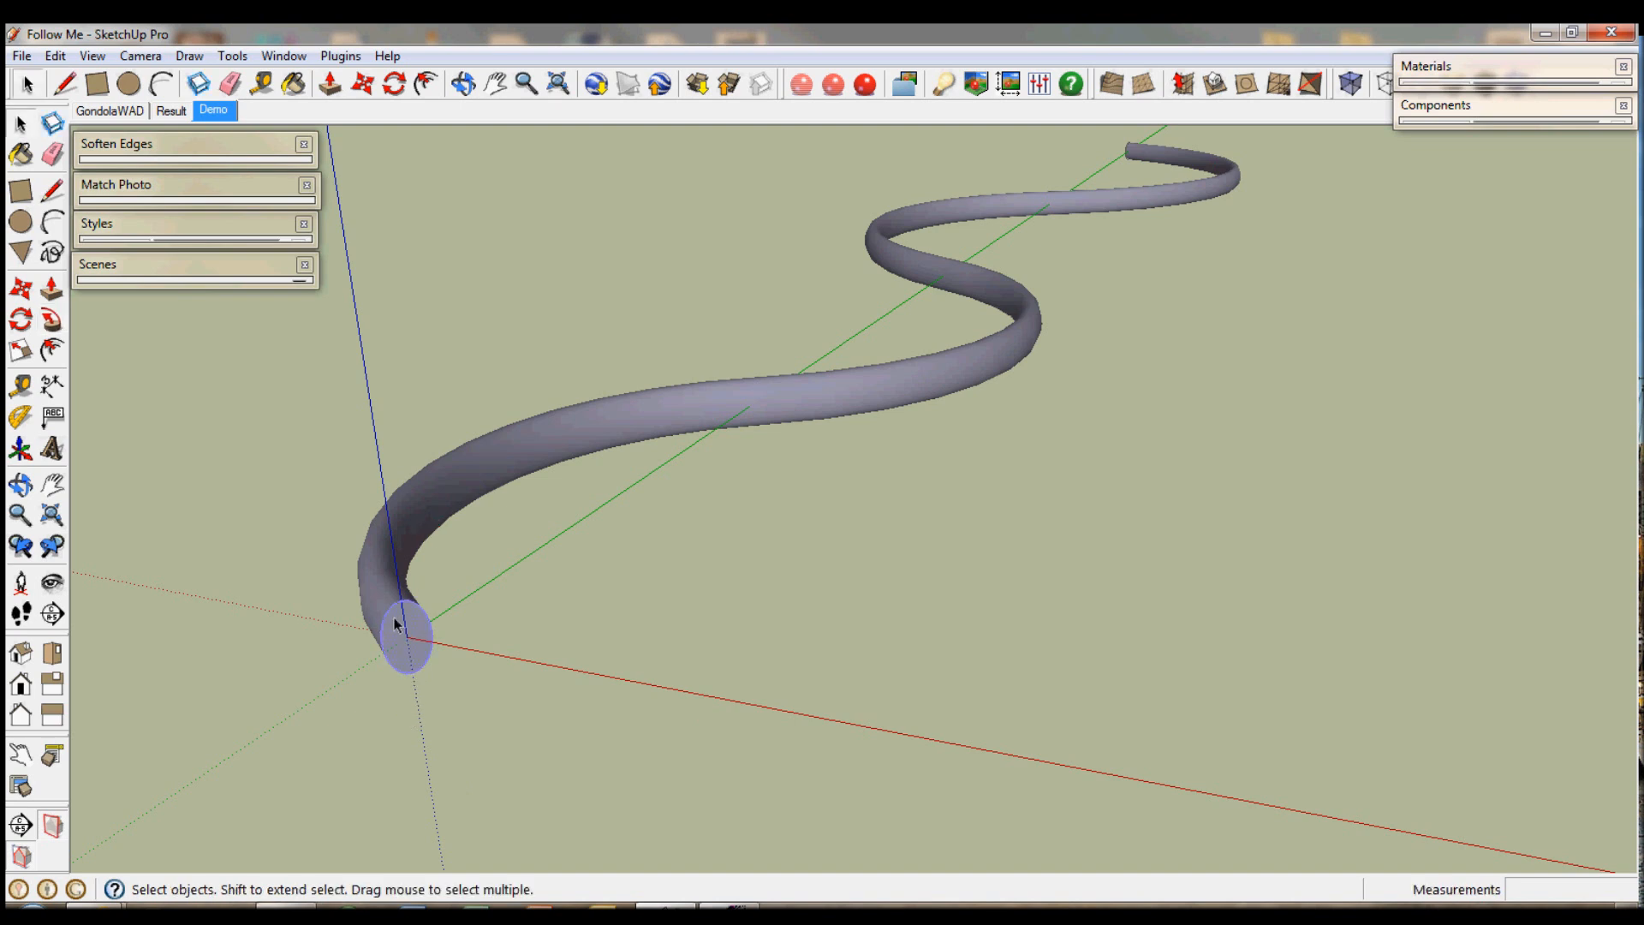
{"action": "mouse_move", "coordinate": [404, 640]}
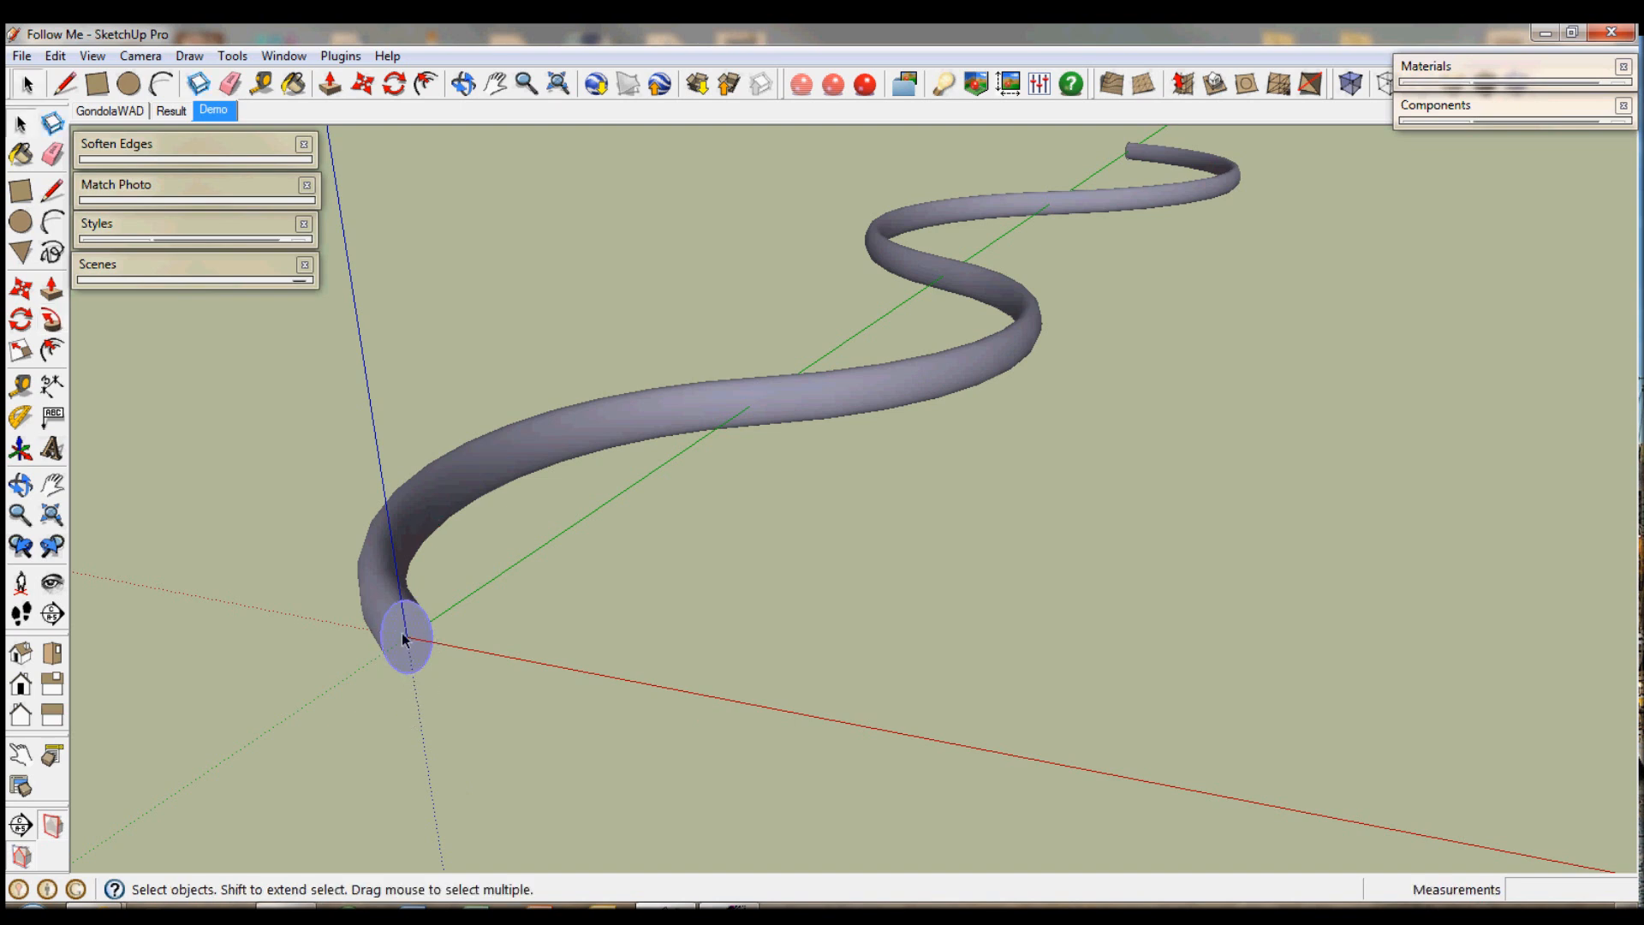
Move the swept tube cable off its path and delete the leftover path curve.
{"action": "left_click", "coordinate": [403, 637]}
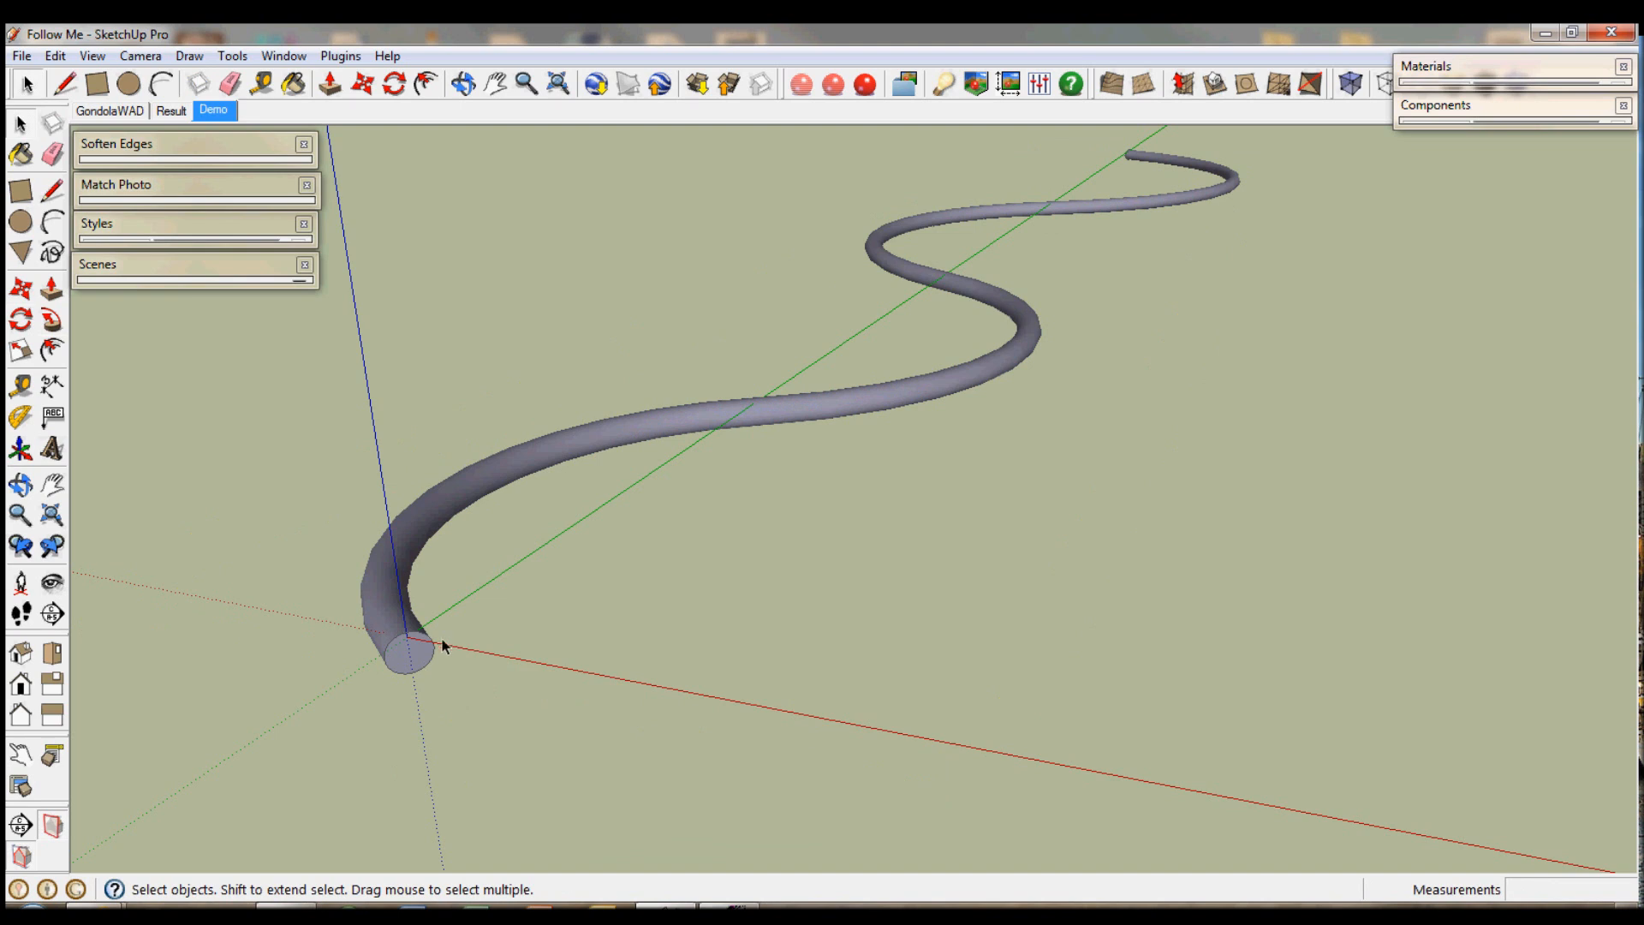
{"action": "mouse_move", "coordinate": [375, 701]}
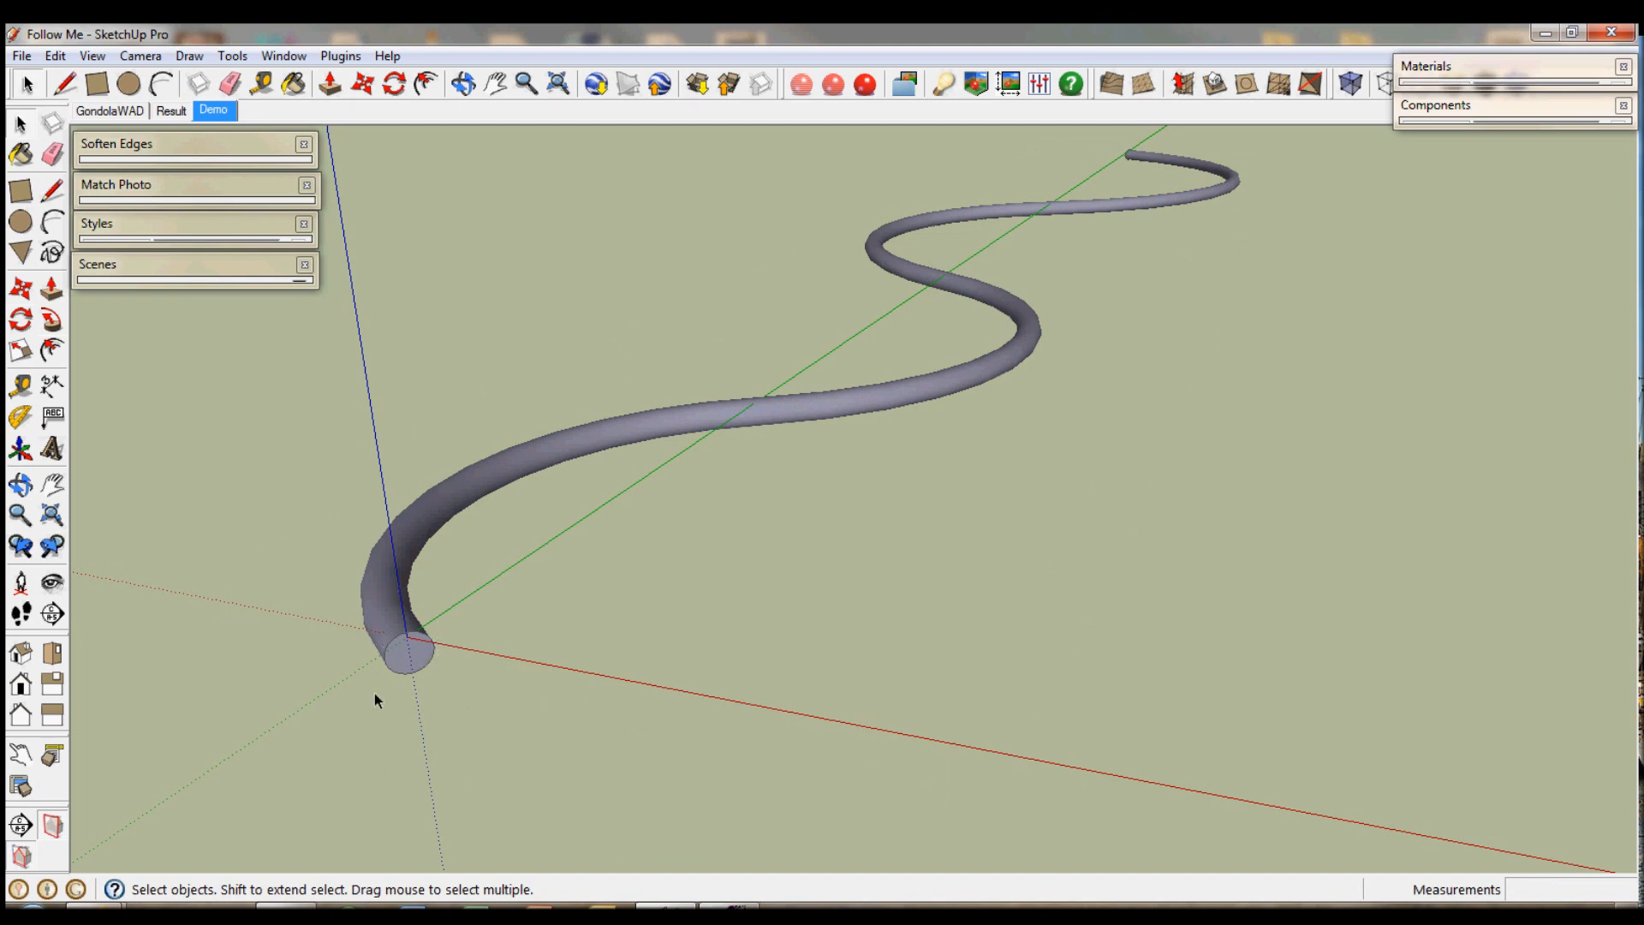
{"action": "mouse_move", "coordinate": [447, 566]}
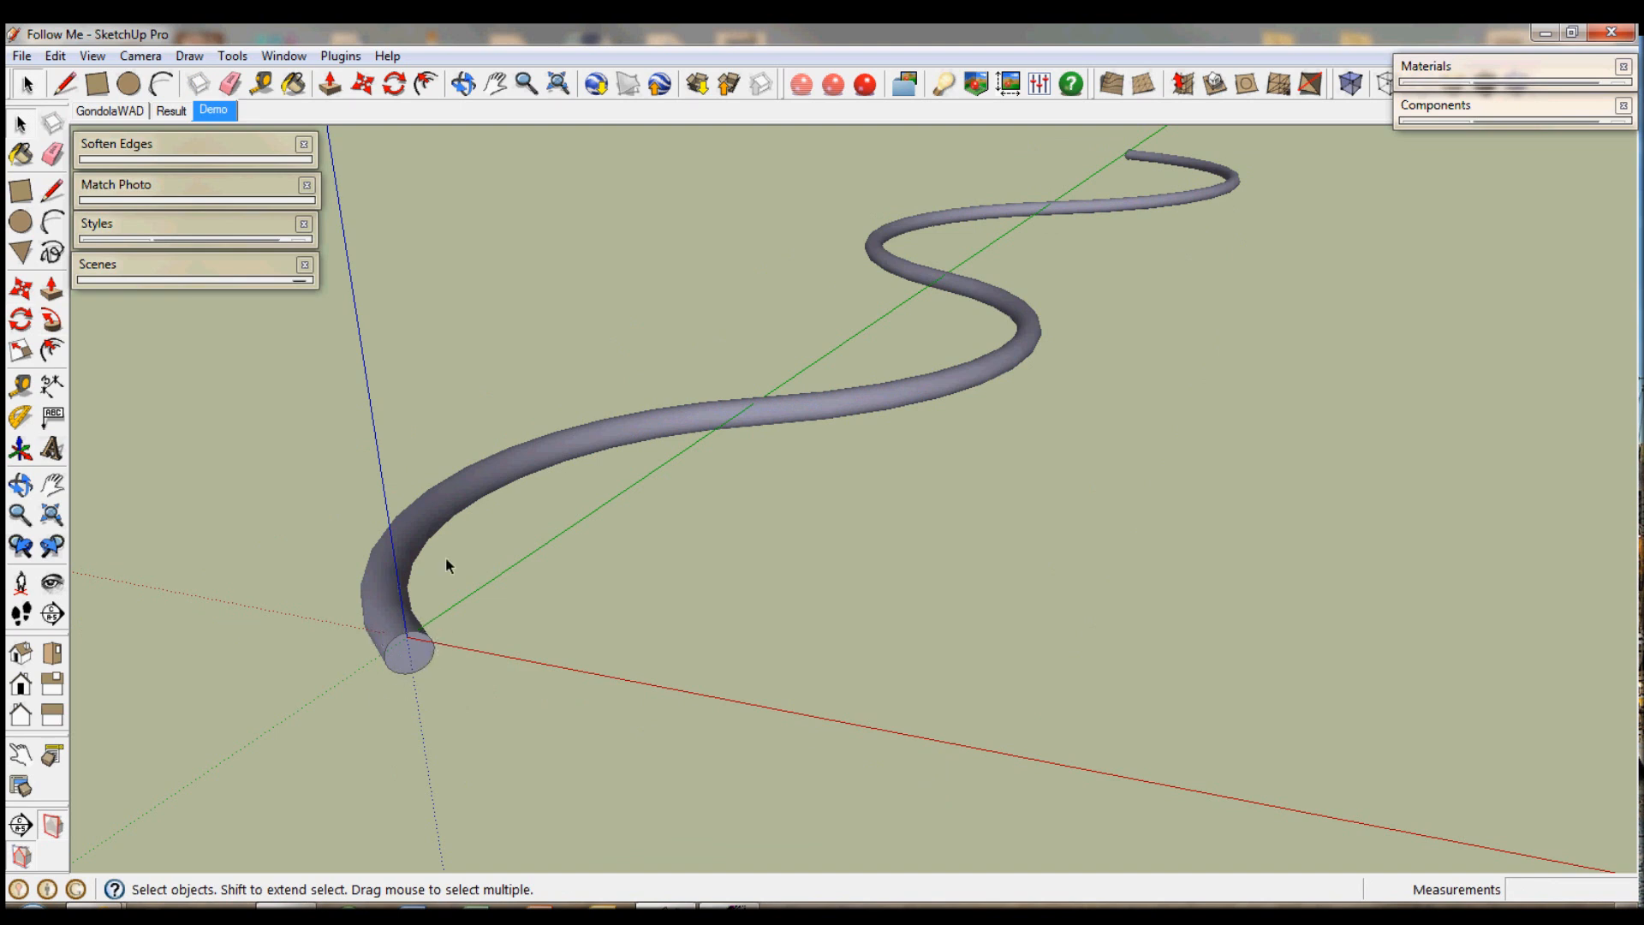
{"action": "mouse_move", "coordinate": [416, 630]}
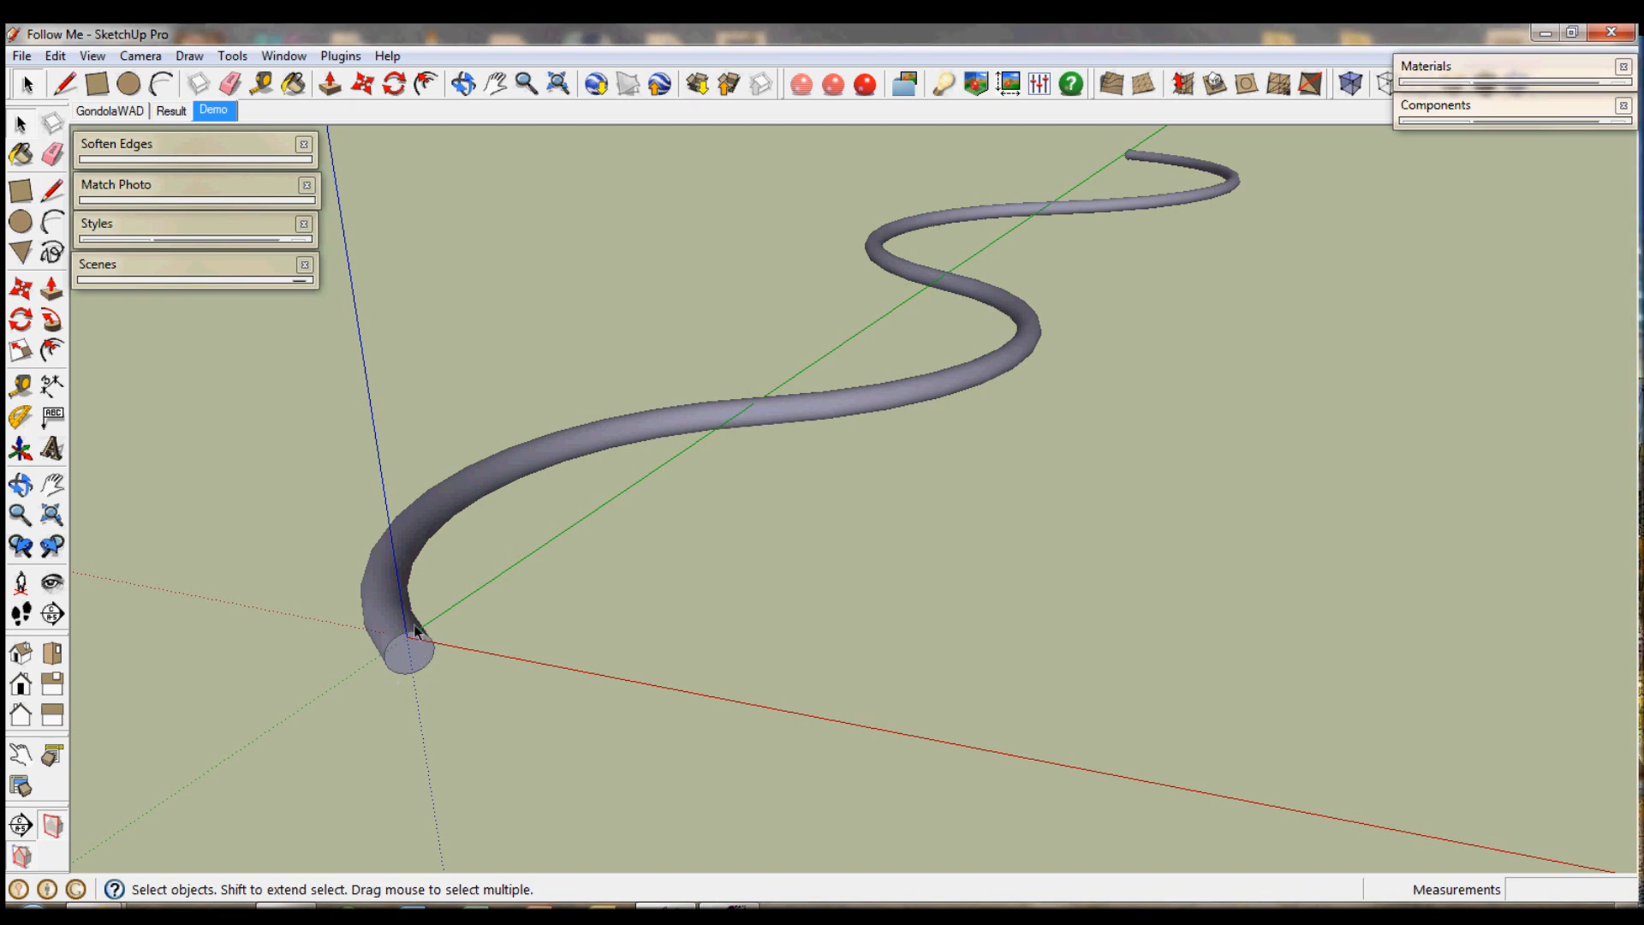
{"action": "mouse_move", "coordinate": [410, 650]}
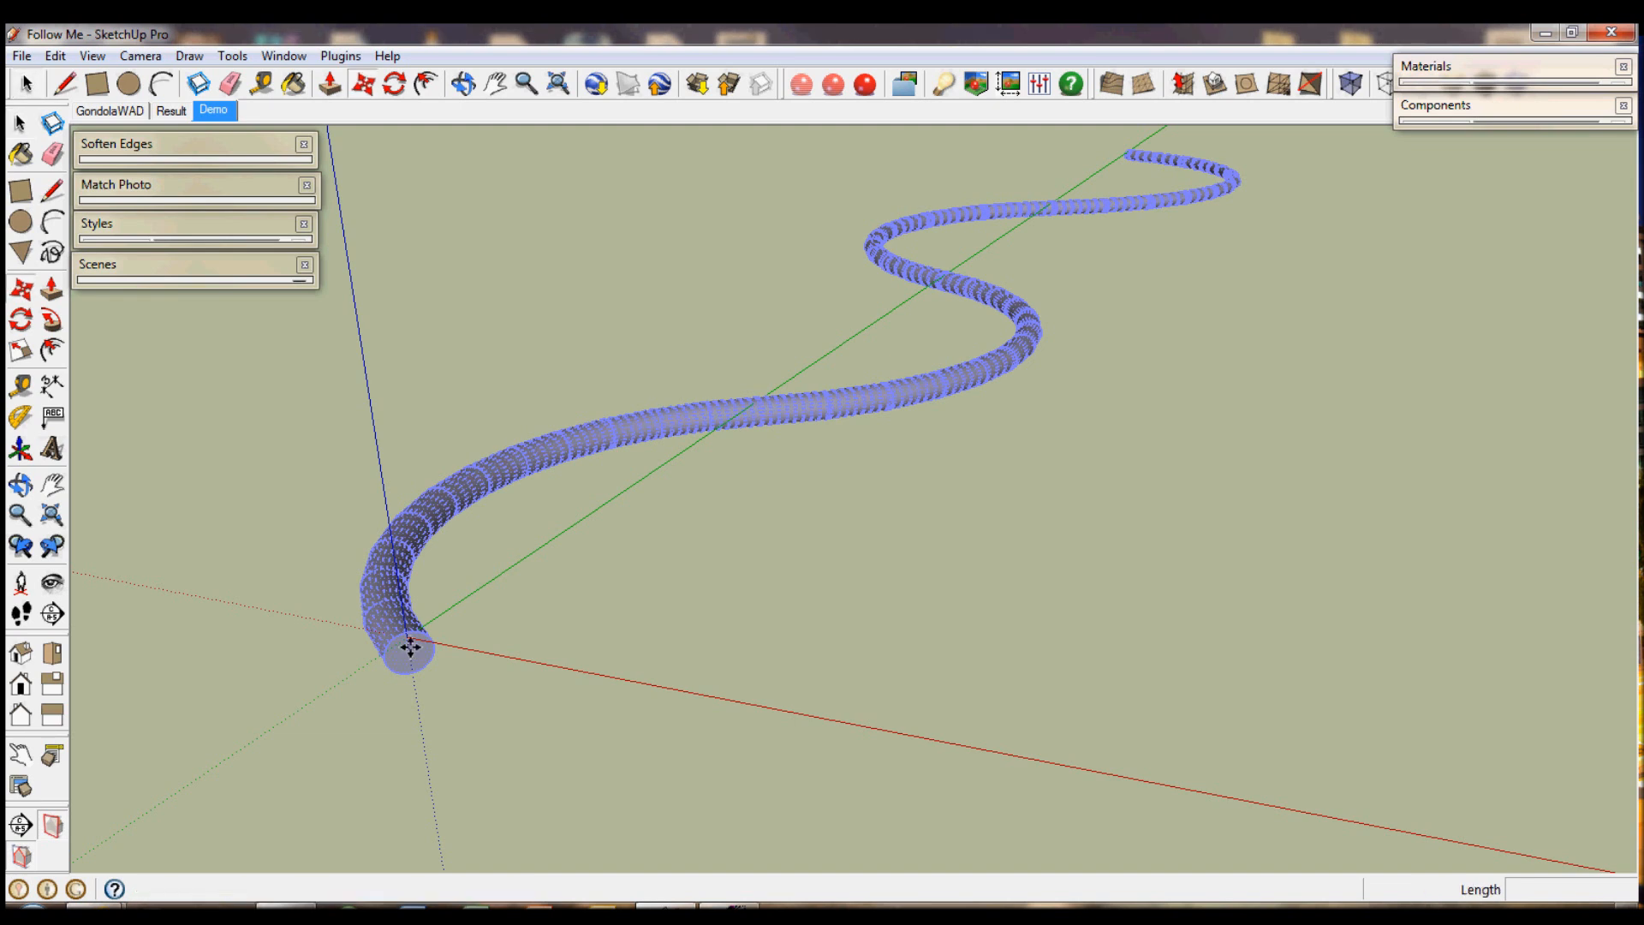
{"action": "left_click_drag", "start_coordinate": [409, 648], "coordinate": [755, 716]}
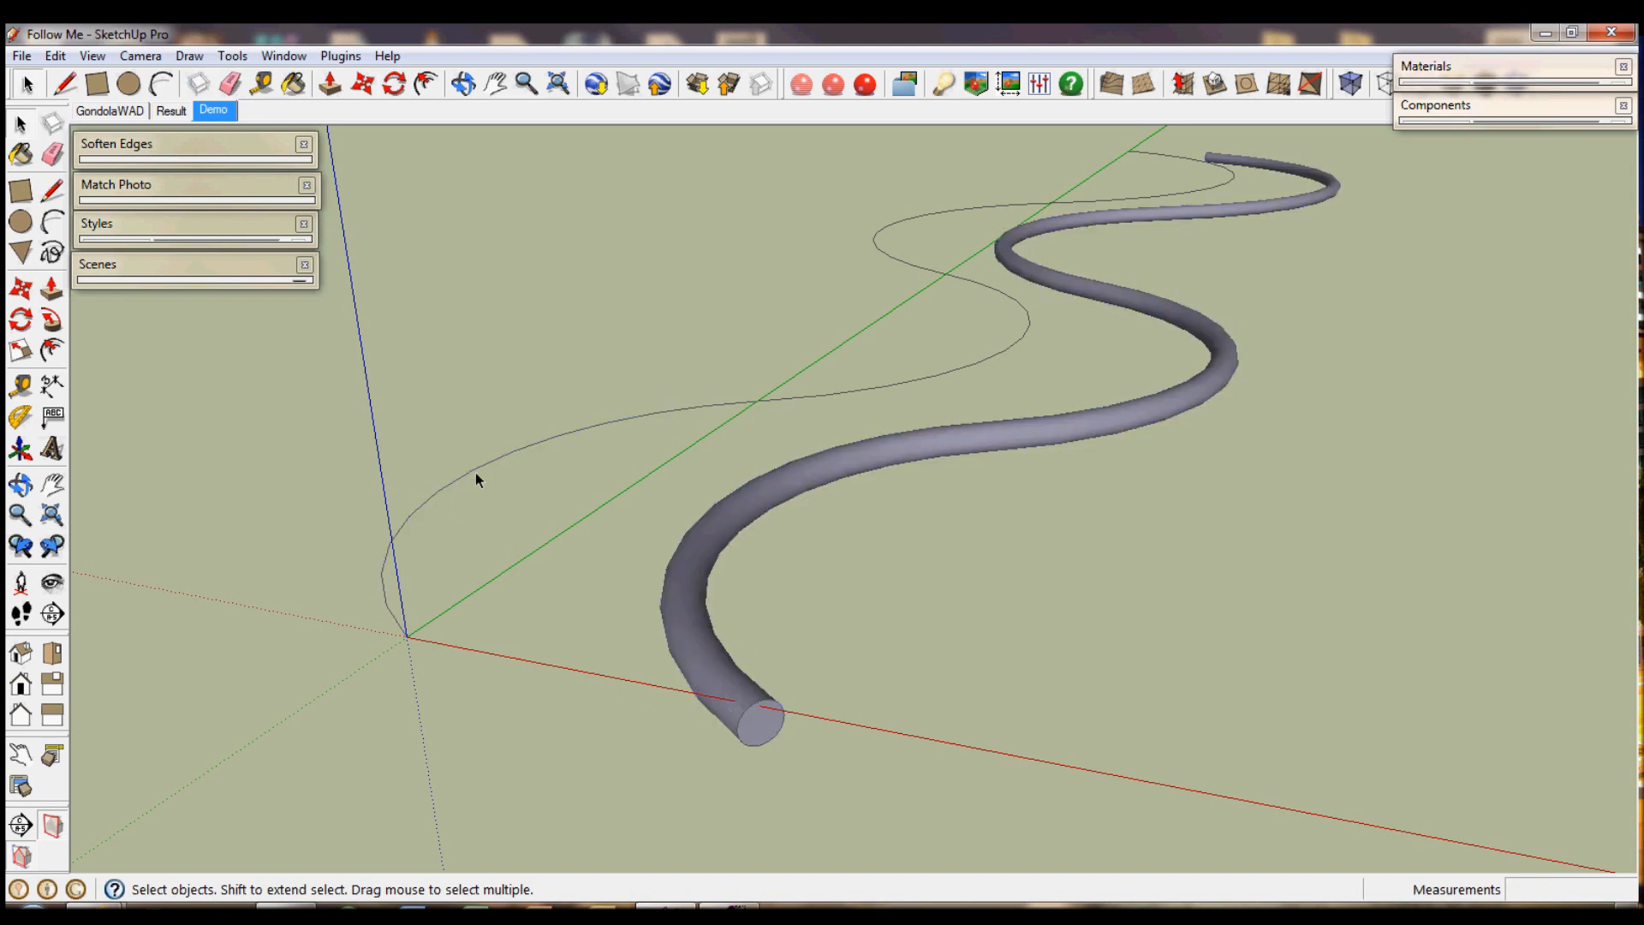
{"action": "left_click", "coordinate": [478, 471]}
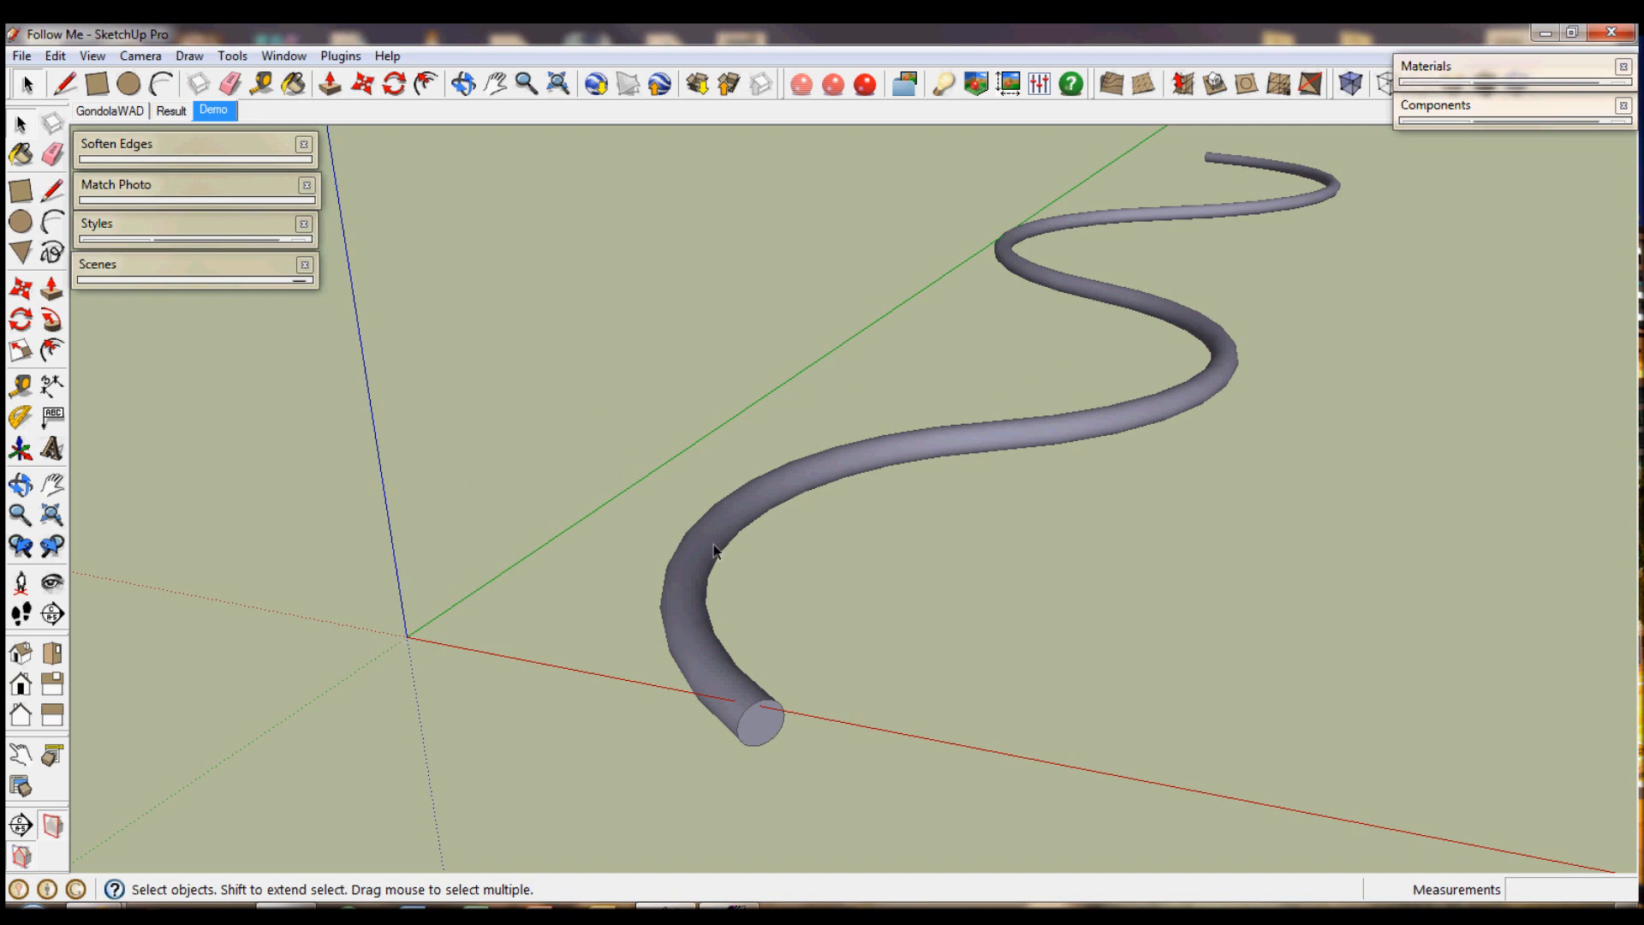
{"action": "mouse_move", "coordinate": [477, 499]}
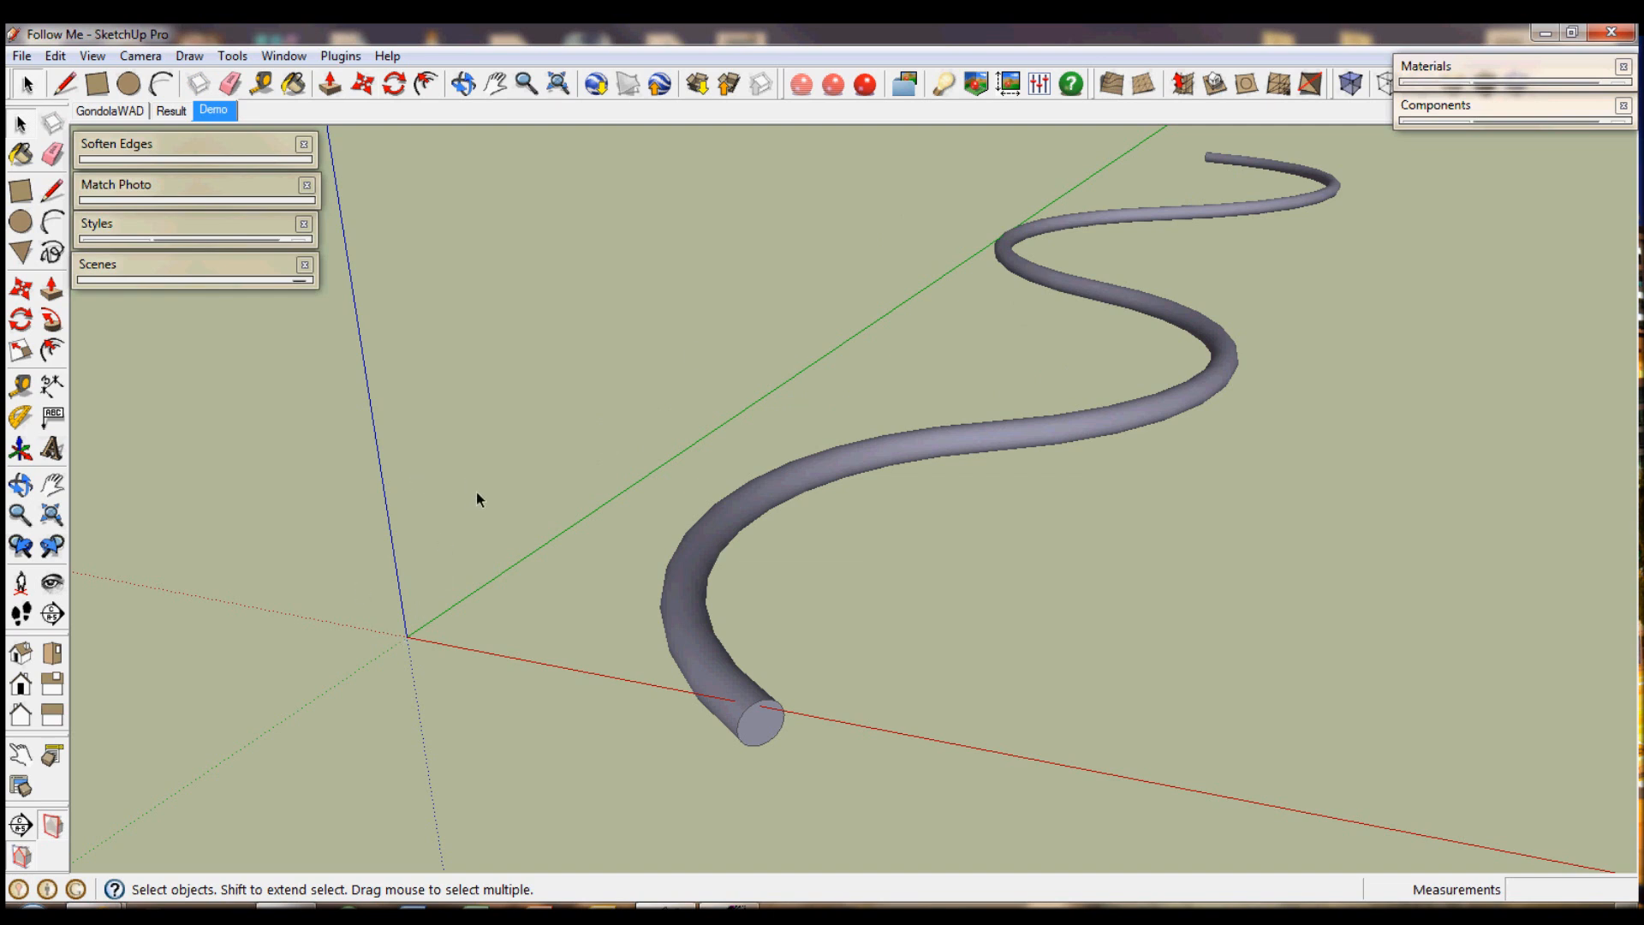
{"action": "mouse_move", "coordinate": [501, 500]}
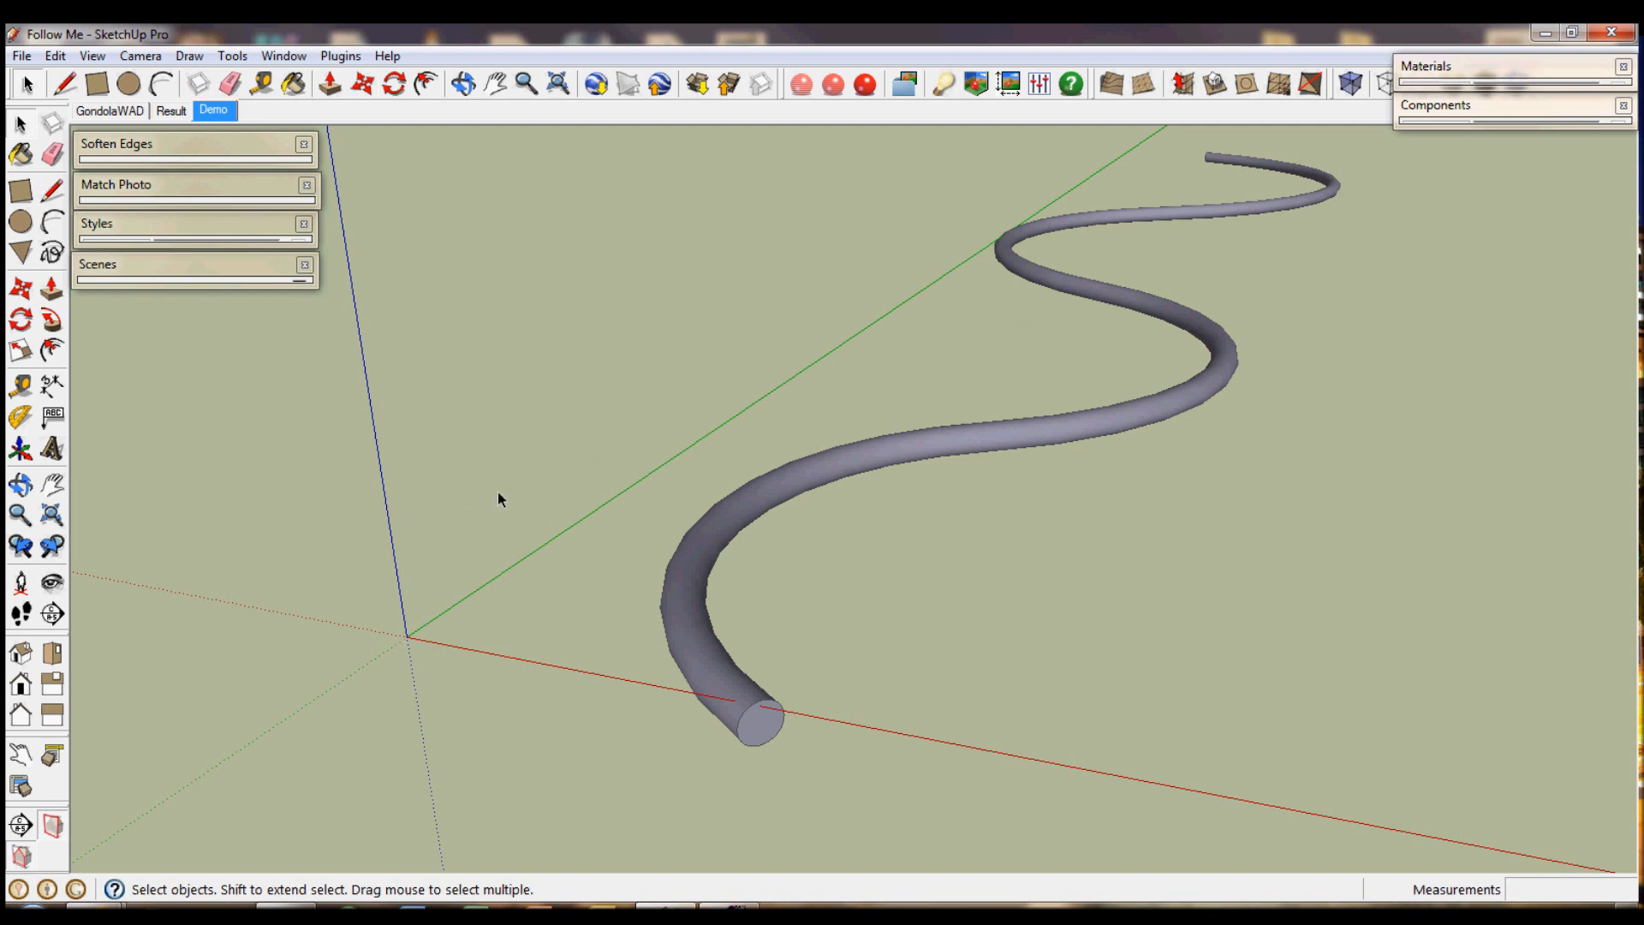
{"action": "left_click", "coordinate": [734, 686]}
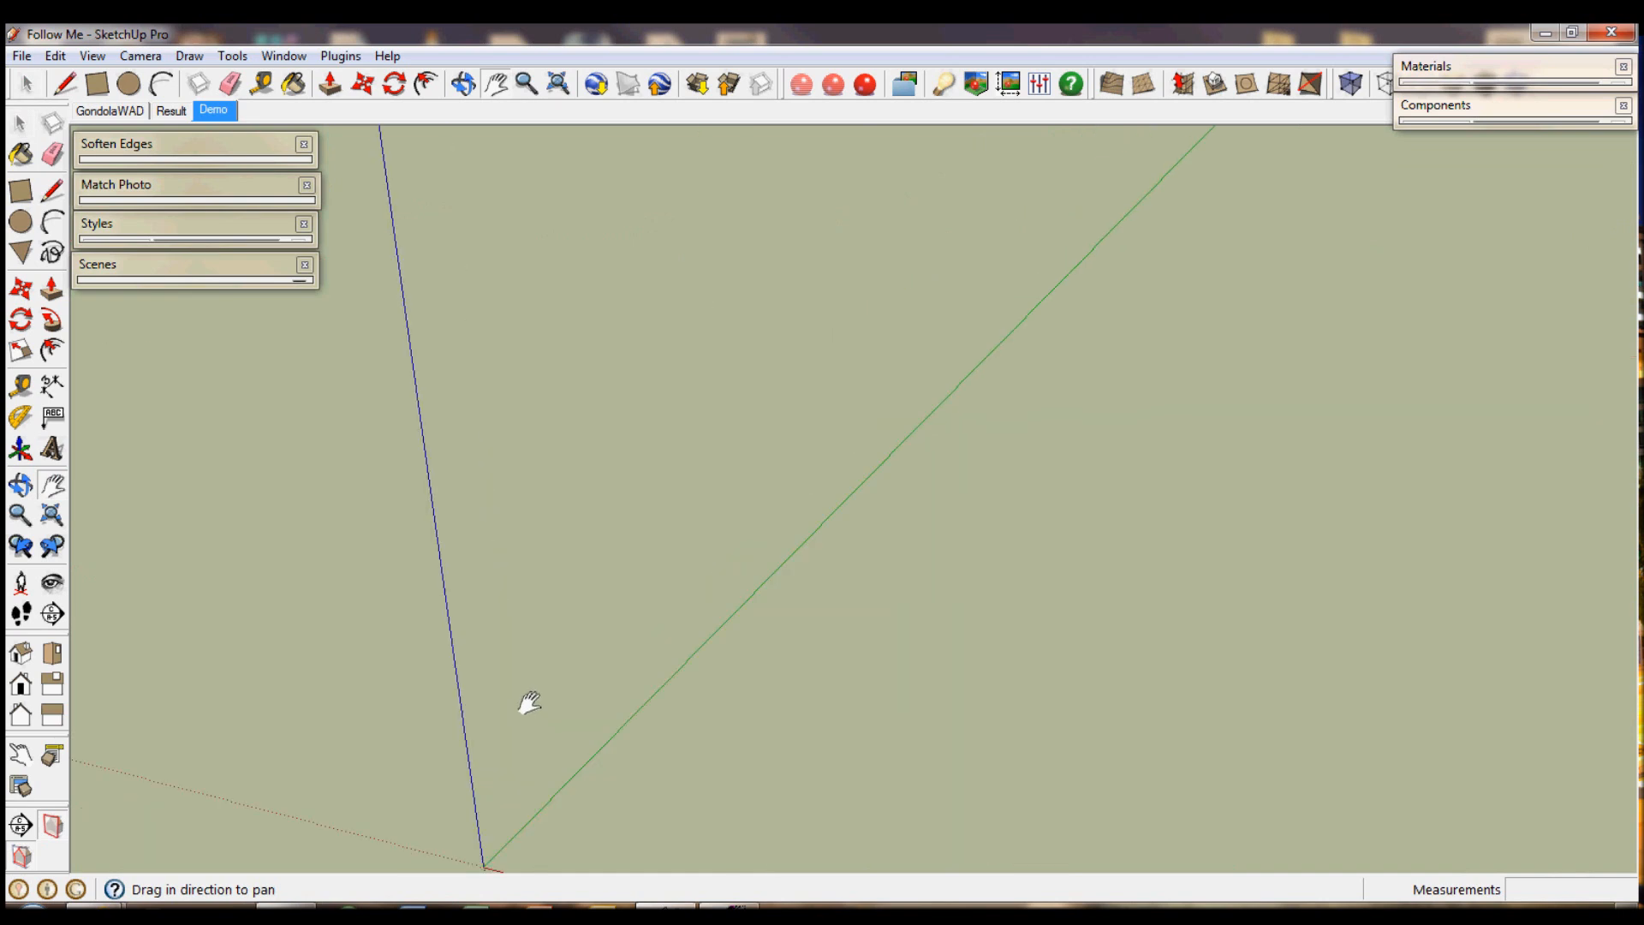
Bring the origin into view and centre the new flat ground circle in the viewport.
{"action": "left_click_drag", "start_coordinate": [530, 702], "coordinate": [718, 671]}
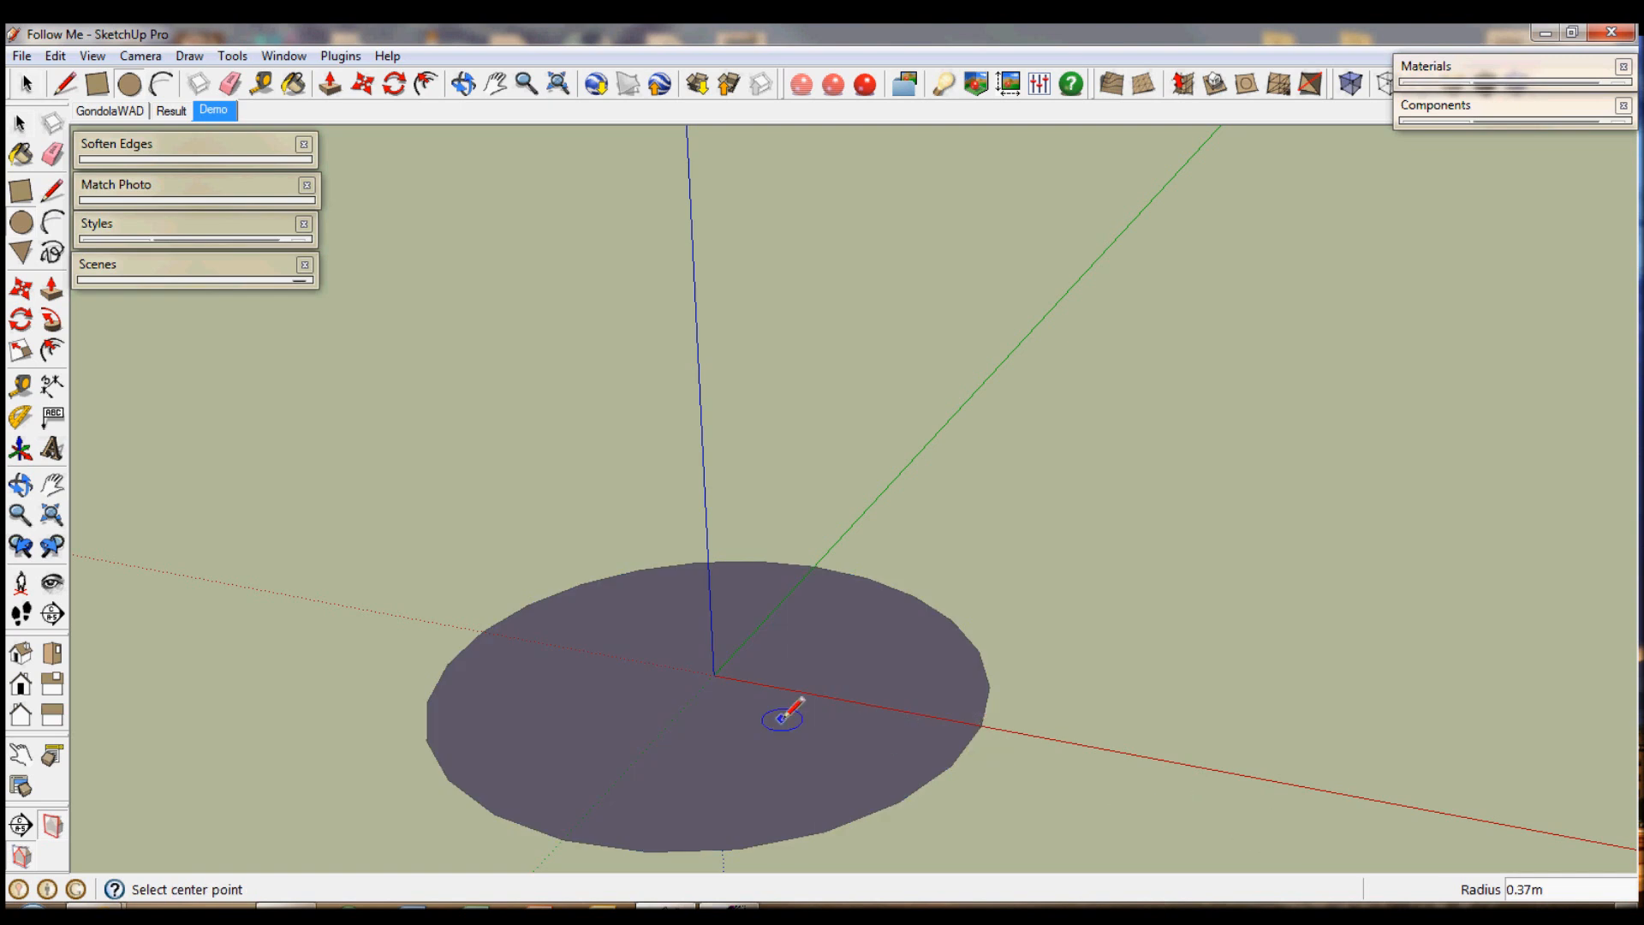
{"action": "mouse_move", "coordinate": [711, 660]}
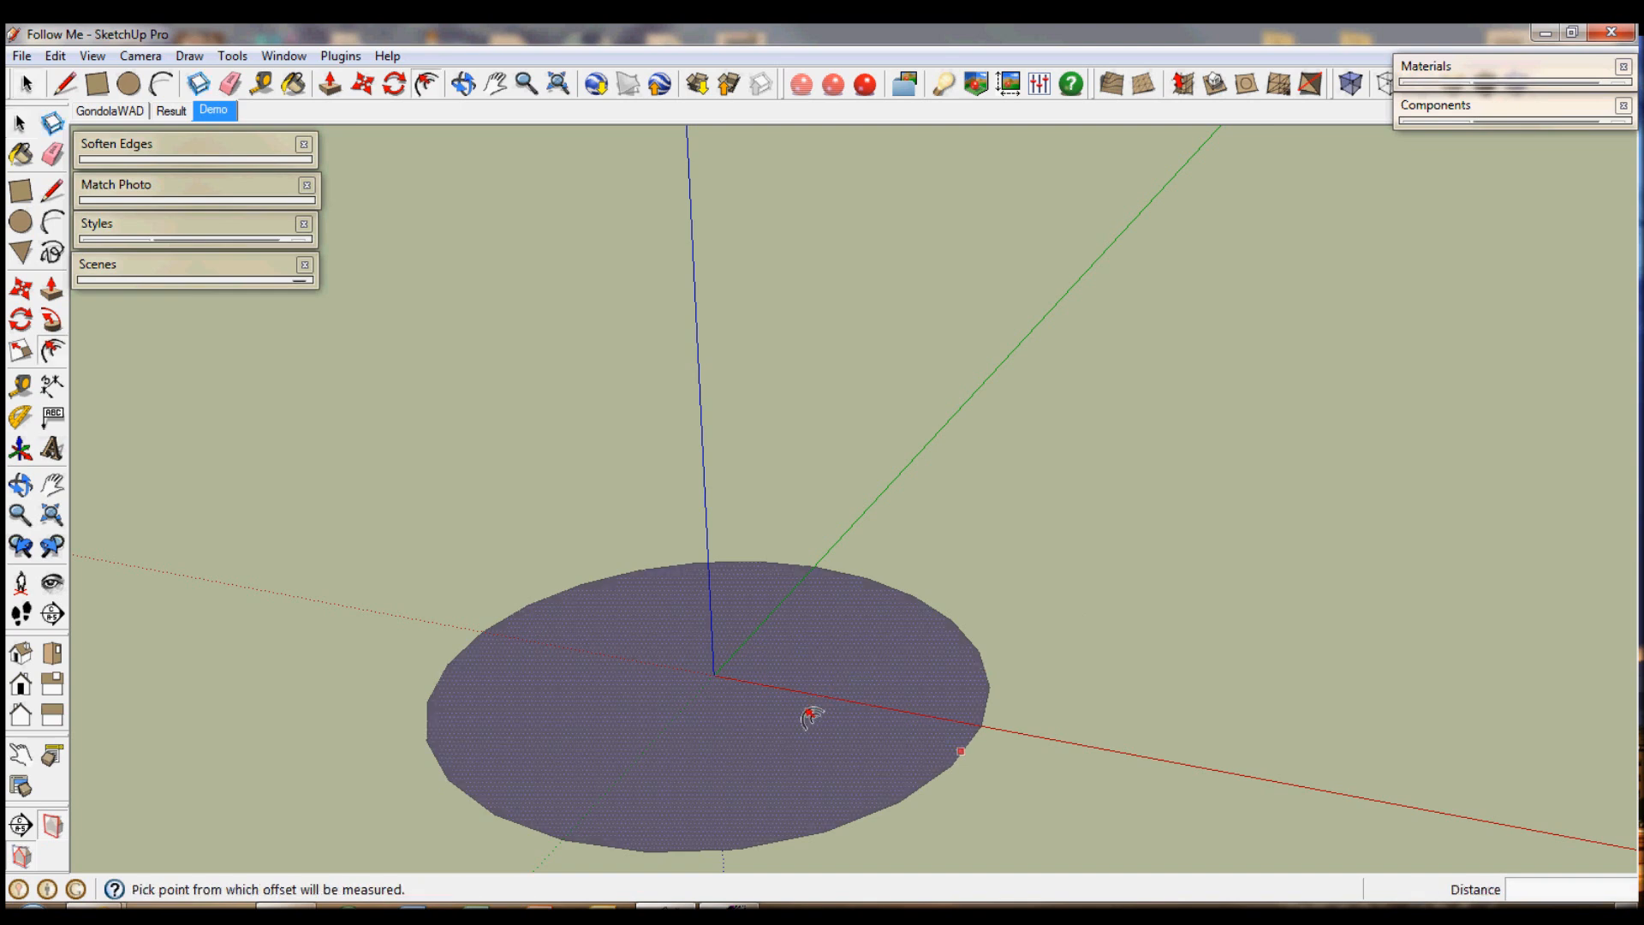
{"action": "mouse_move", "coordinate": [893, 773]}
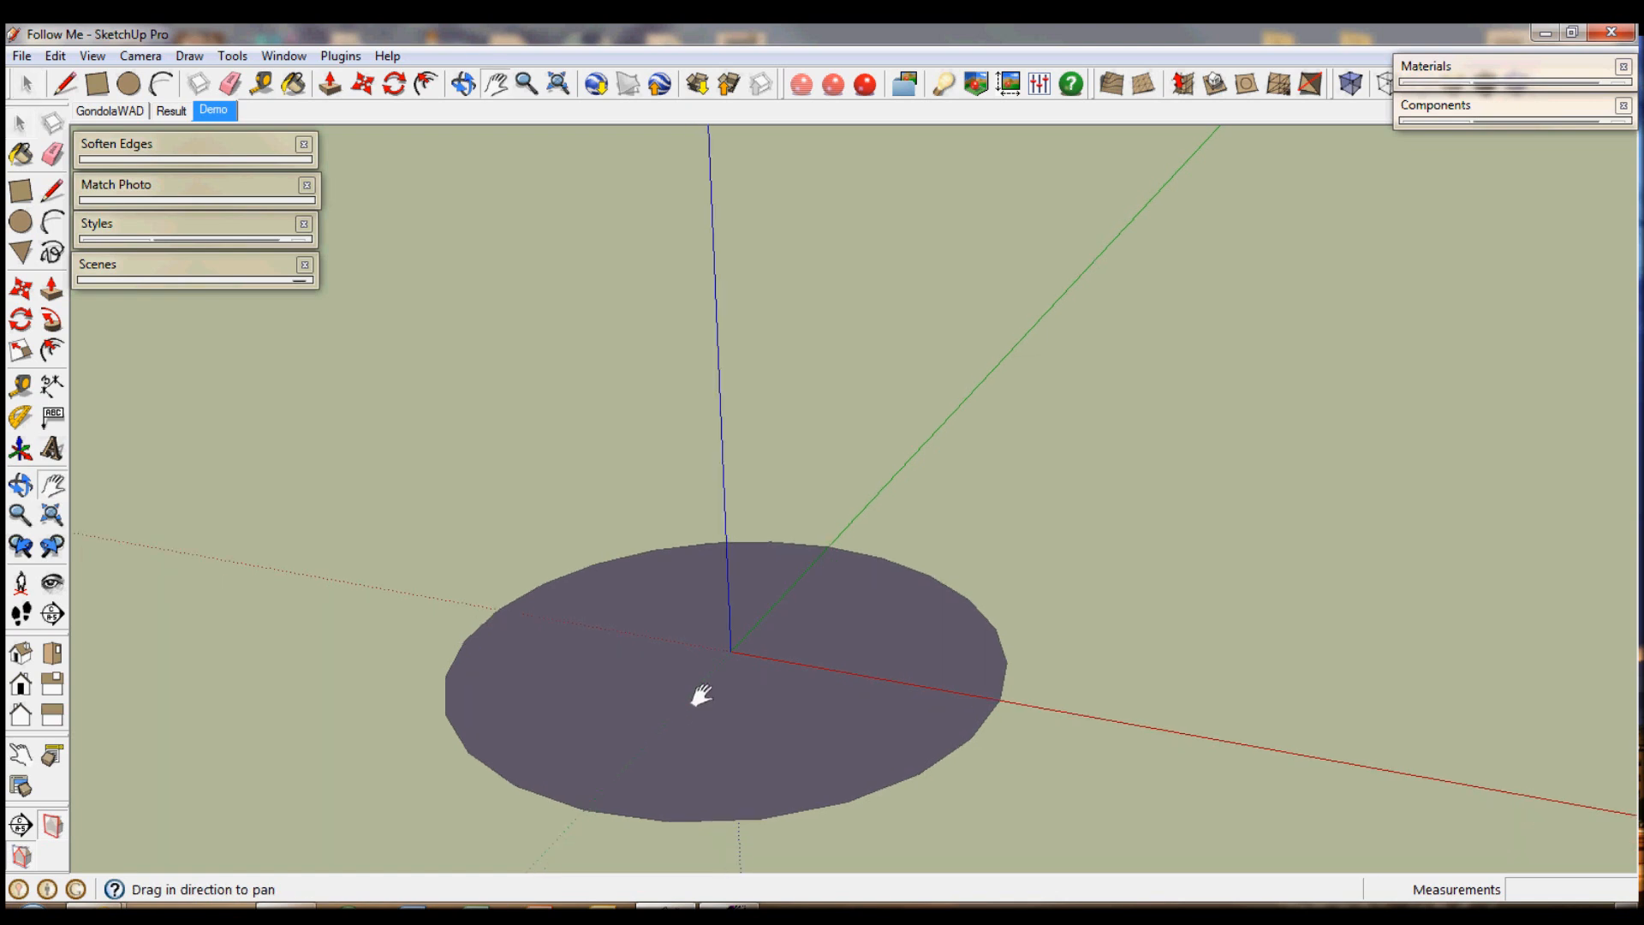
{"action": "left_click_drag", "start_coordinate": [699, 695], "coordinate": [622, 493]}
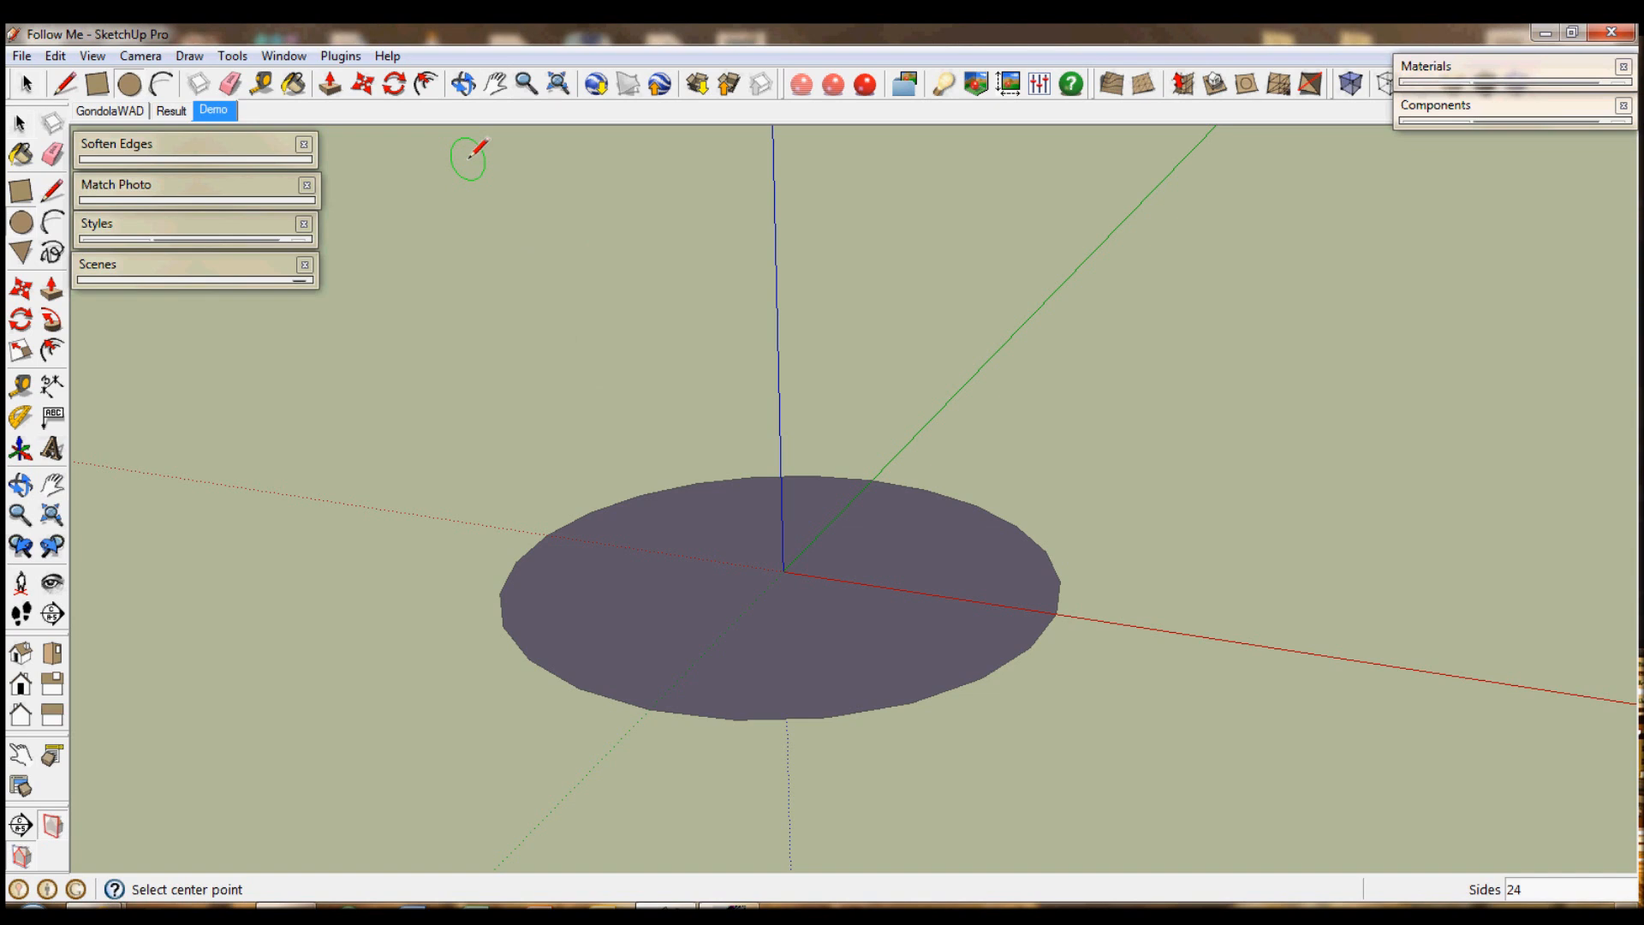
{"action": "mouse_move", "coordinate": [785, 567]}
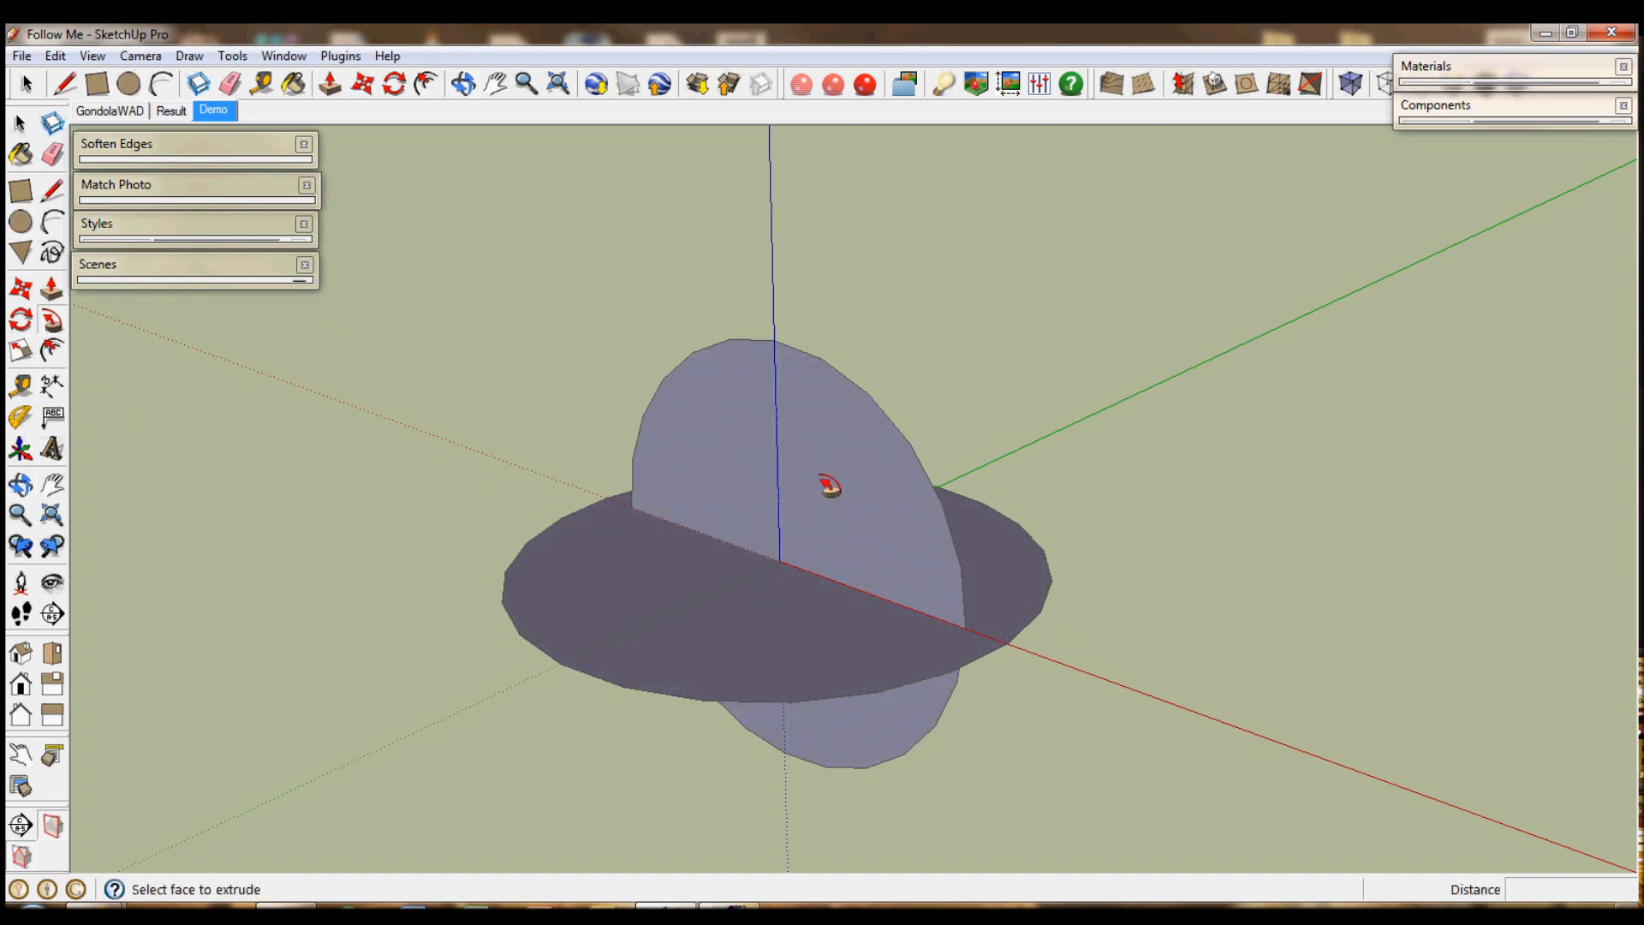
{"action": "mouse_move", "coordinate": [732, 440]}
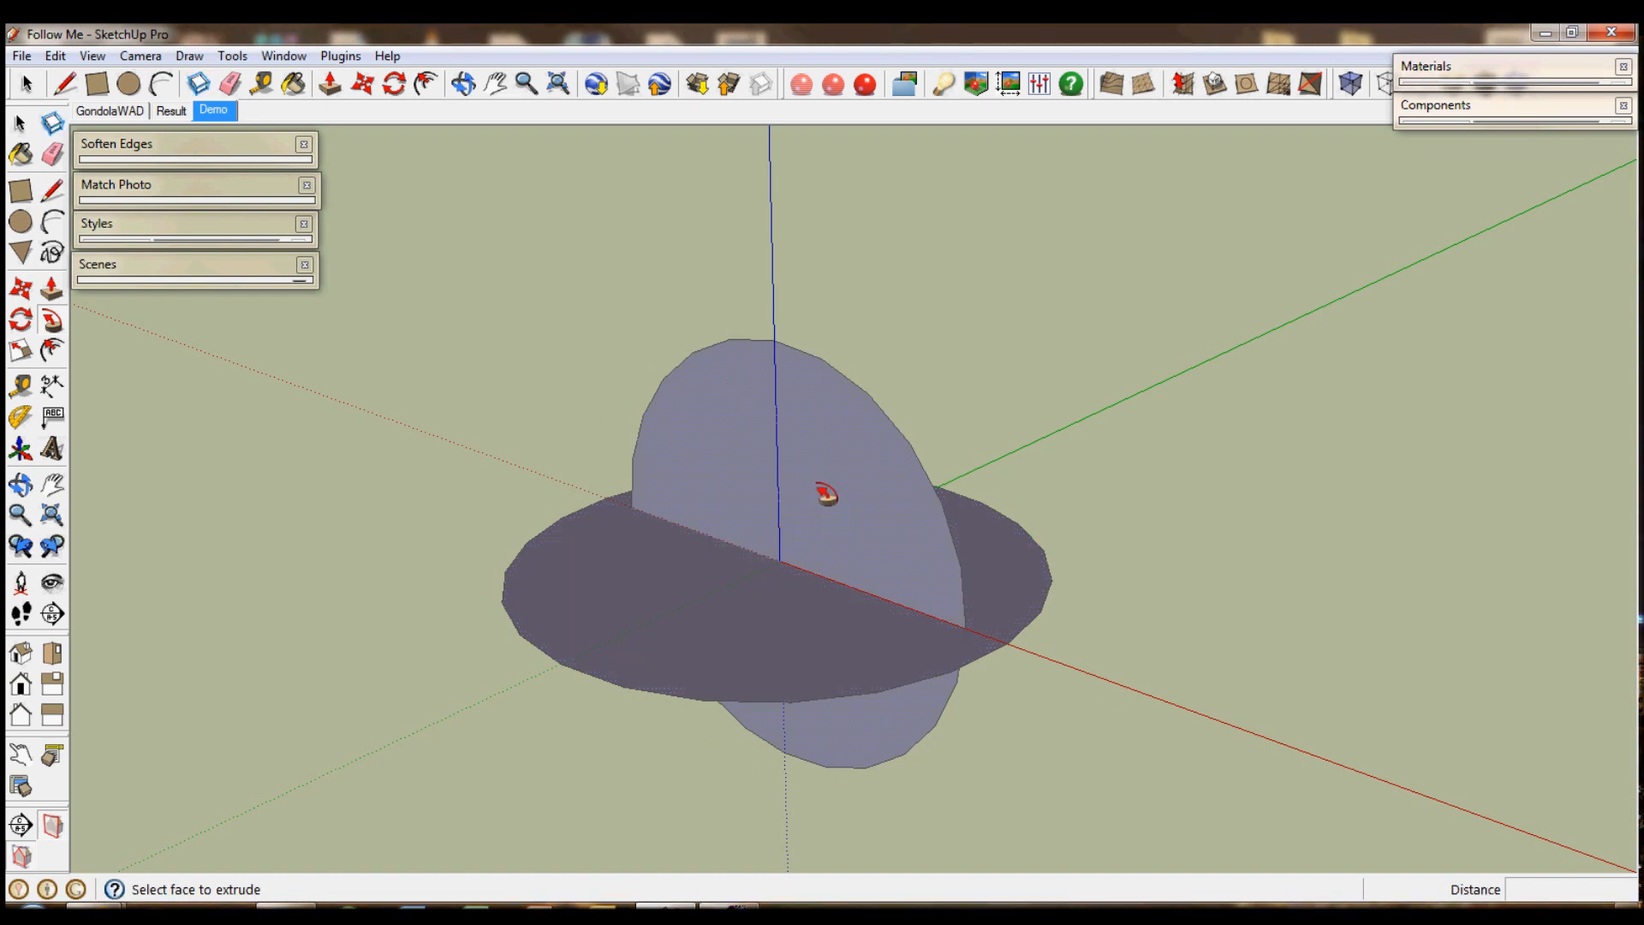
{"action": "mouse_move", "coordinate": [954, 599]}
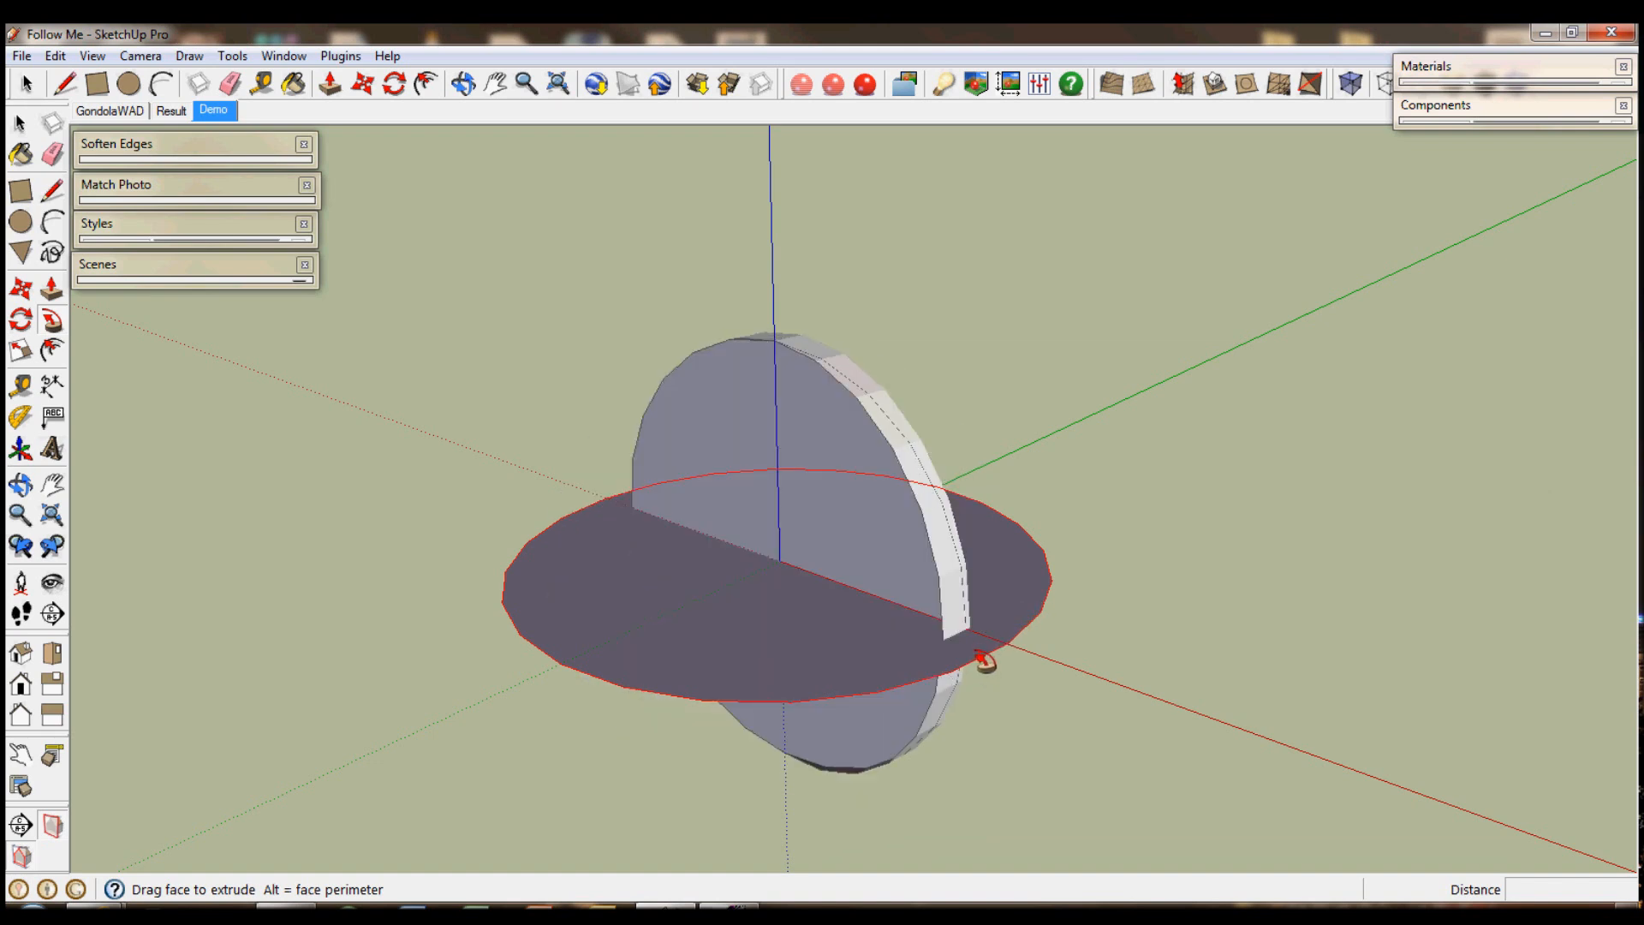
Sweep the upright circle into a sphere, remove the flat rim ring and orbit to view it side-on.
{"action": "left_click_drag", "start_coordinate": [981, 660], "coordinate": [1048, 606]}
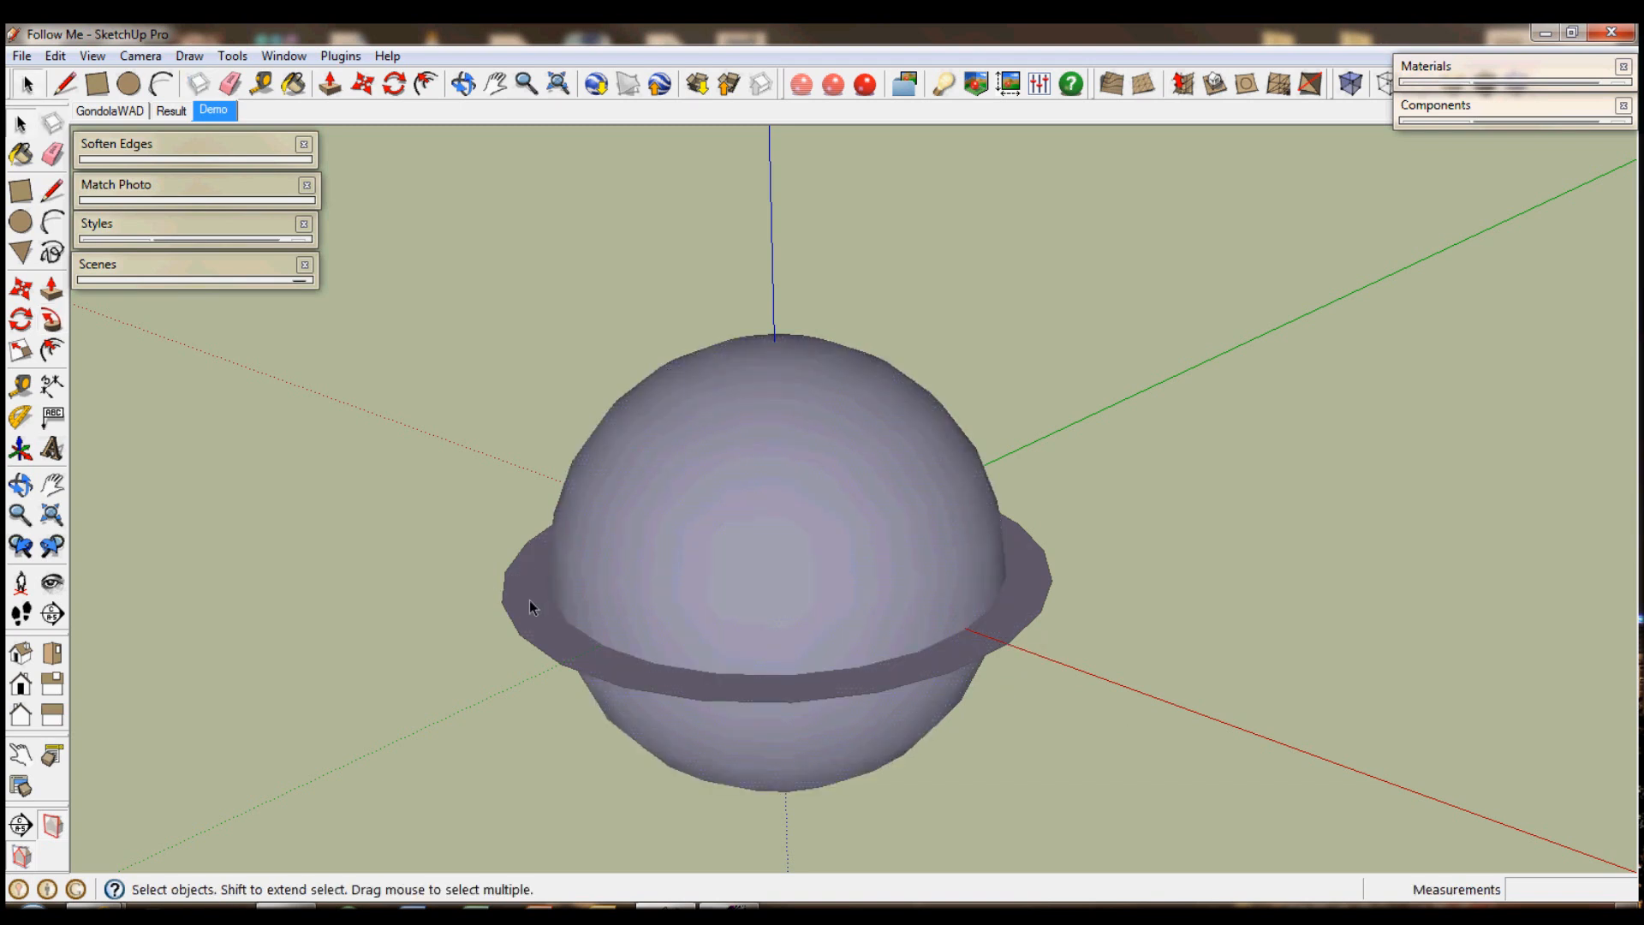
{"action": "left_click", "coordinate": [566, 618]}
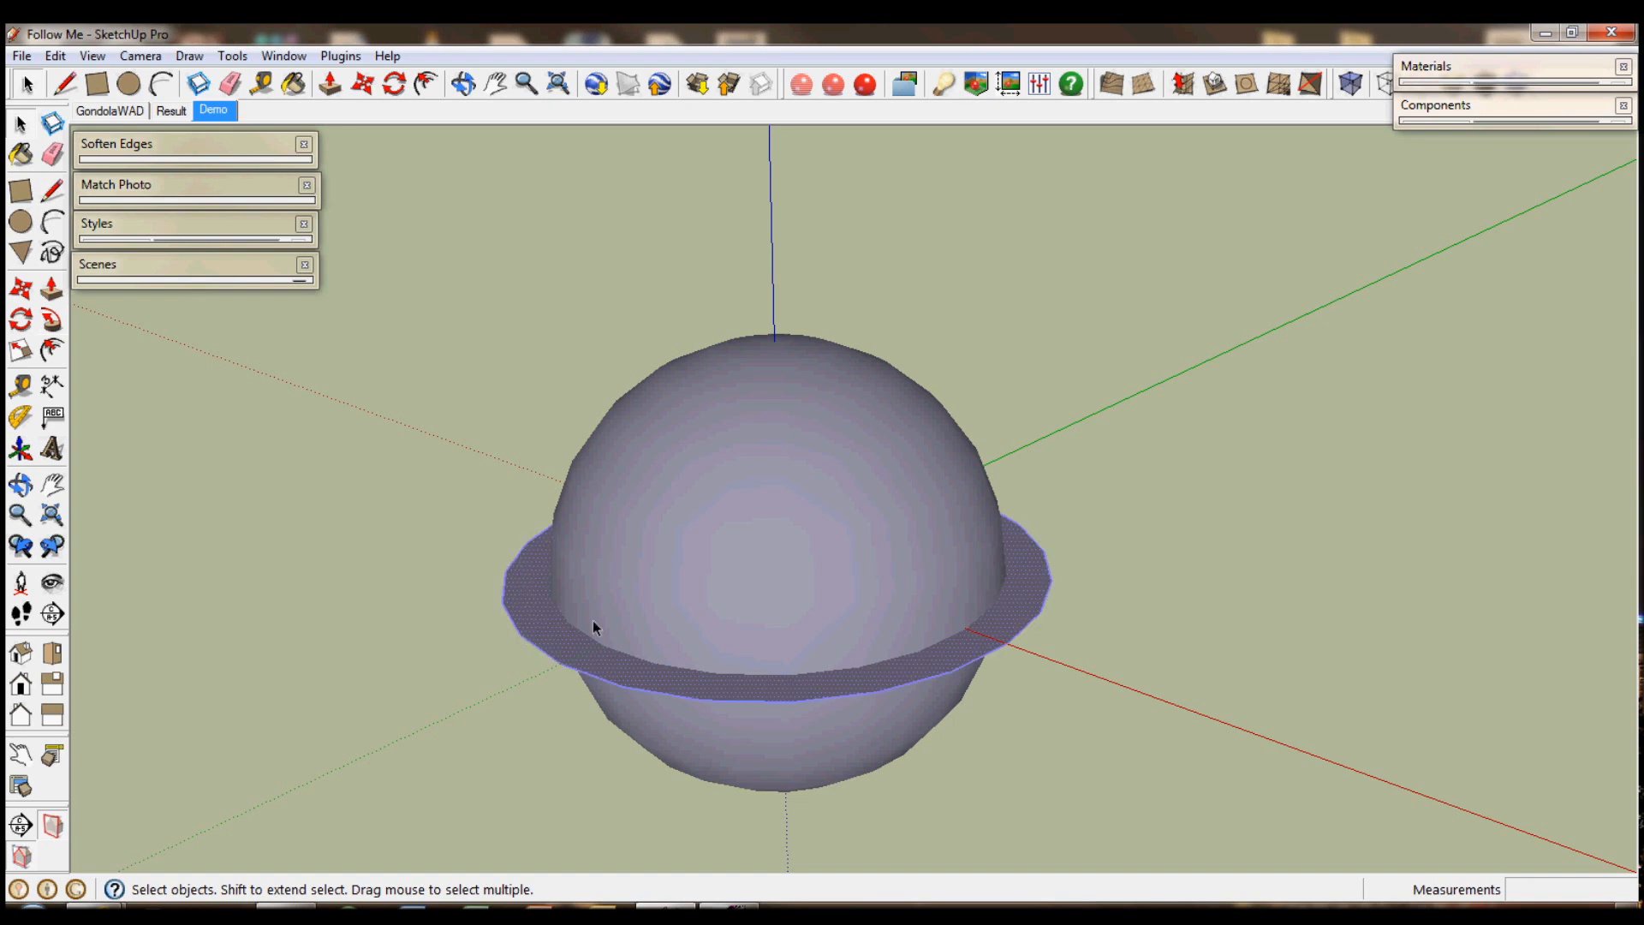
{"action": "mouse_move", "coordinate": [361, 682]}
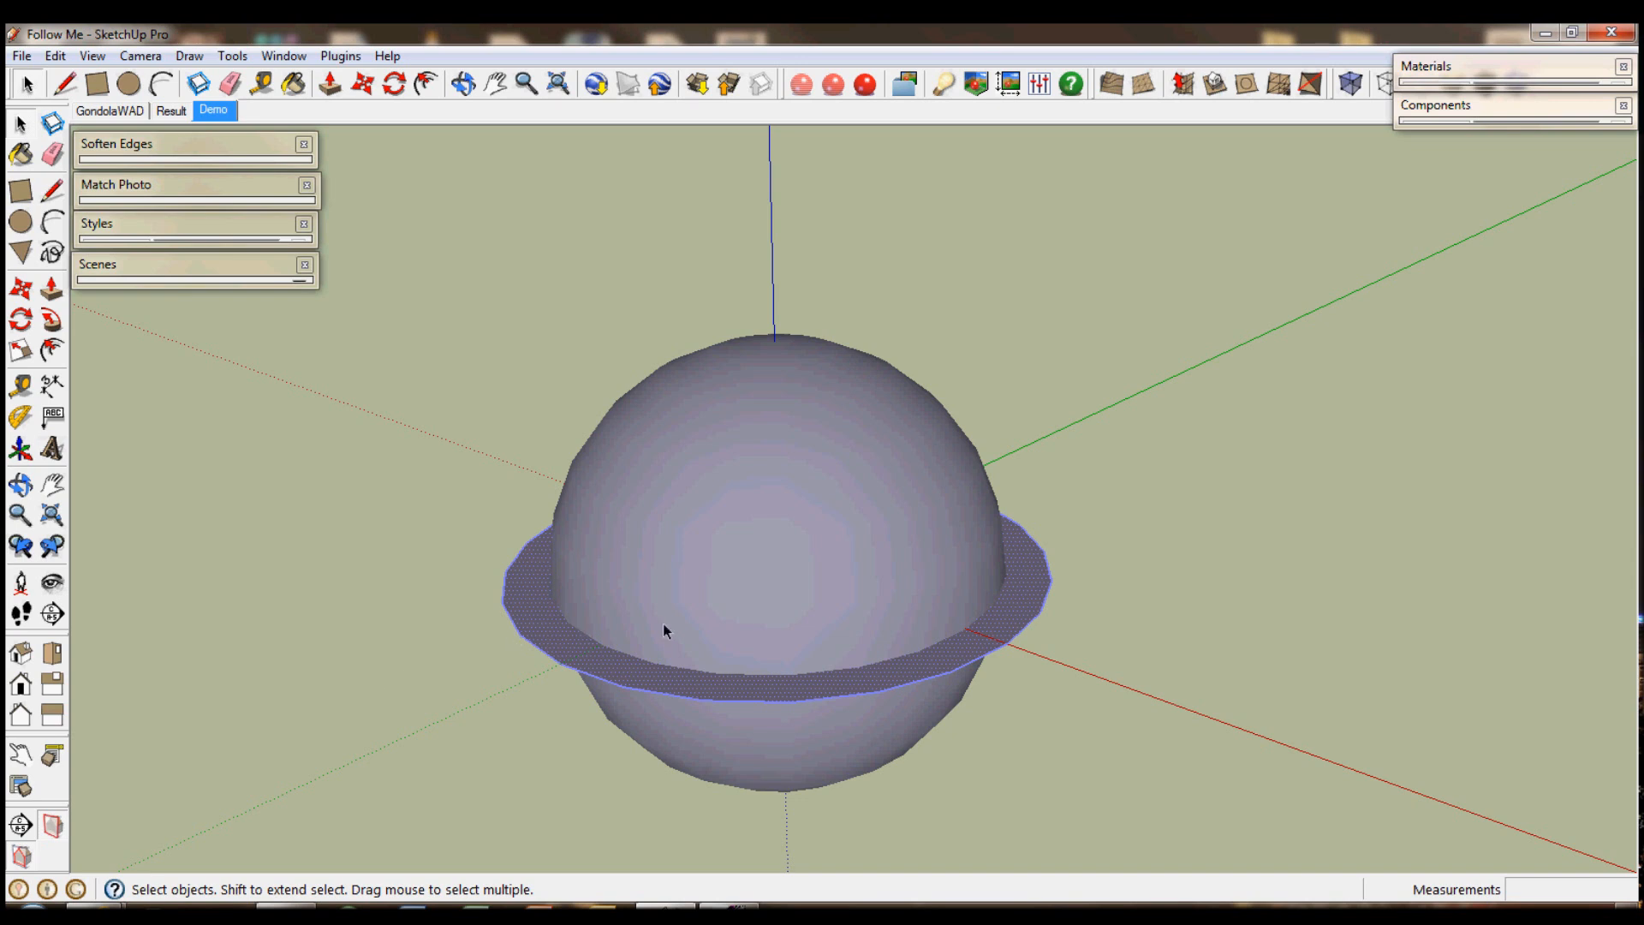
{"action": "mouse_move", "coordinate": [361, 598]}
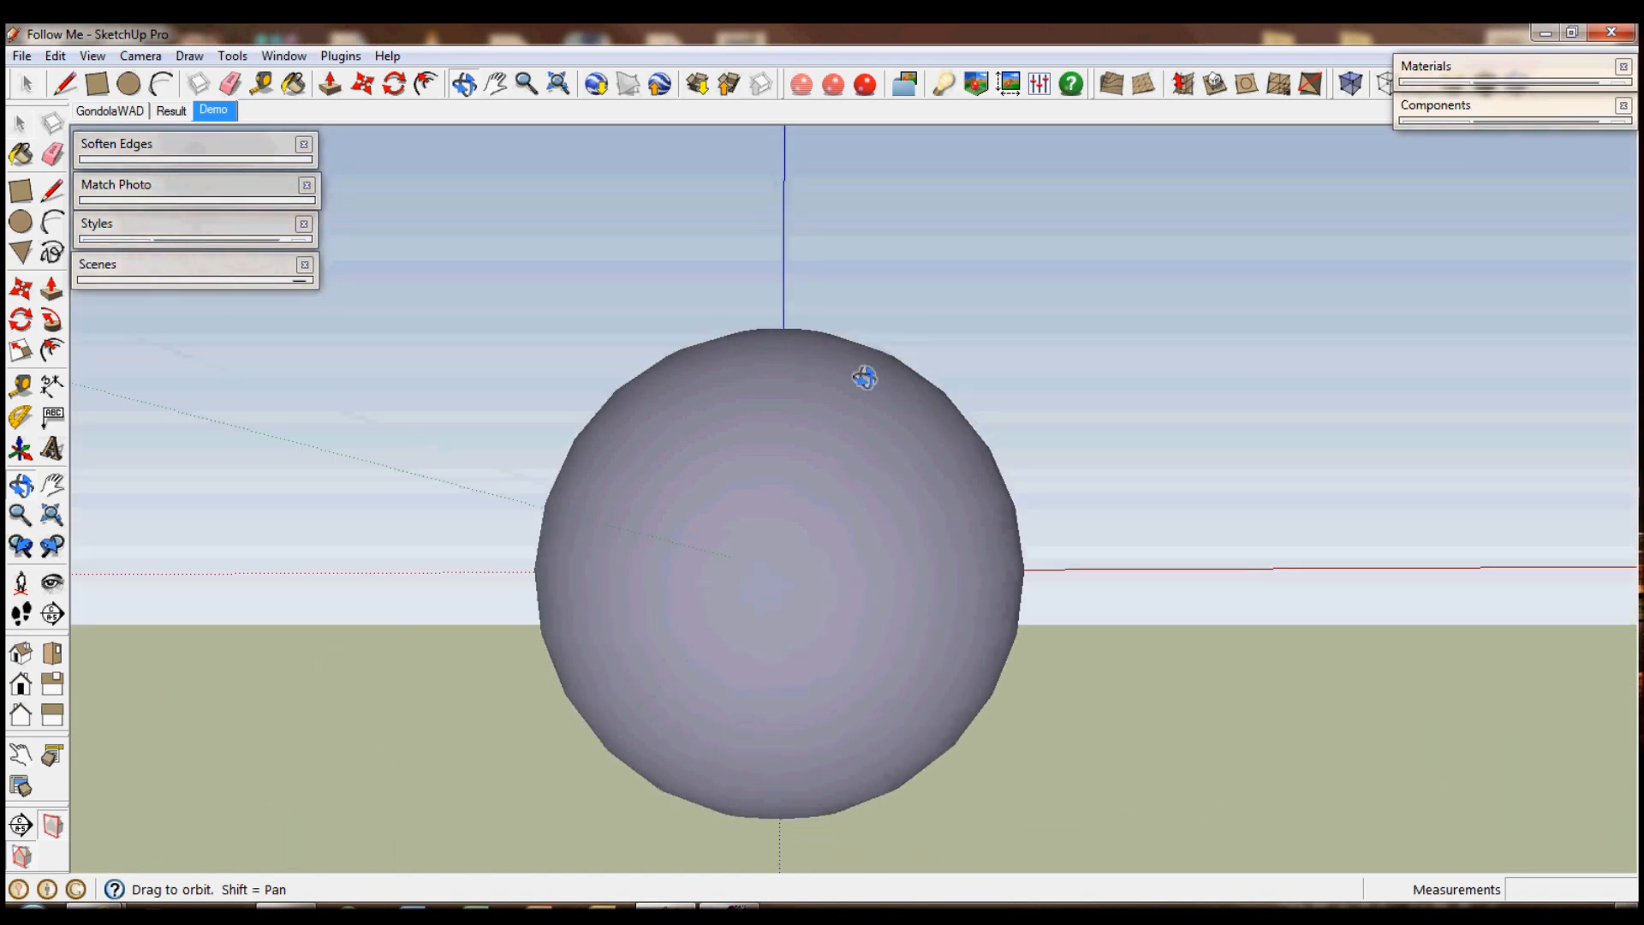
{"action": "left_click_drag", "start_coordinate": [864, 378], "coordinate": [743, 578]}
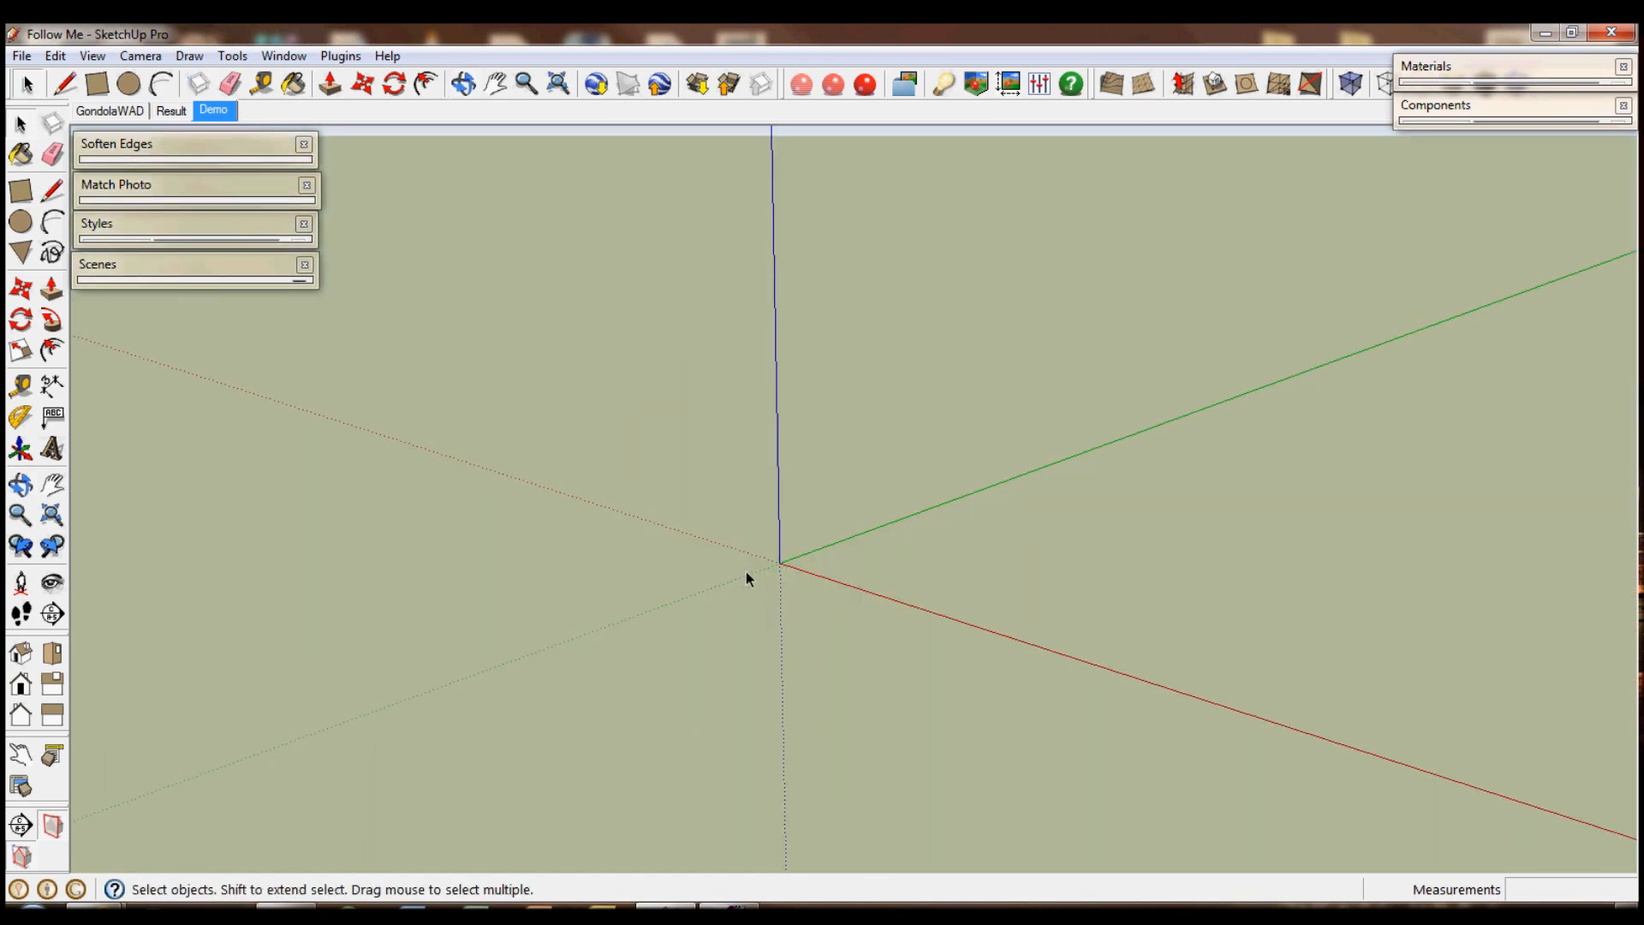
{"action": "mouse_move", "coordinate": [734, 556]}
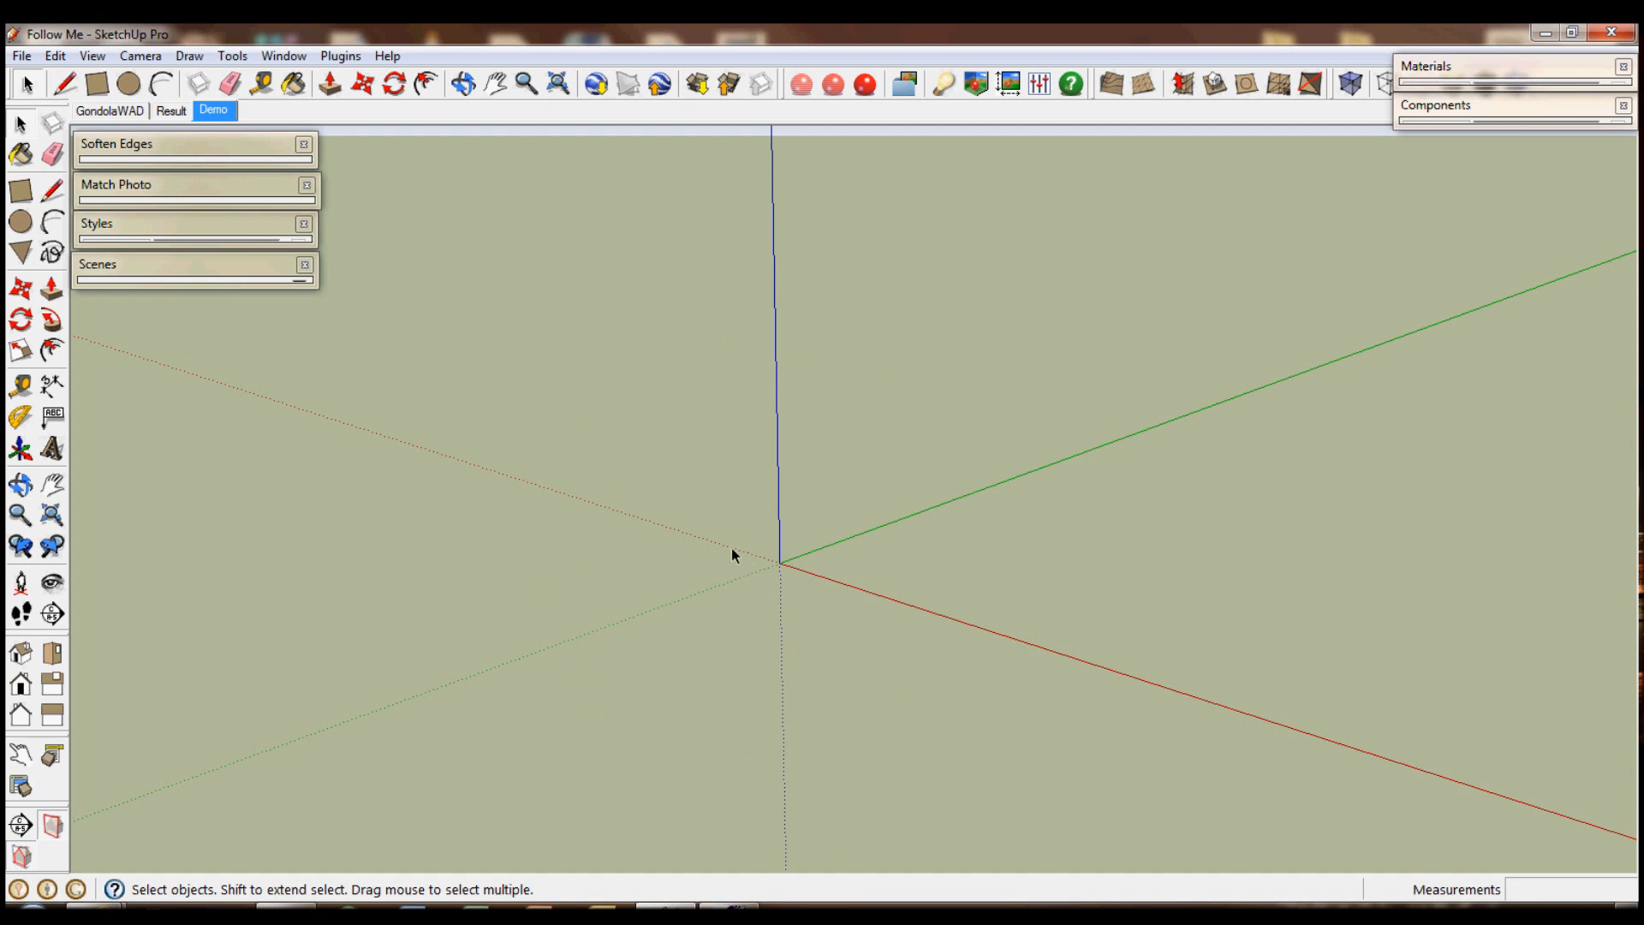
Return to the Result scene with the finished sphere, skirting and tube.
{"action": "left_click", "coordinate": [170, 110]}
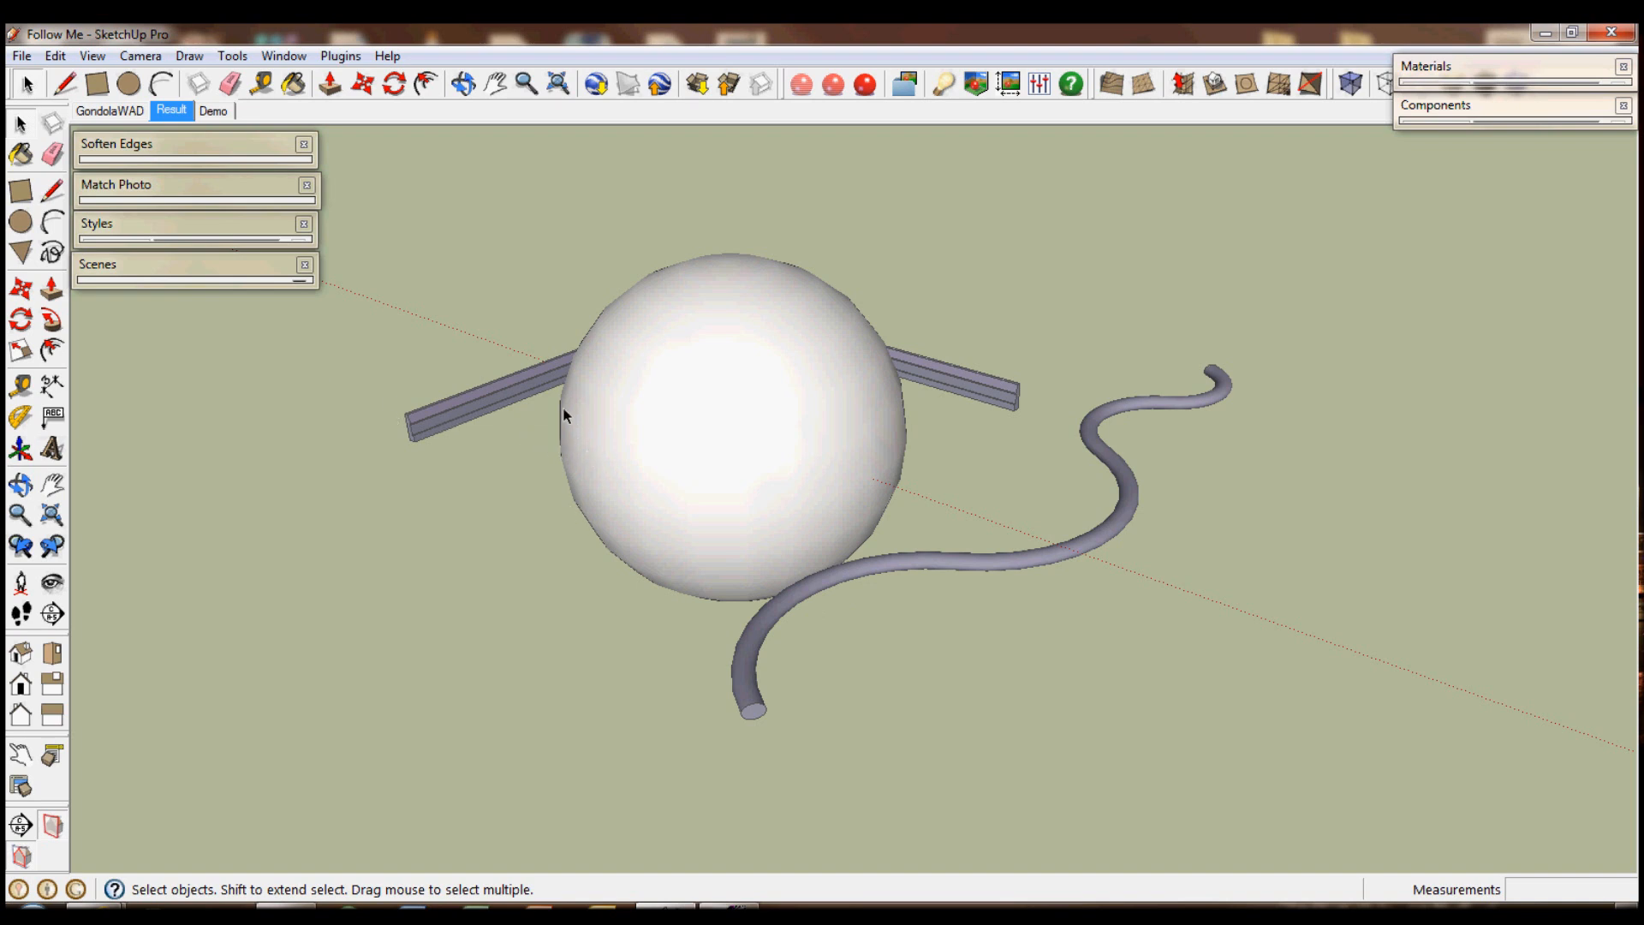
{"action": "mouse_move", "coordinate": [850, 729]}
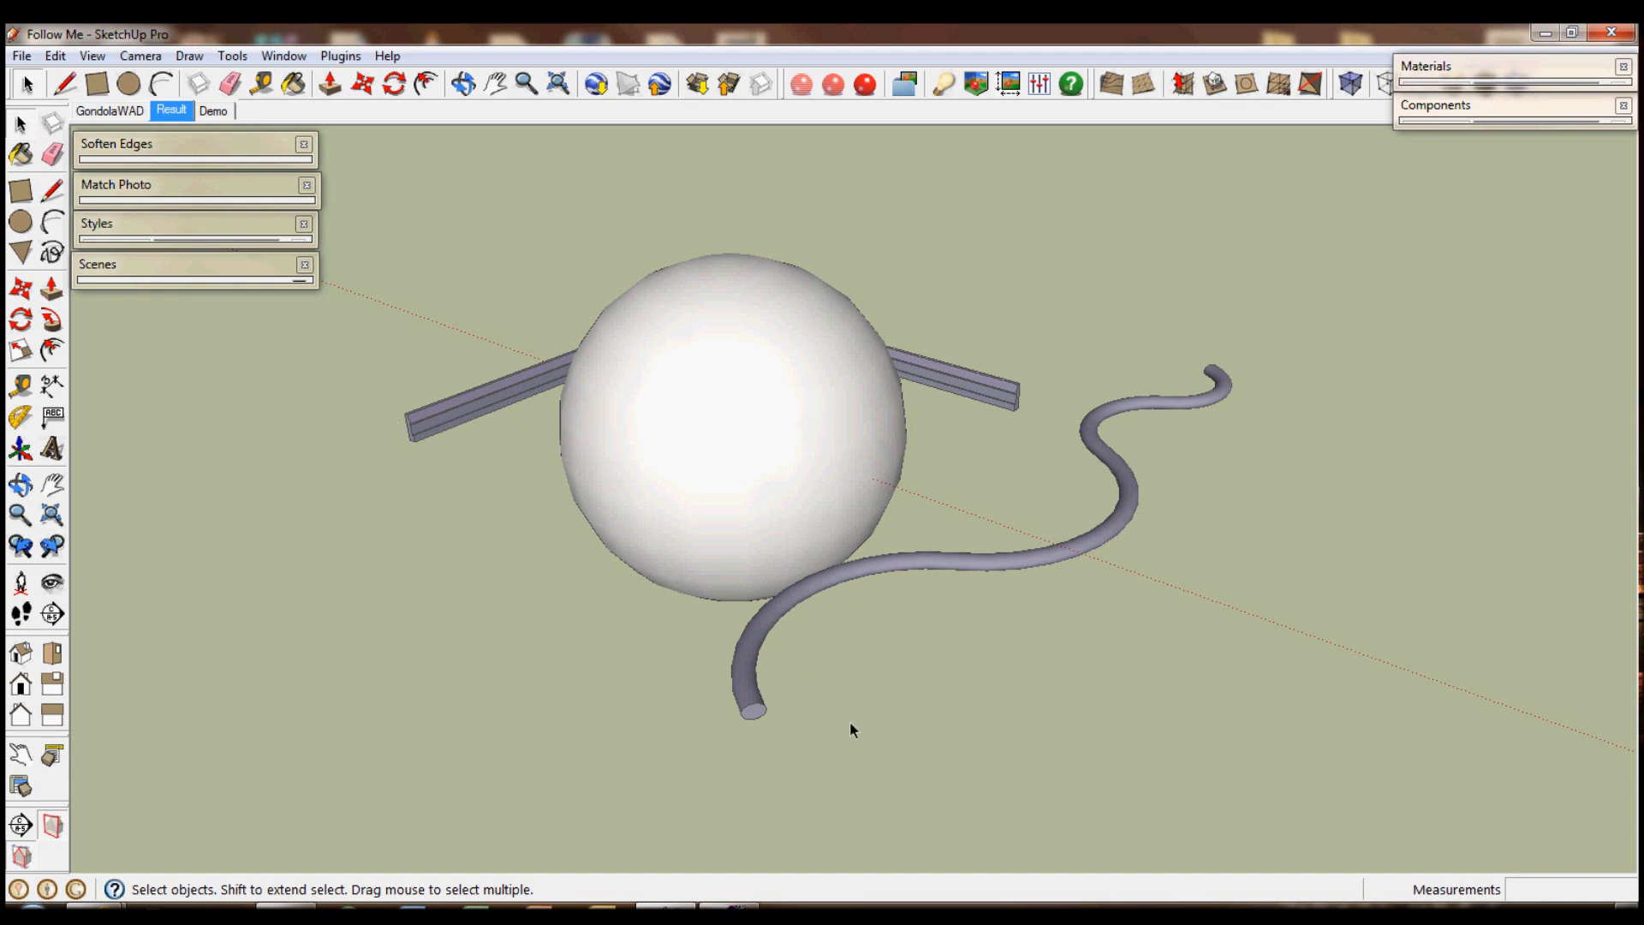
{"action": "mouse_move", "coordinate": [778, 746]}
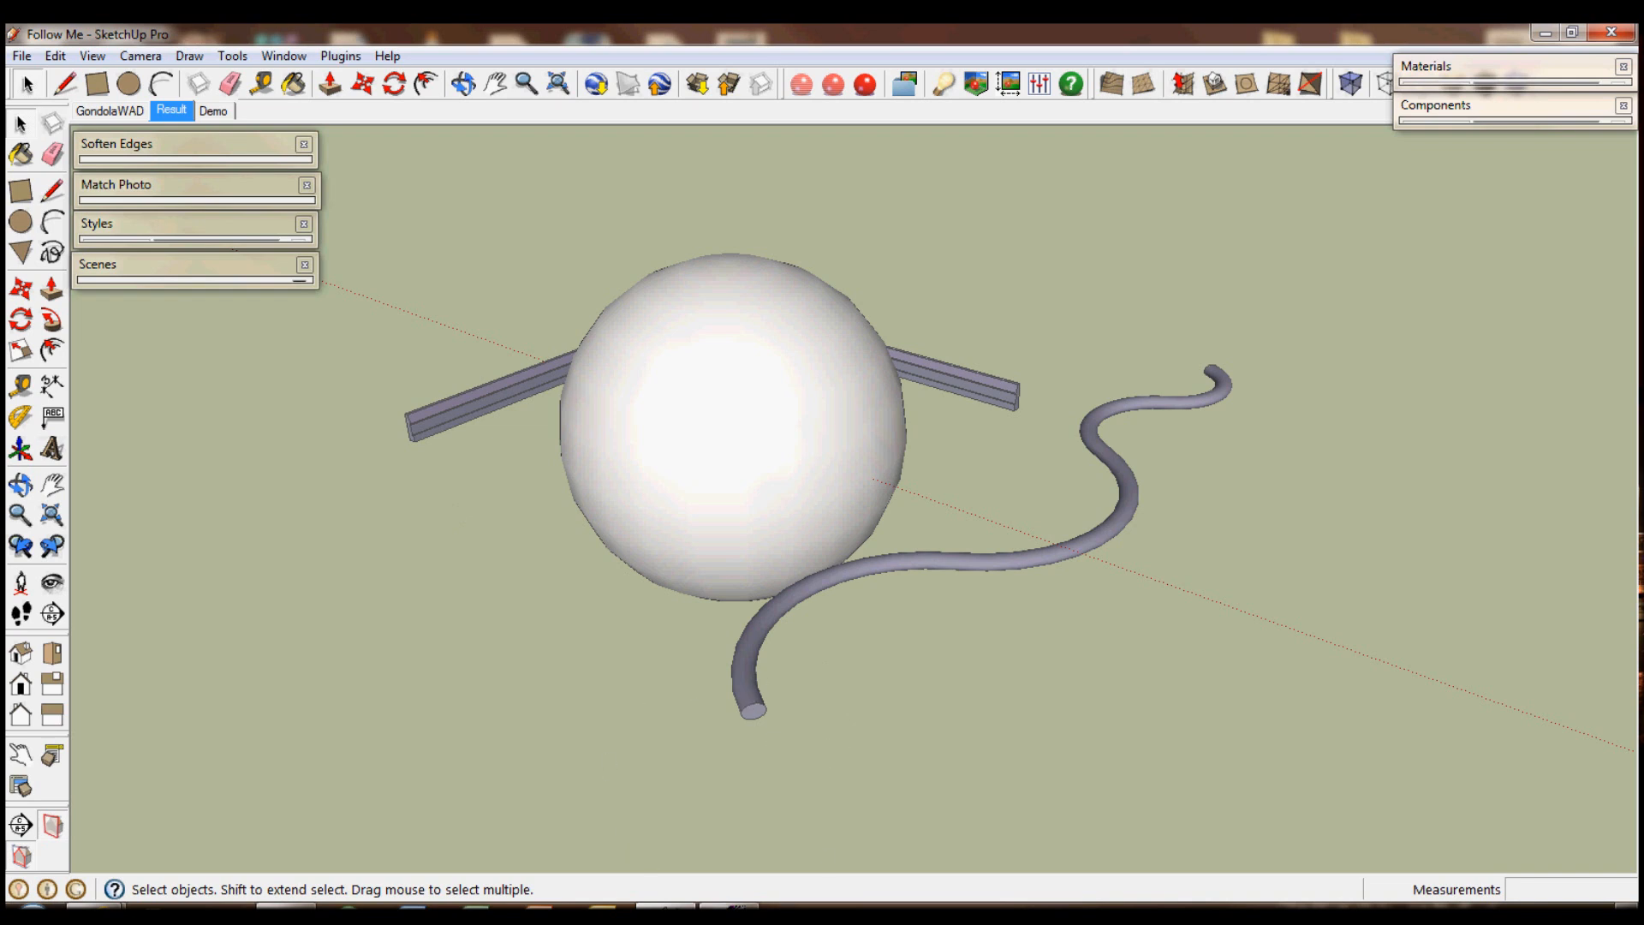
{"action": "mouse_move", "coordinate": [1013, 493]}
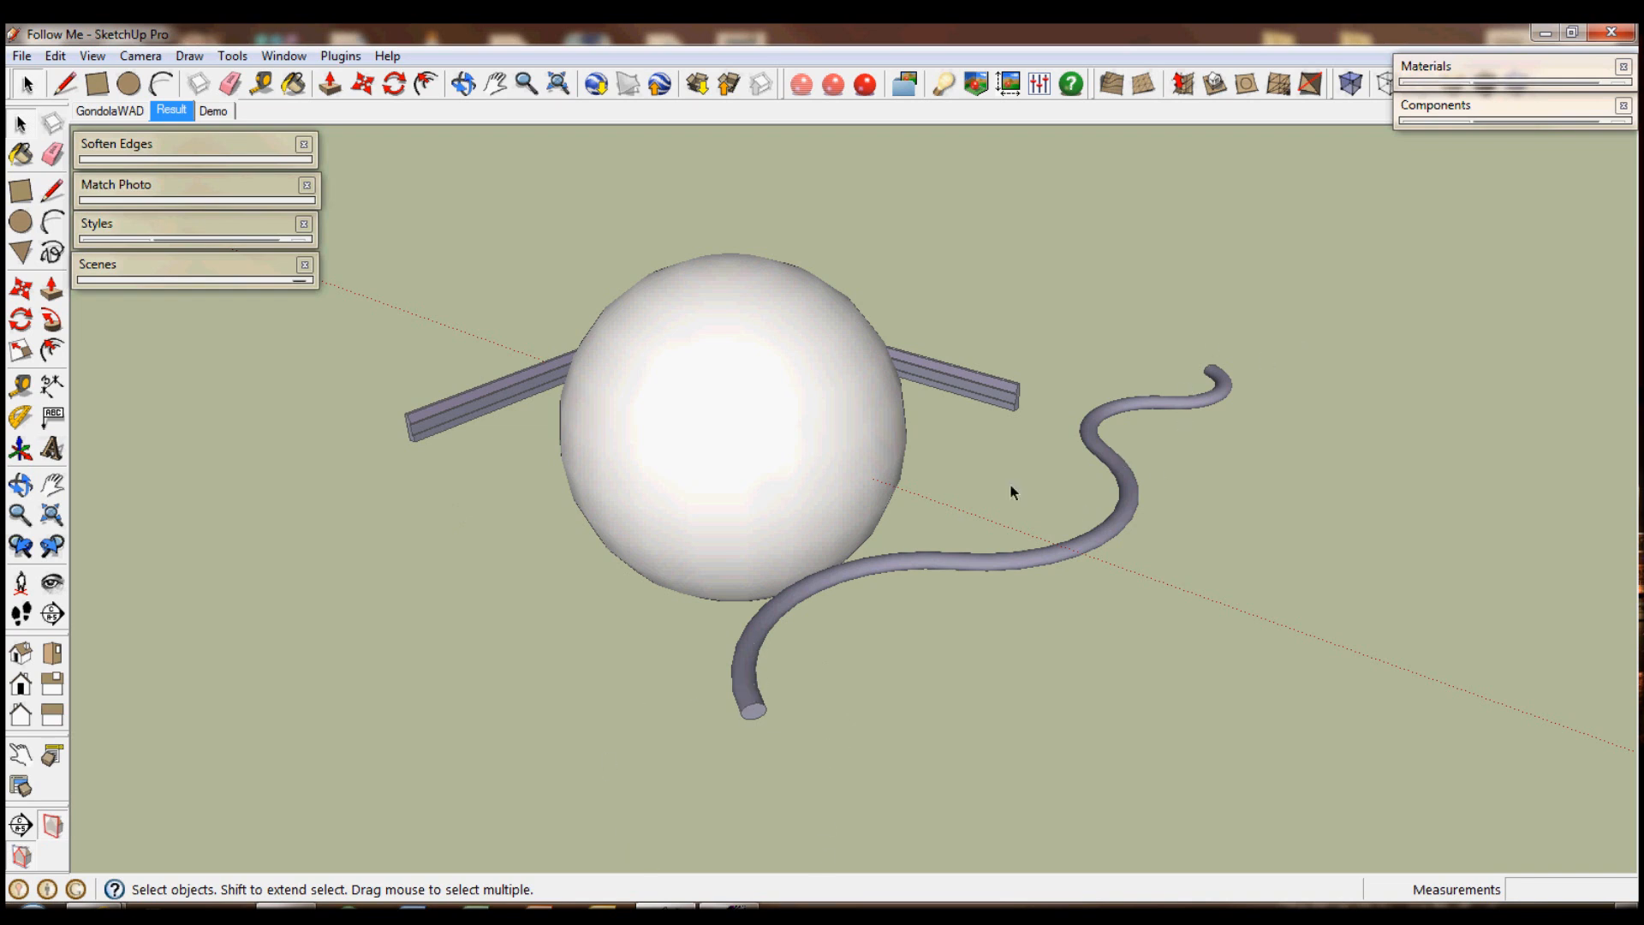
{"action": "mouse_move", "coordinate": [1238, 243]}
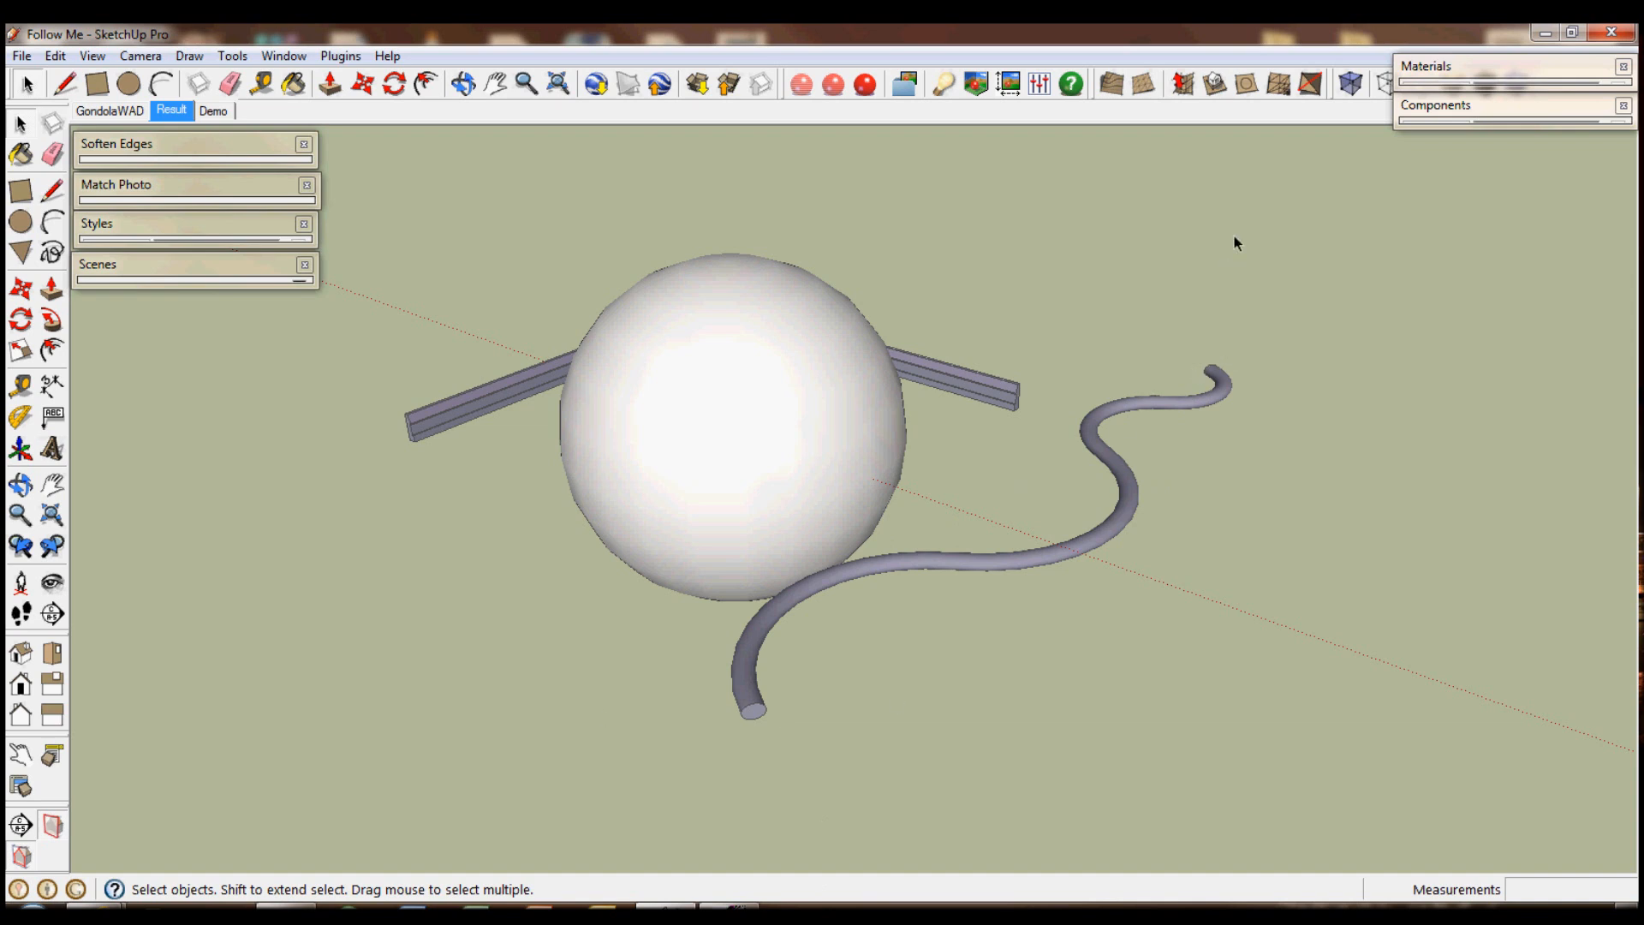
{"action": "mouse_move", "coordinate": [561, 286]}
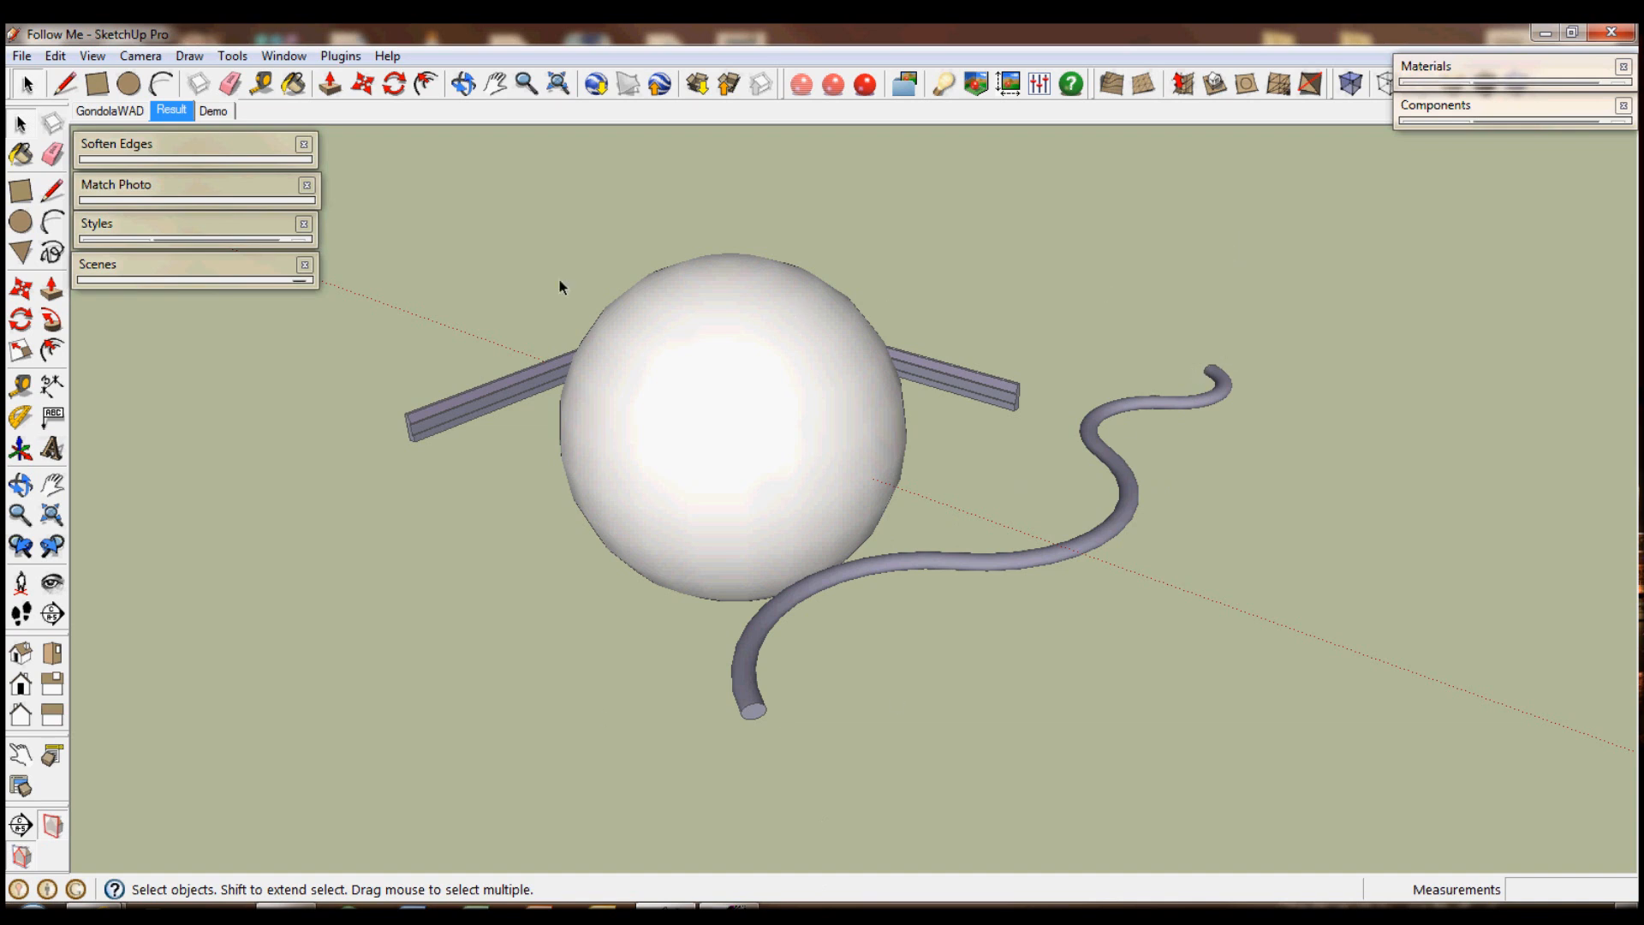
{"action": "mouse_move", "coordinate": [400, 226]}
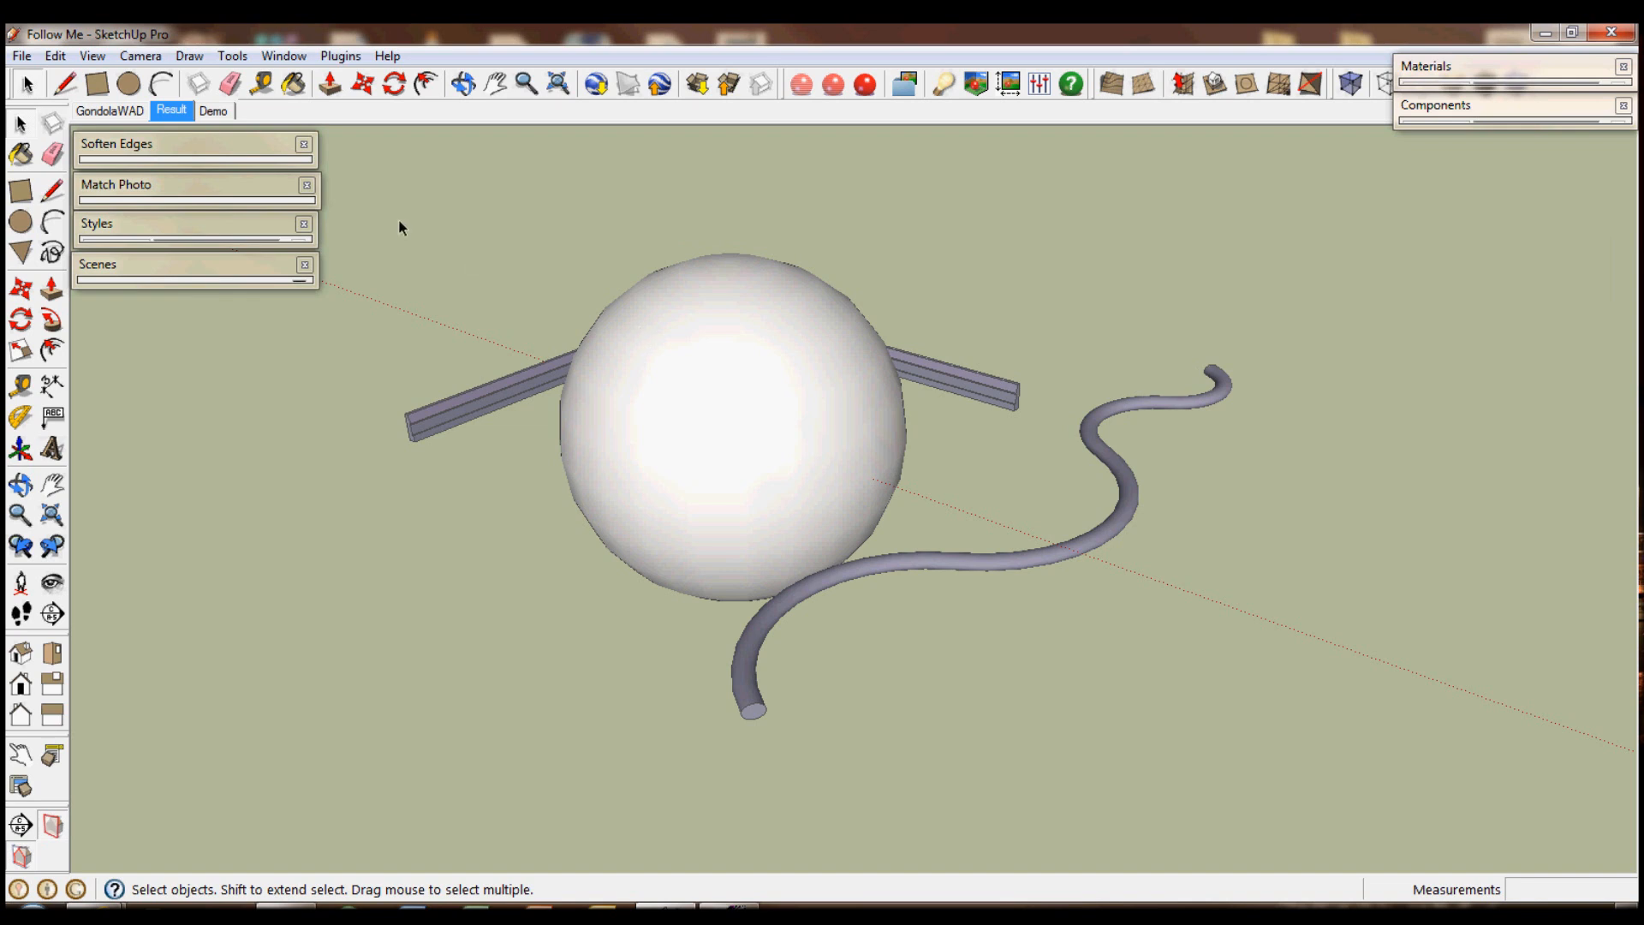
Show the GondolaWAD title scene with its large 3D lettering.
{"action": "left_click", "coordinate": [109, 110]}
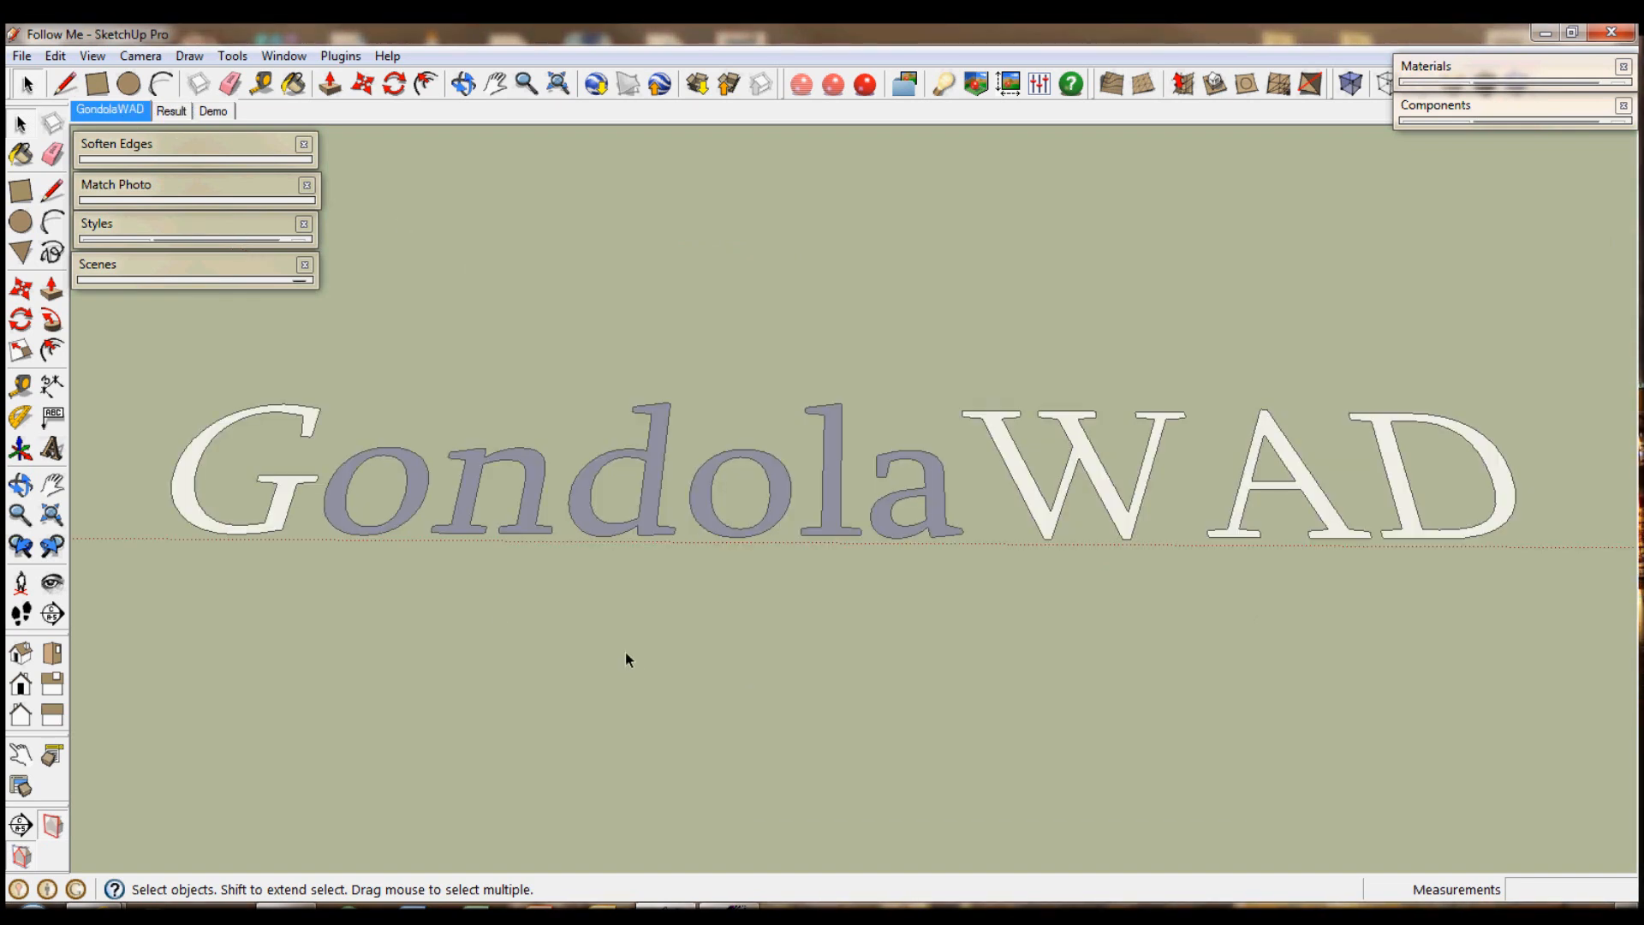
{"action": "mouse_move", "coordinate": [633, 622]}
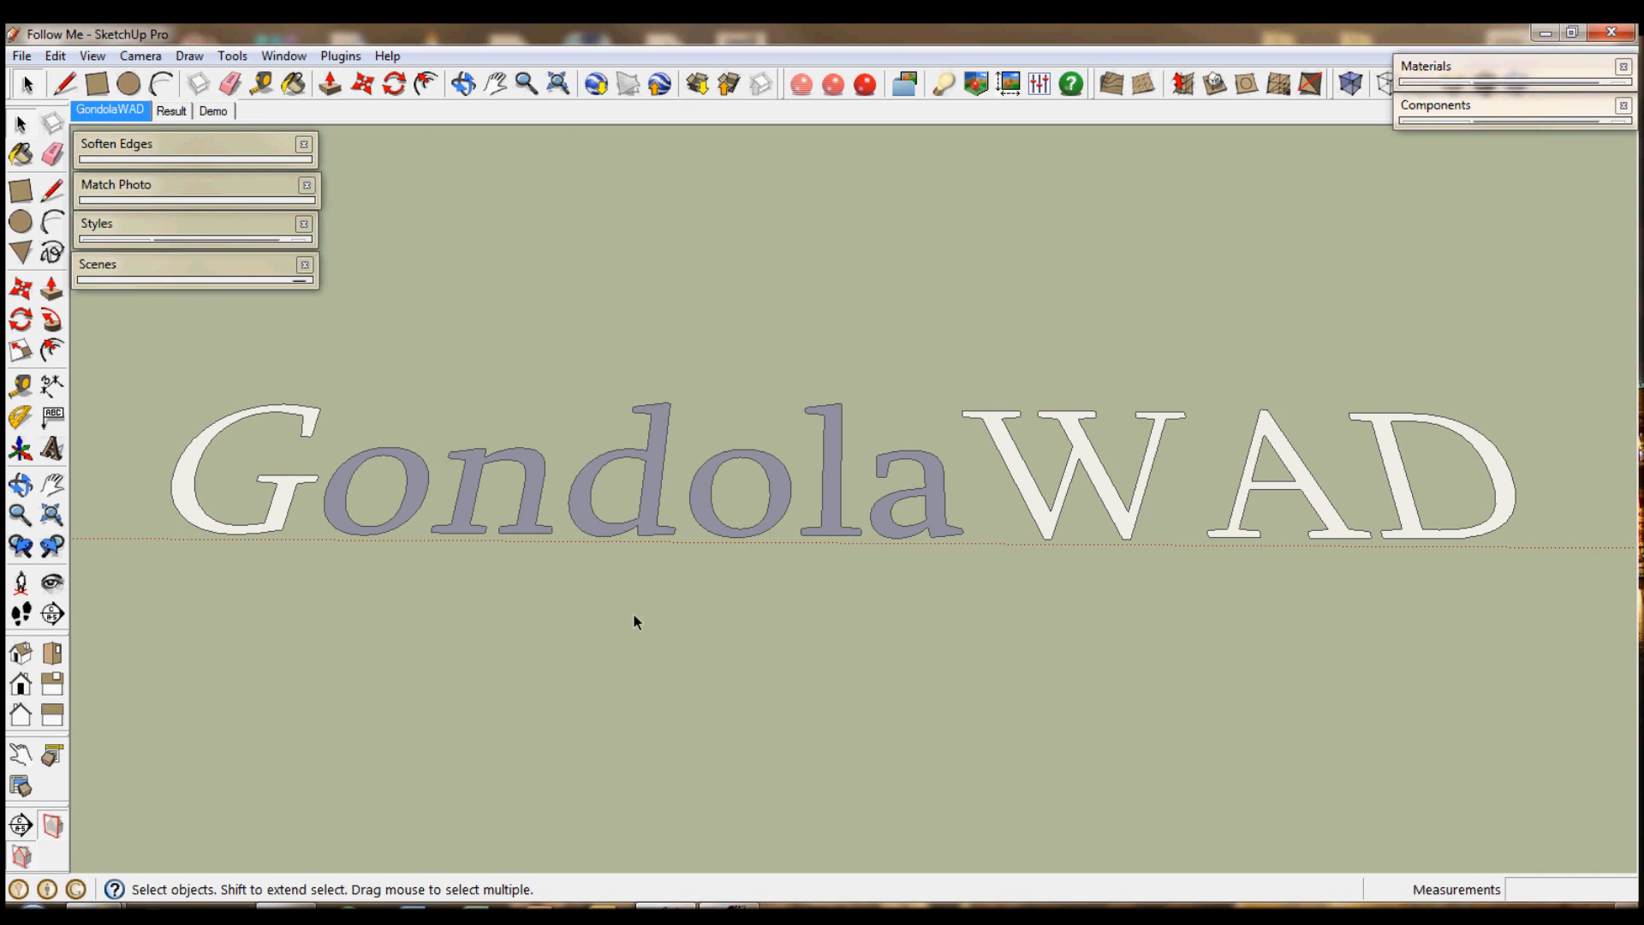
{"action": "mouse_move", "coordinate": [1211, 644]}
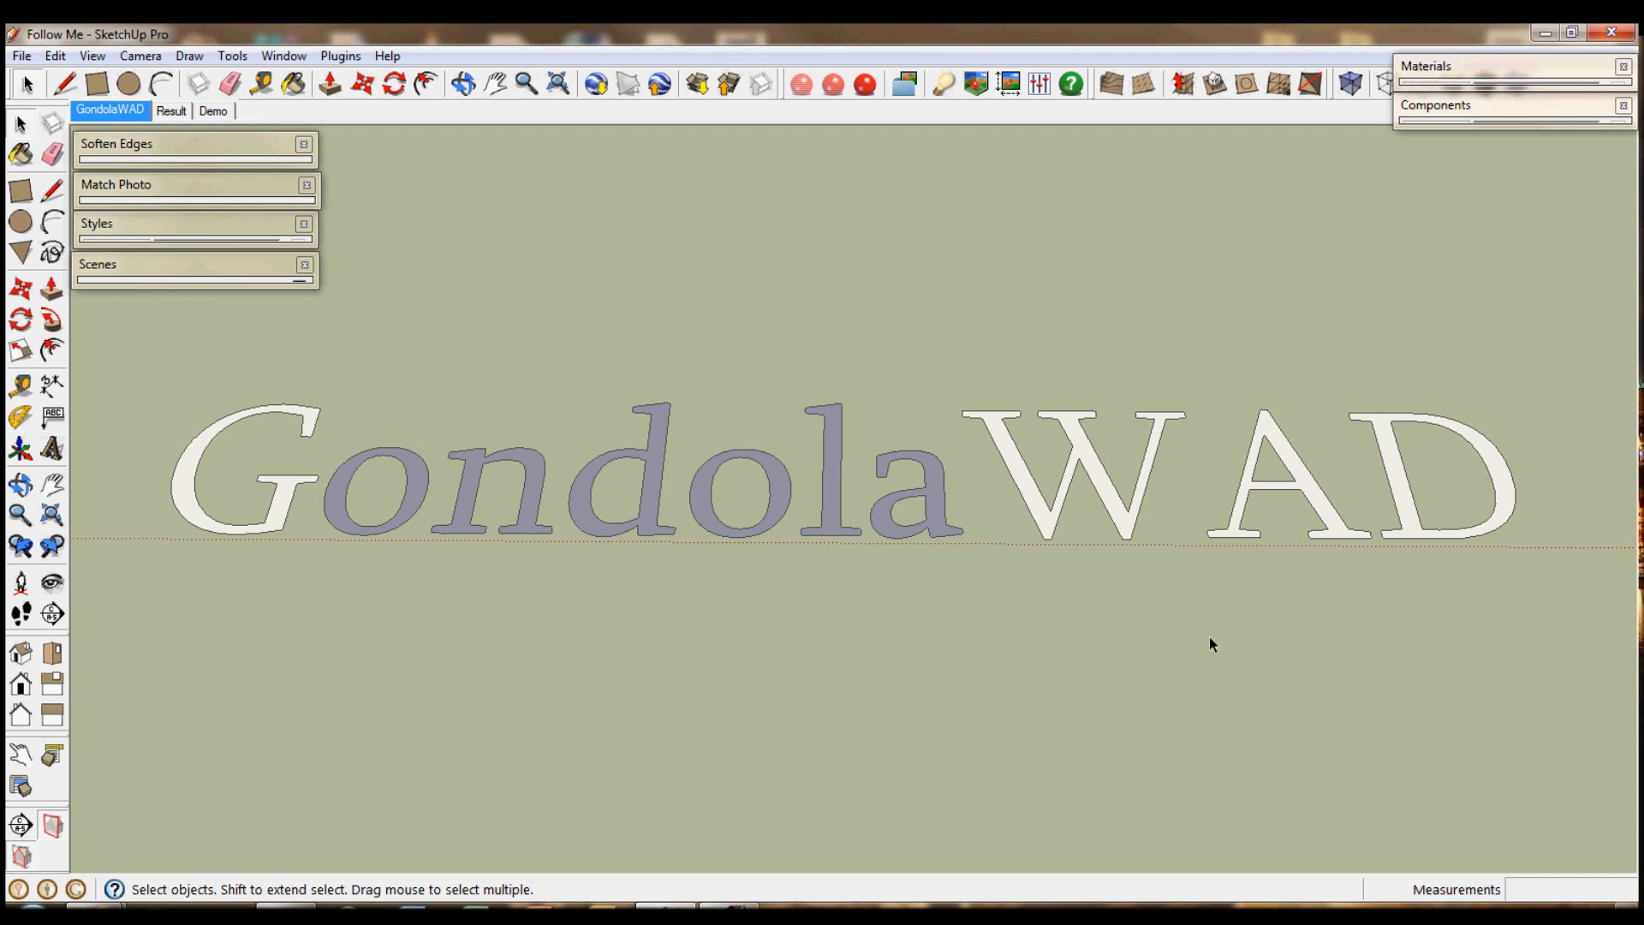